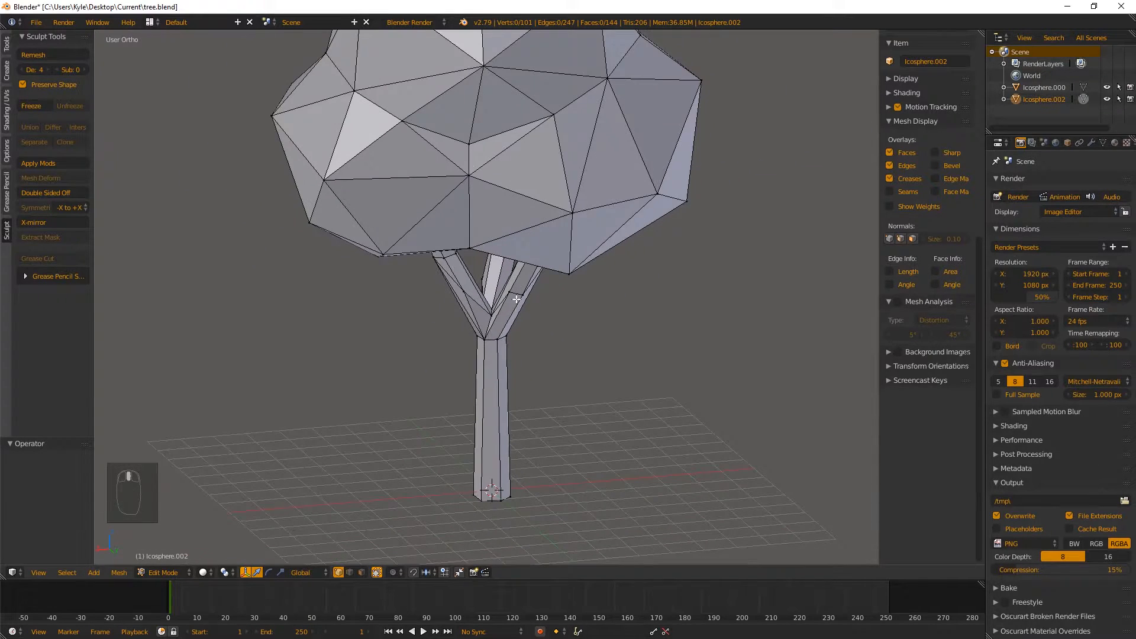
mouse_move(406, 287)
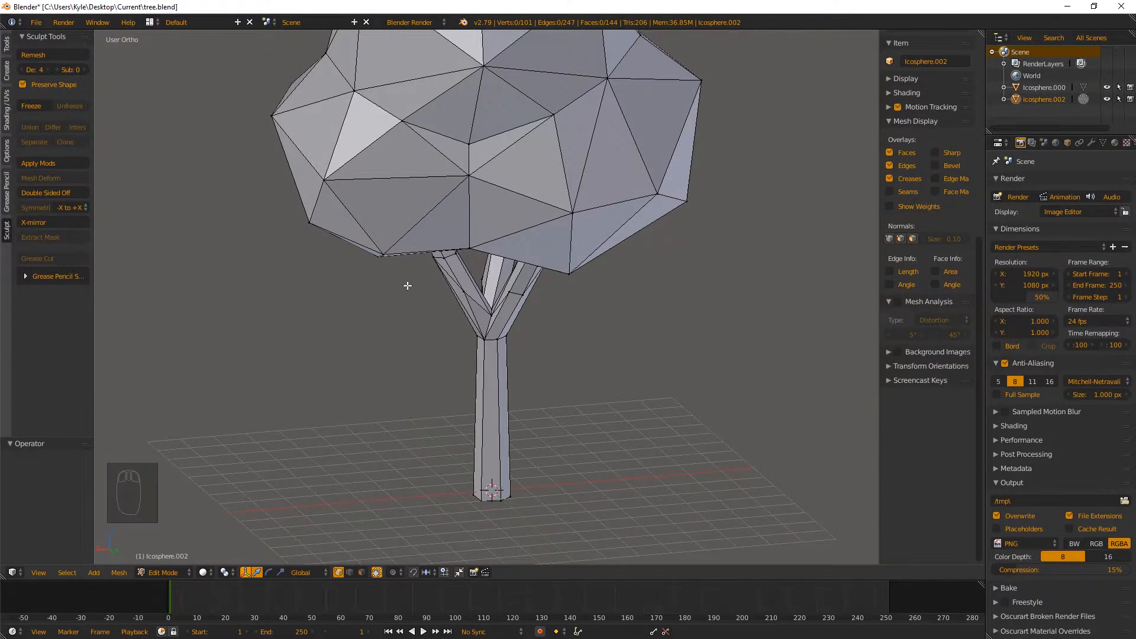
- Inspect the tree mesh, then triangulate every face into 206 triangles with Ctrl+T
drag(407, 285, 589, 409)
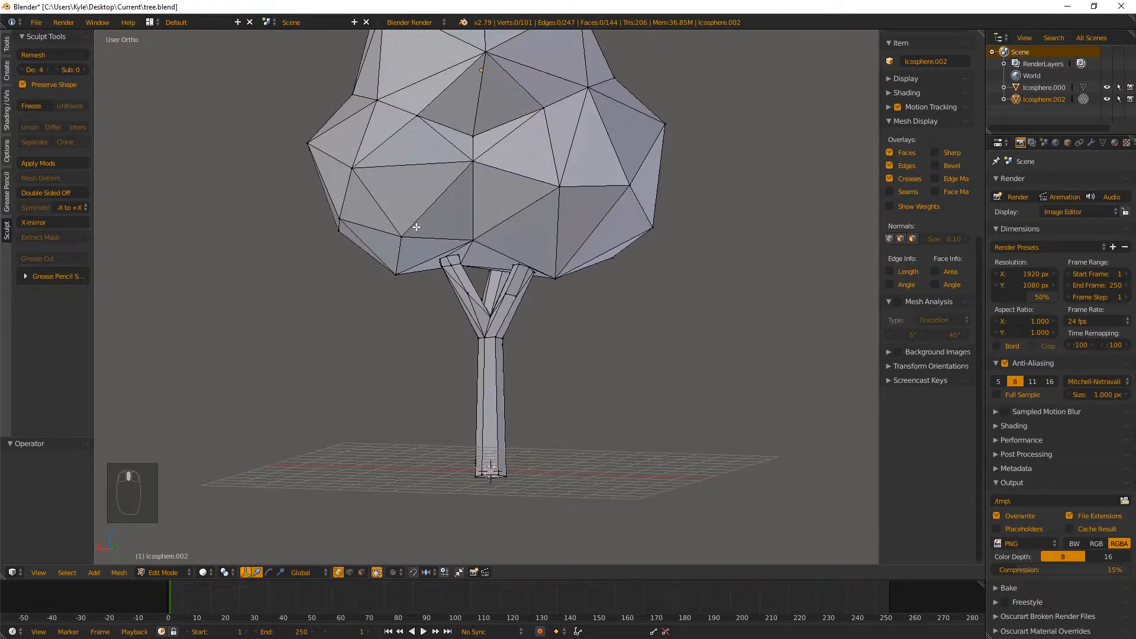
drag(417, 227, 459, 165)
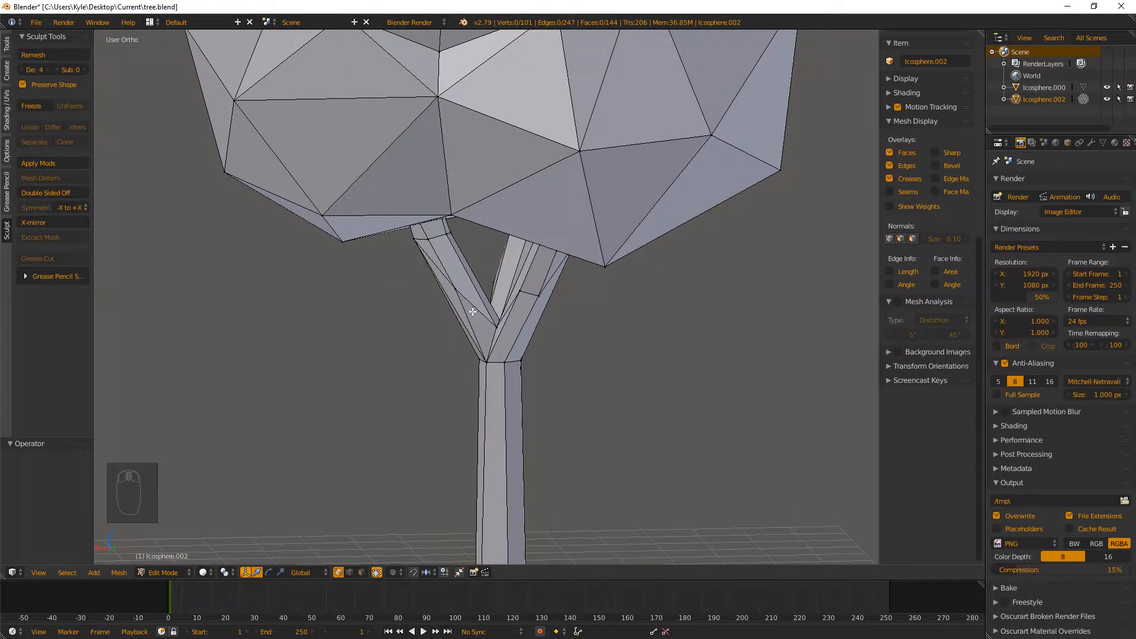
mouse_move(461, 315)
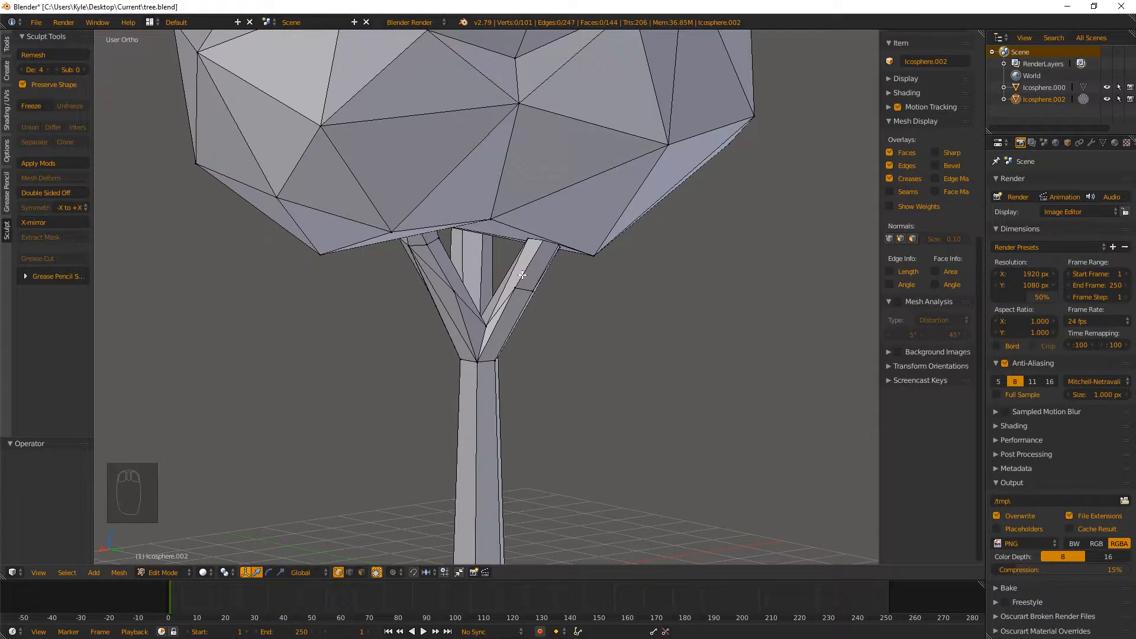
mouse_move(520, 278)
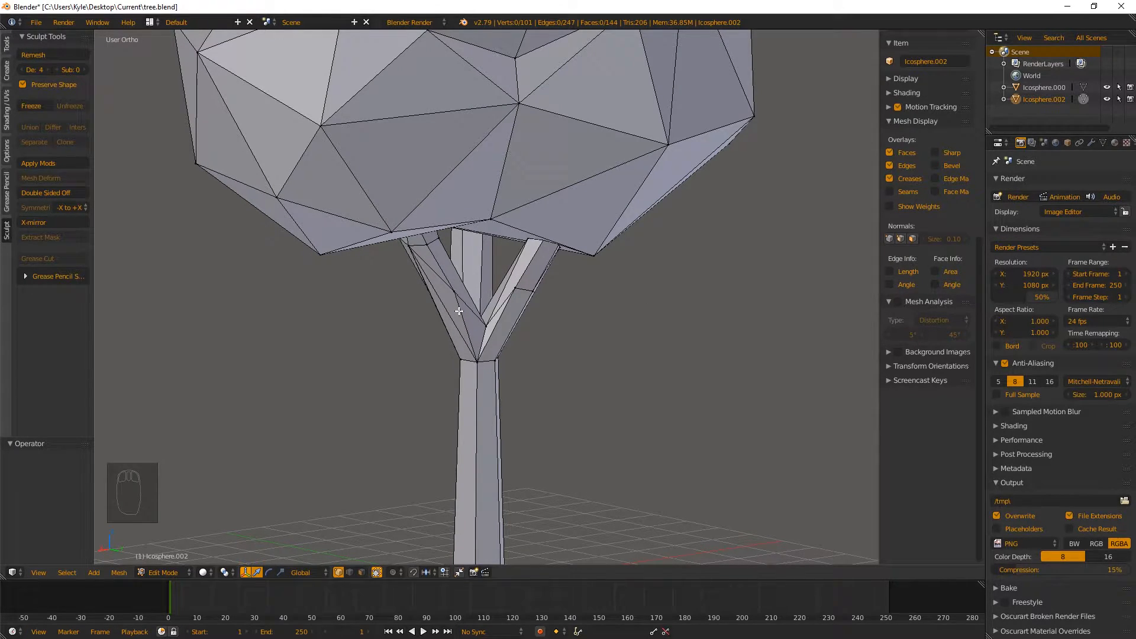
mouse_move(469, 323)
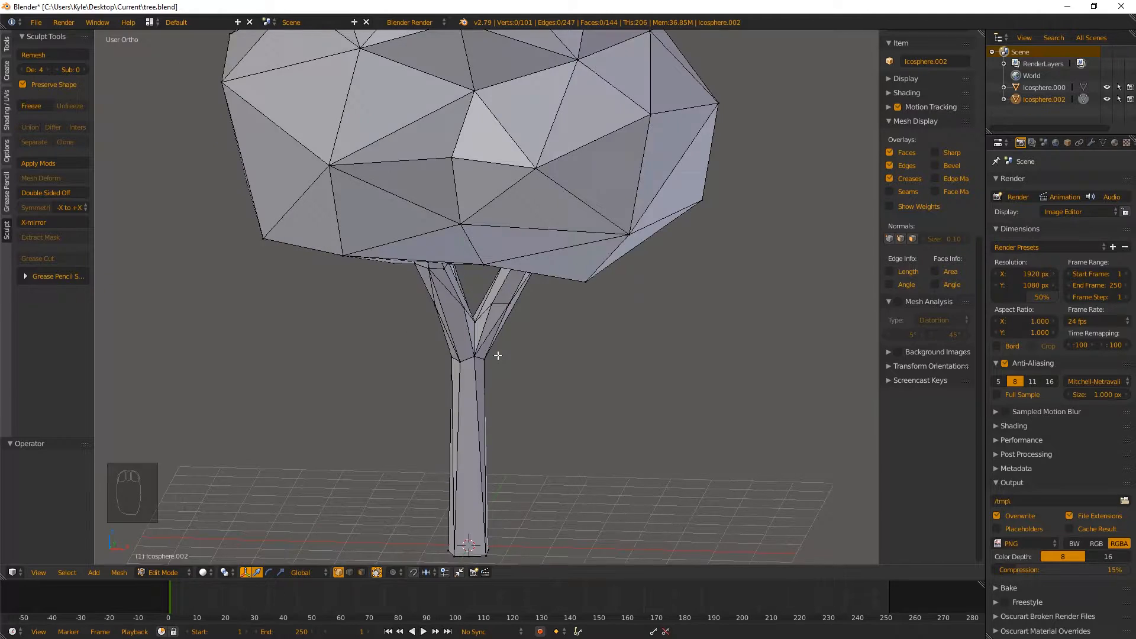
key(Tab)
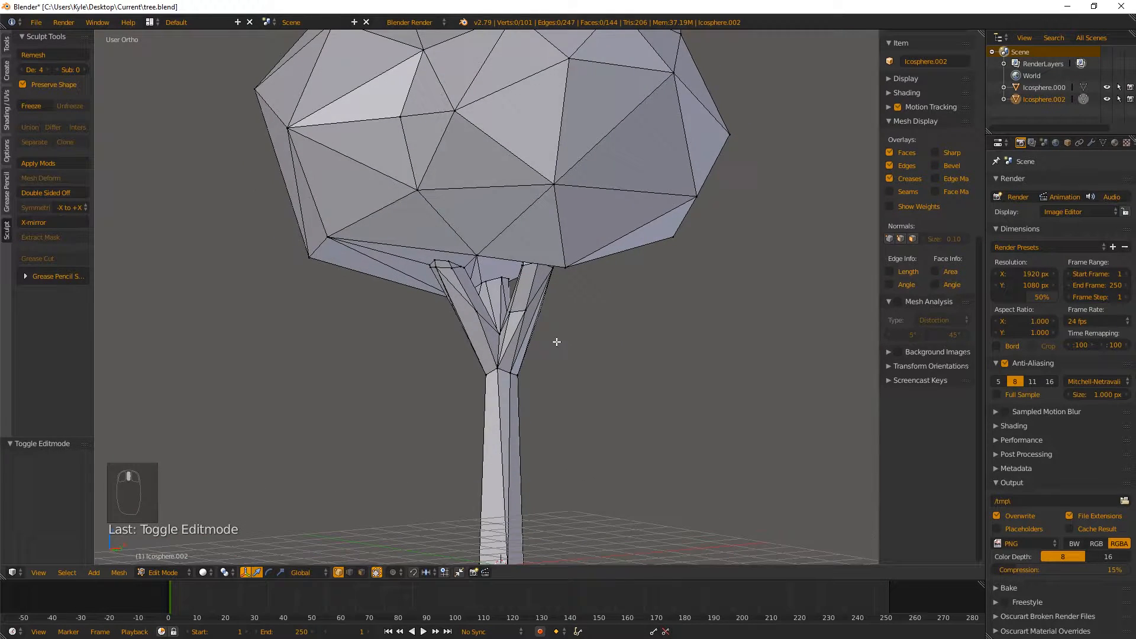
key(Ctrl+T)
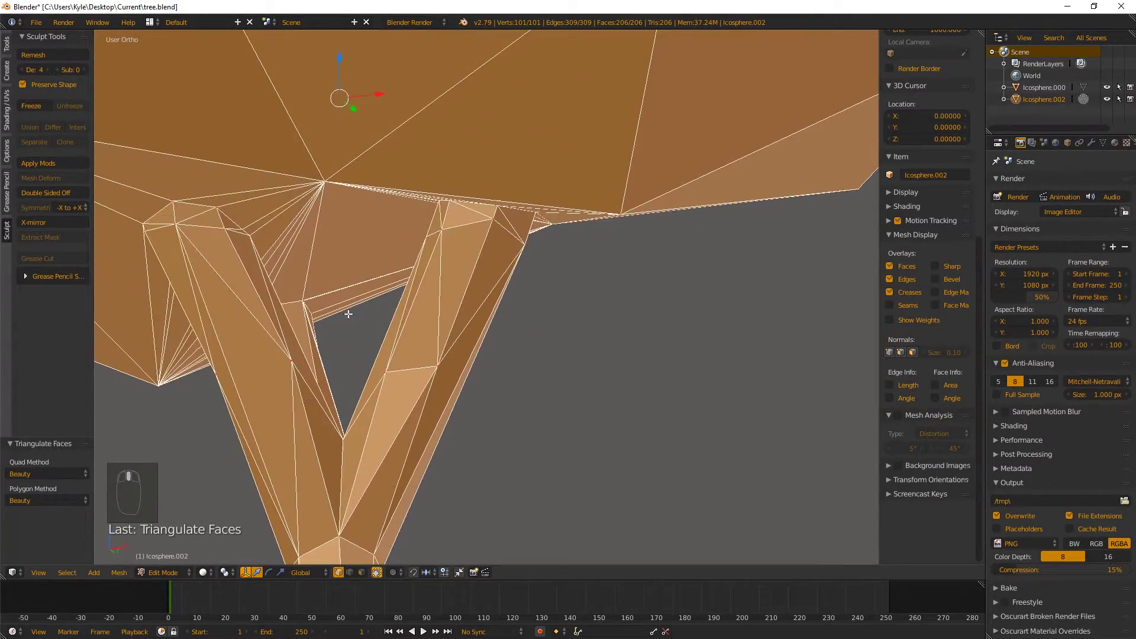
- Orbit the view to look under the canopy at the branch junction
drag(348, 314, 483, 296)
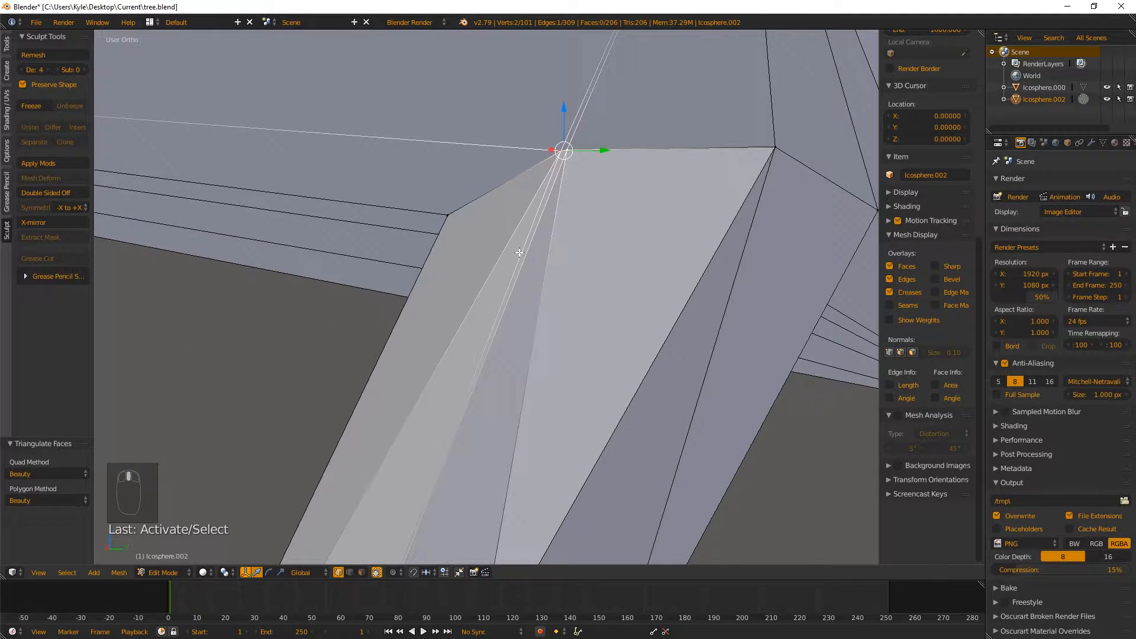
mouse_move(625, 205)
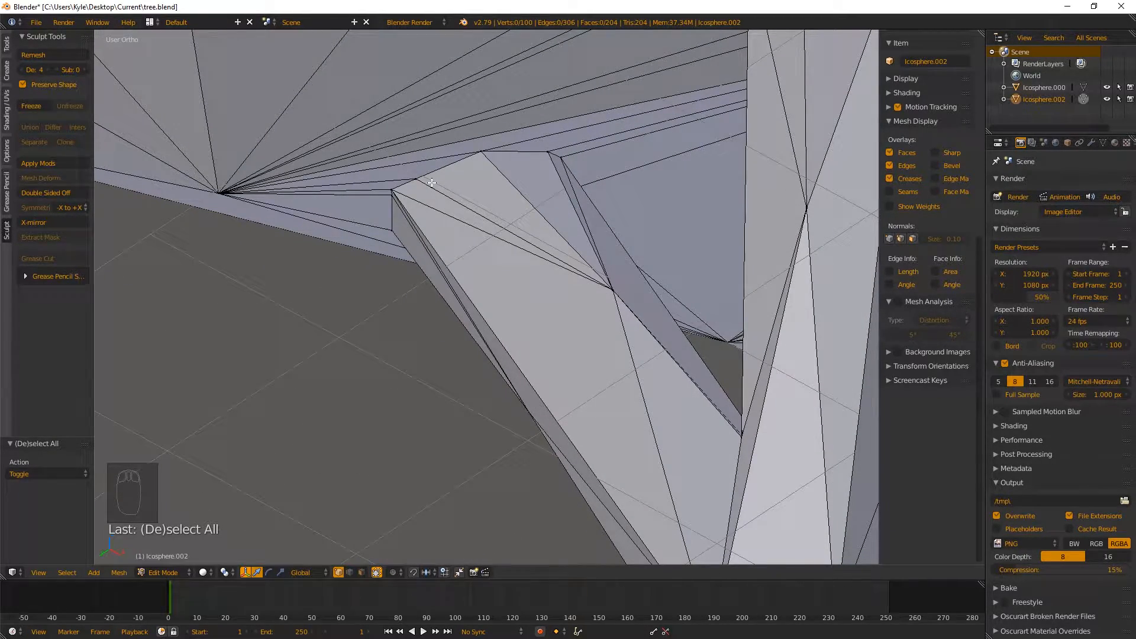
mouse_move(466, 194)
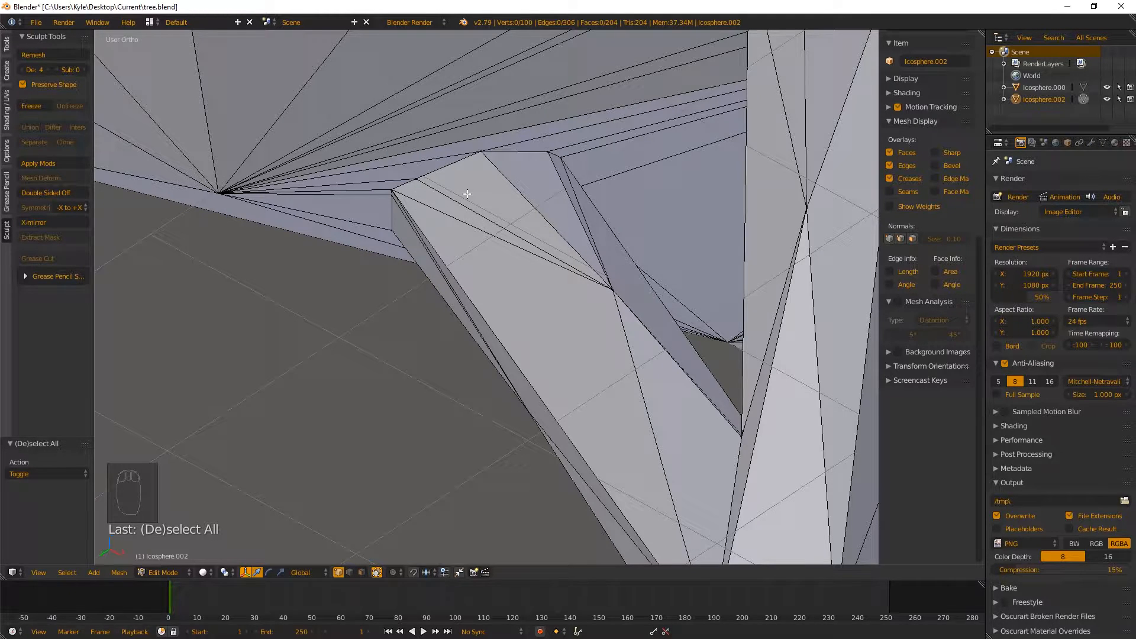
- In edge select mode, dissolve several stray edges around the branch joints
key(Ctrl+TAB)
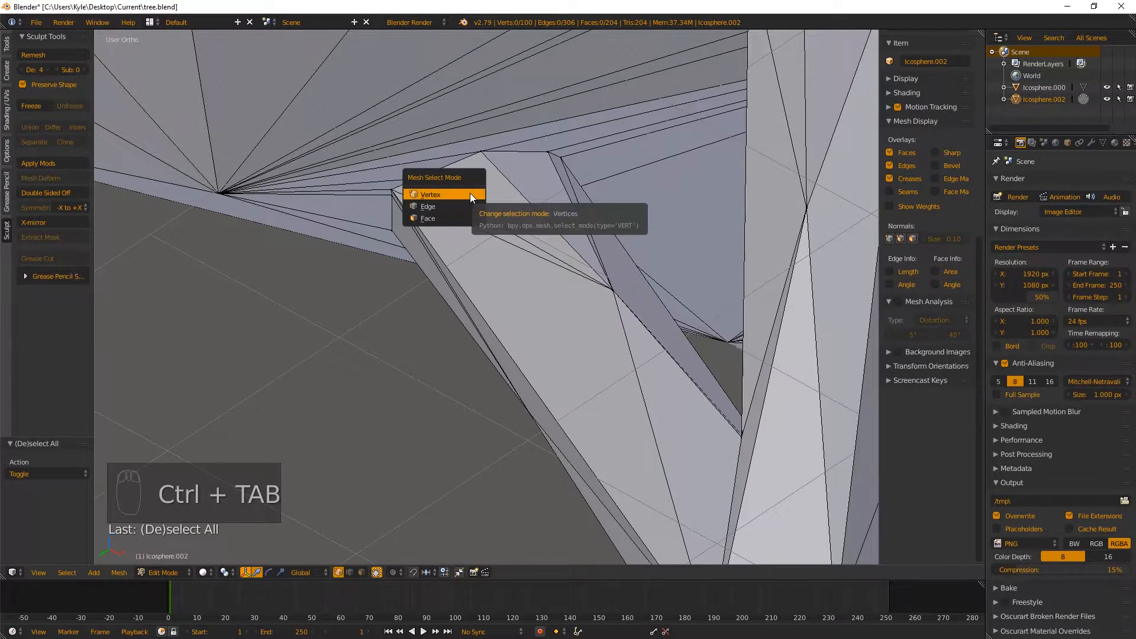
click(430, 194)
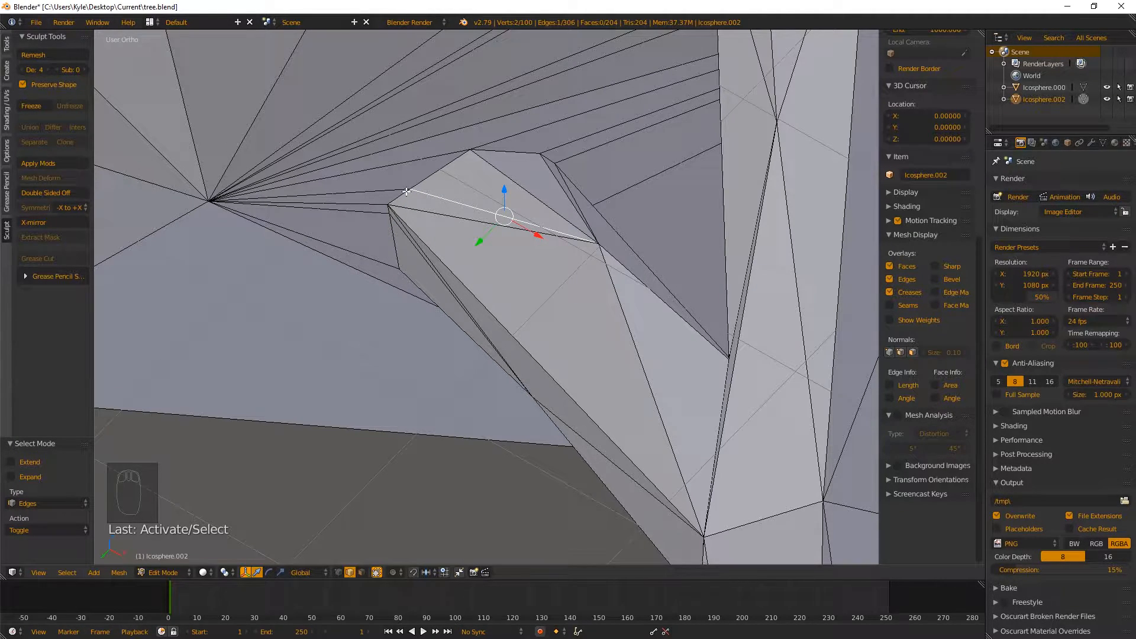
mouse_move(451, 171)
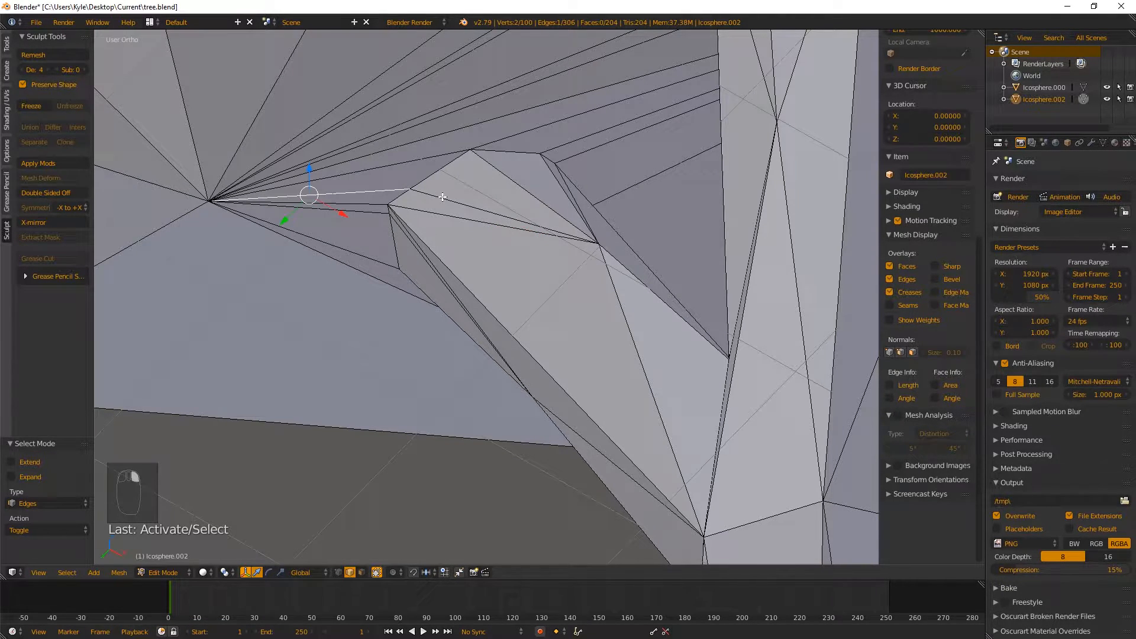
key(X)
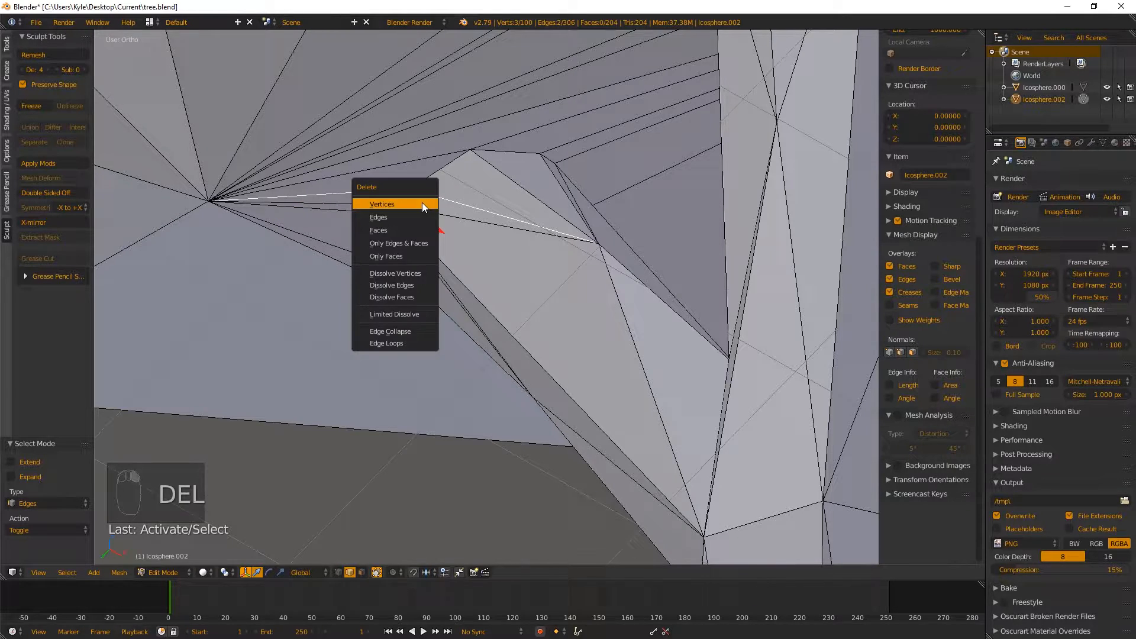
mouse_move(417, 289)
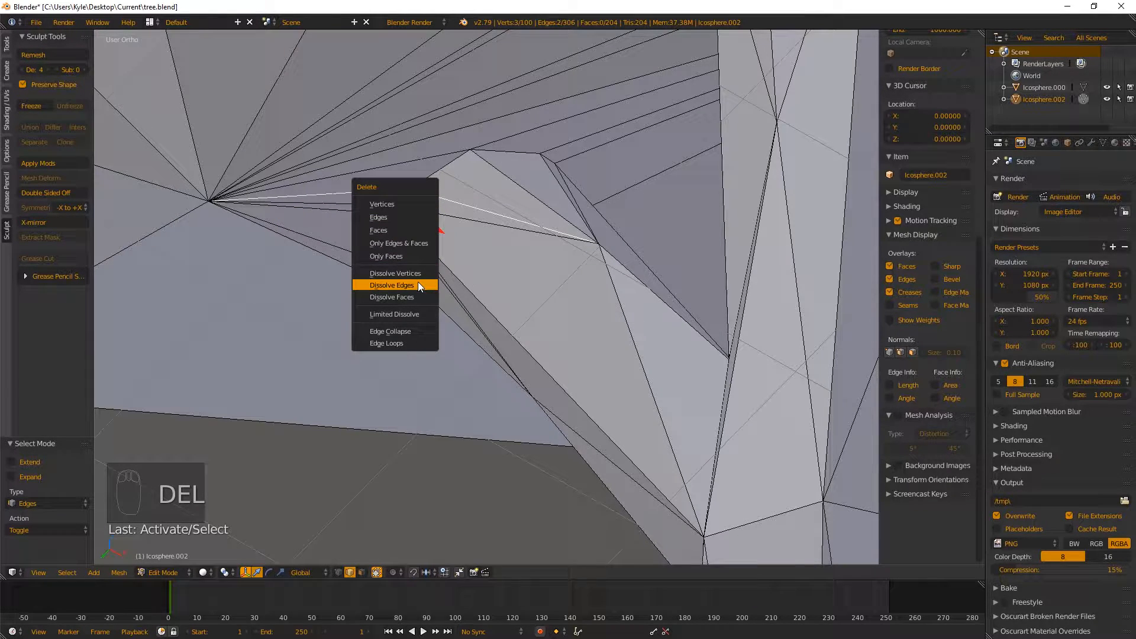
click(391, 285)
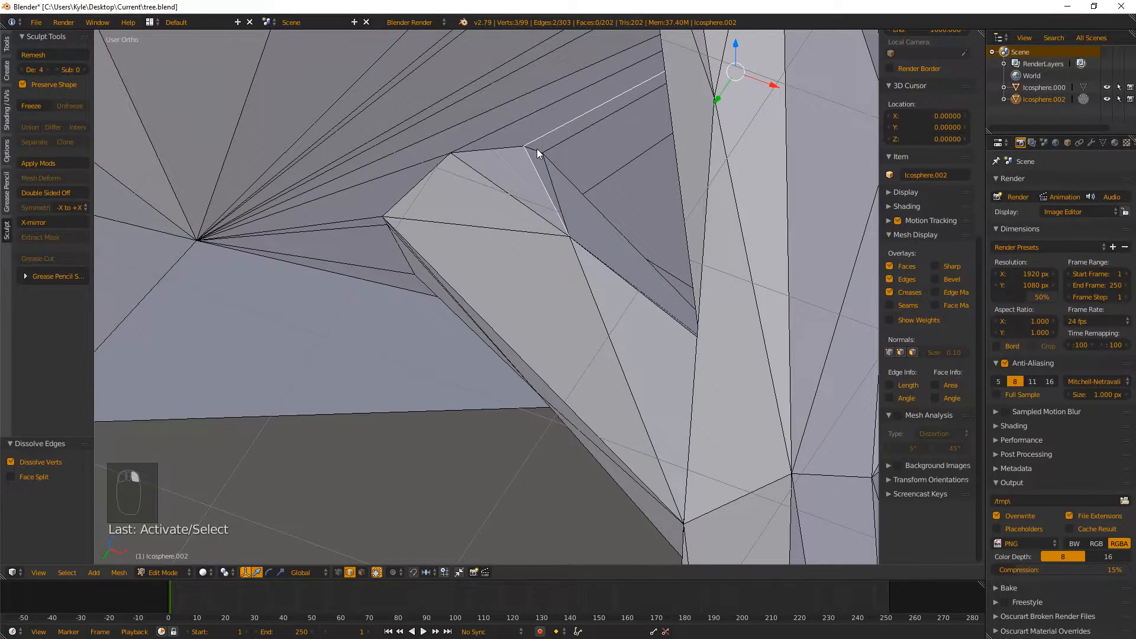
key(A)
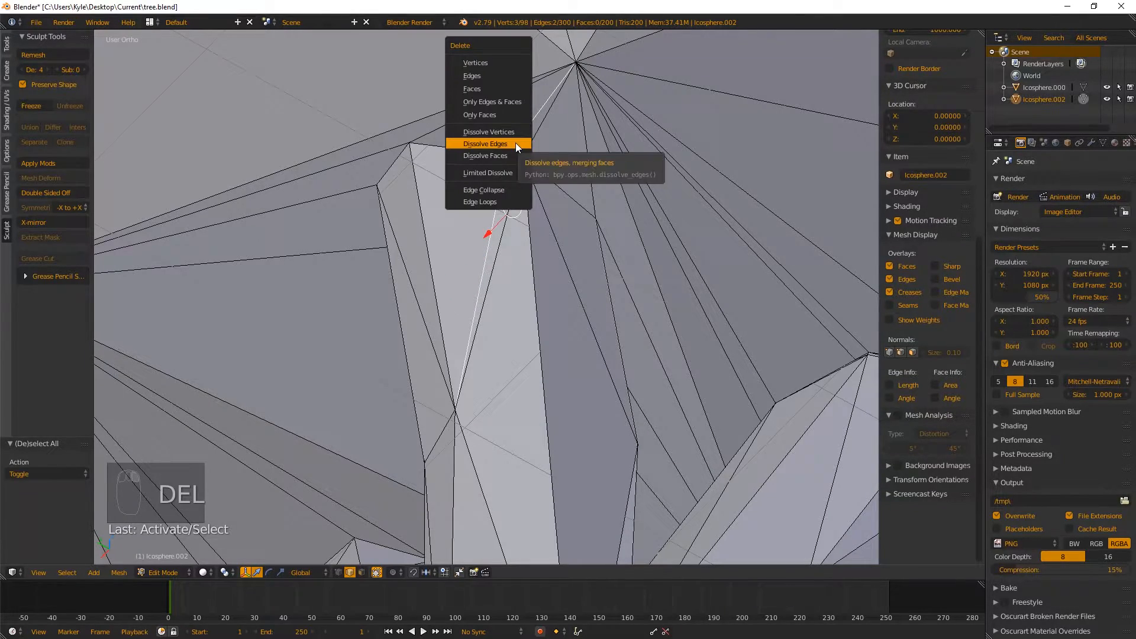
click(486, 143)
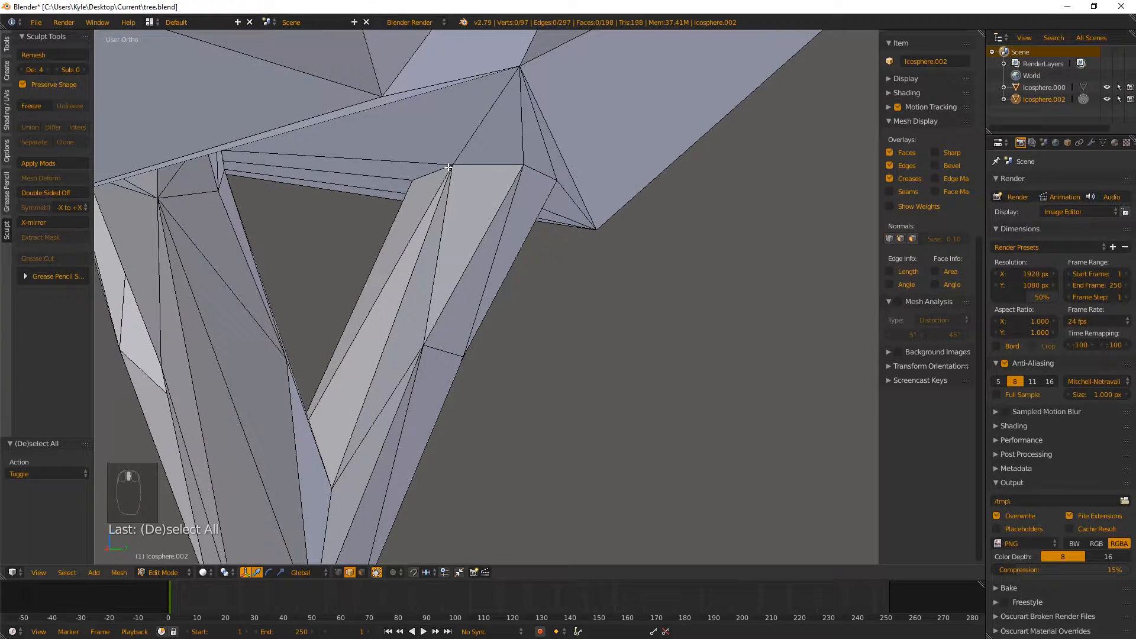
- In vertex select mode, merge stray vertices on the canopy's underside into the last one
key(Ctrl+Tab)
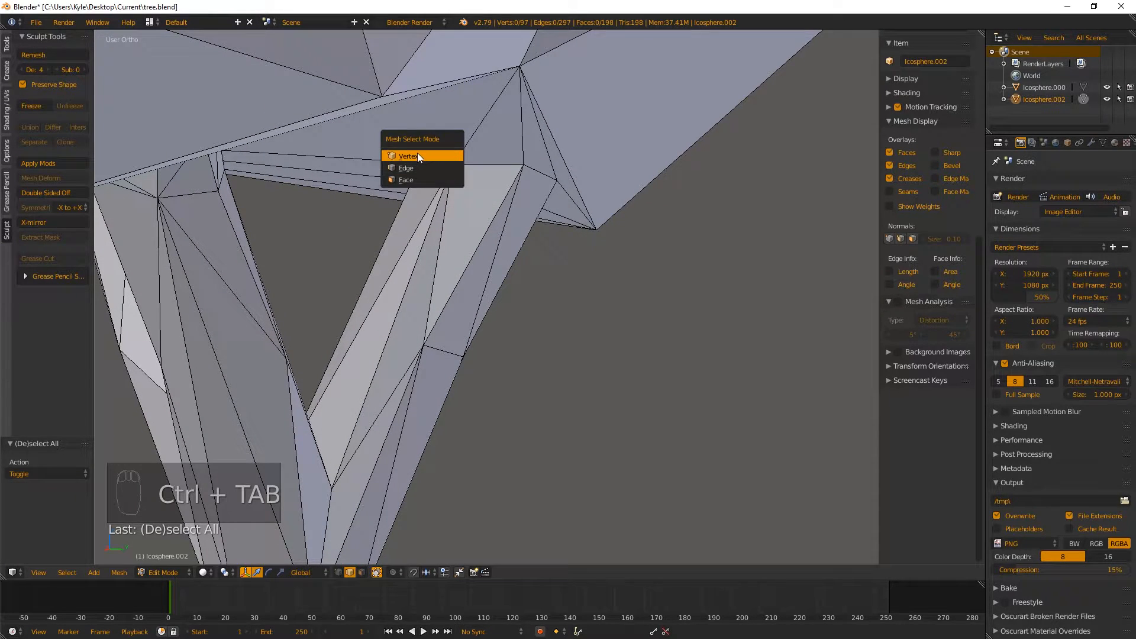
click(405, 156)
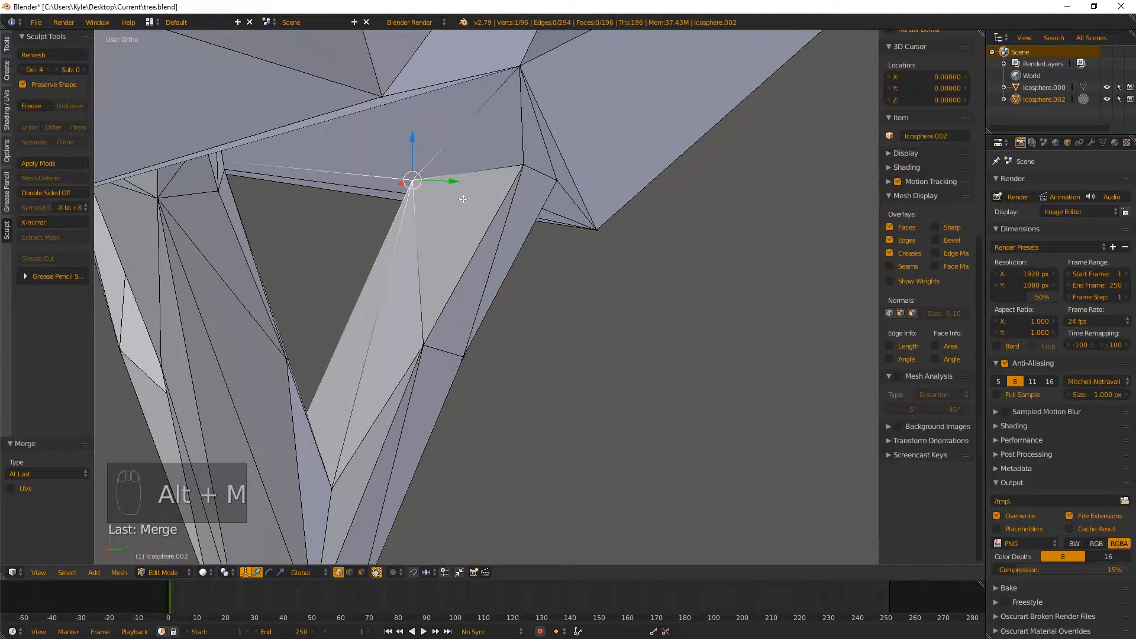
key(A)
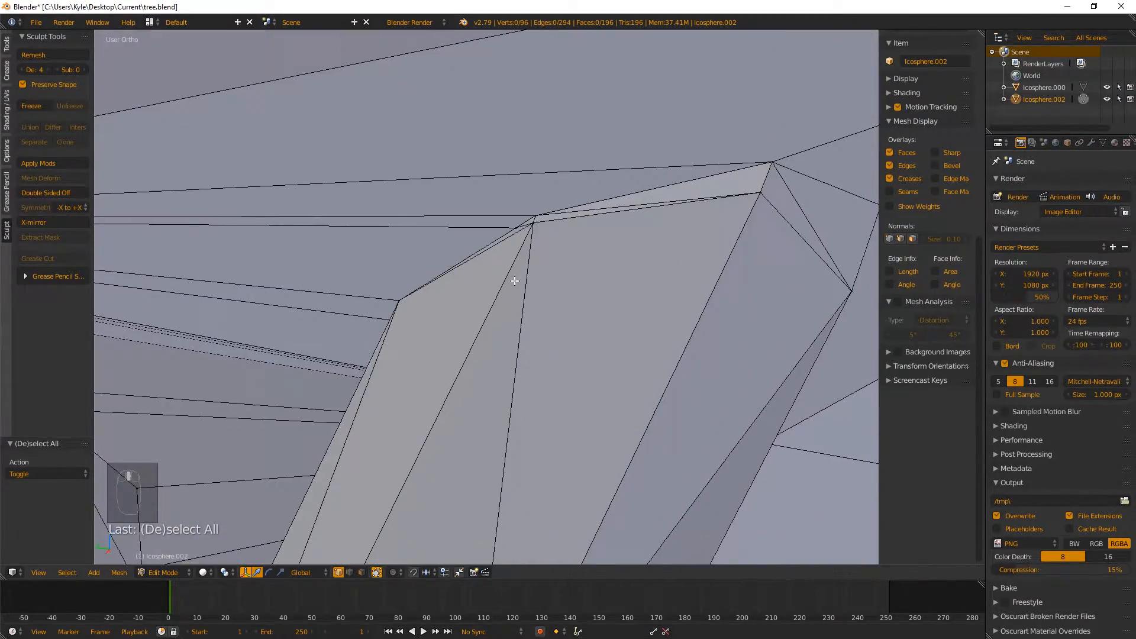
click(651, 168)
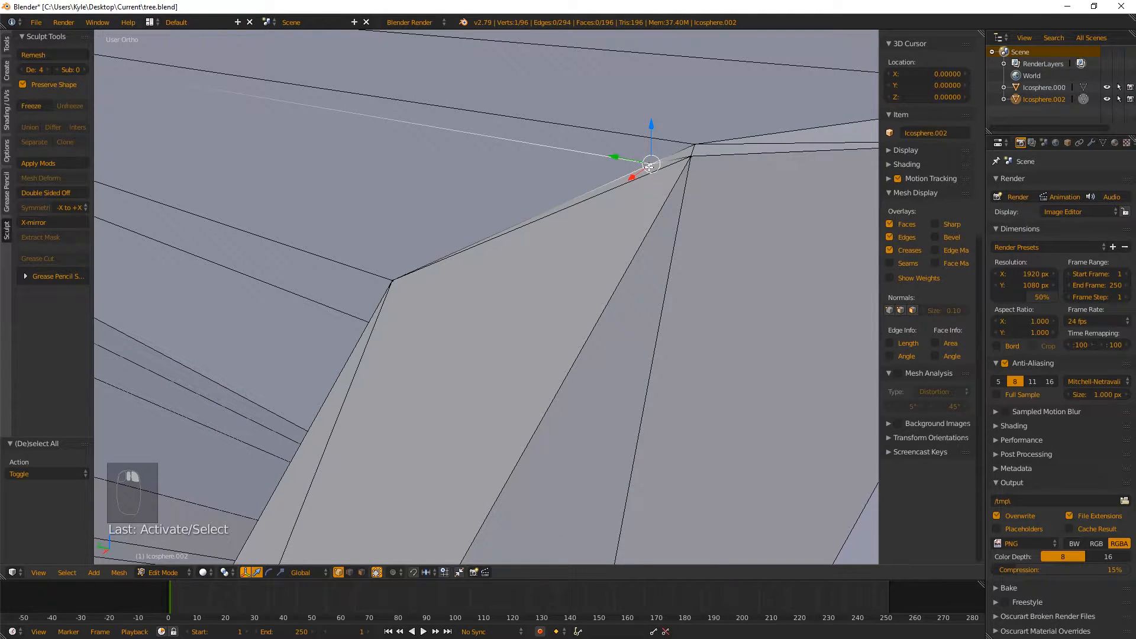
key(ctrl+tab)
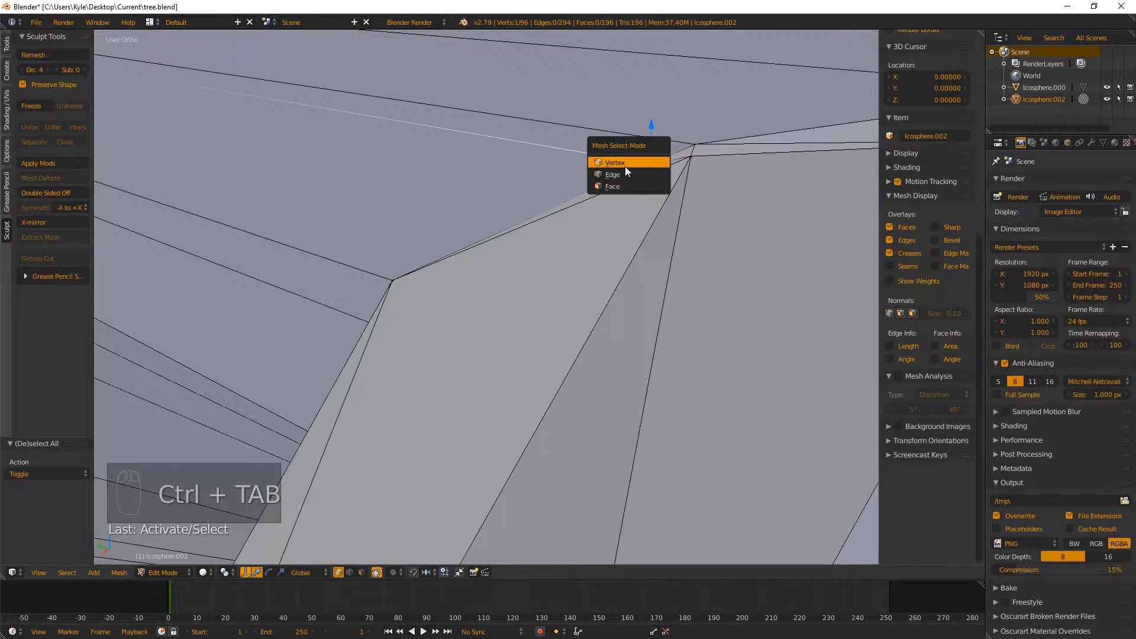
click(612, 174)
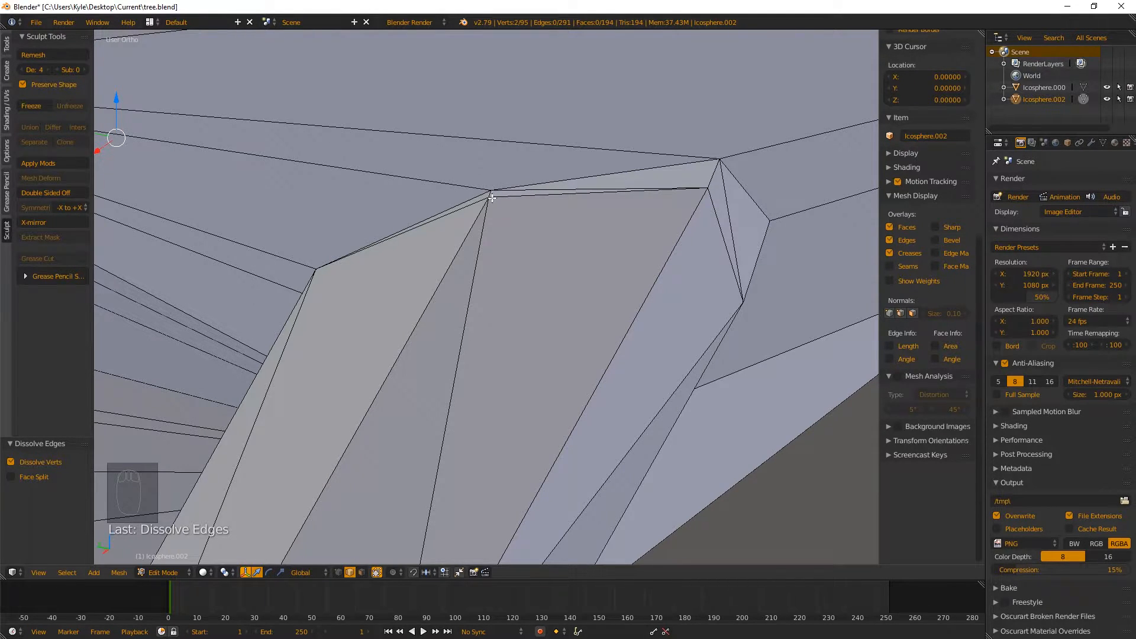
- Merge two more vertices at the canopy junction into a single point
key(Ctrl+TAB)
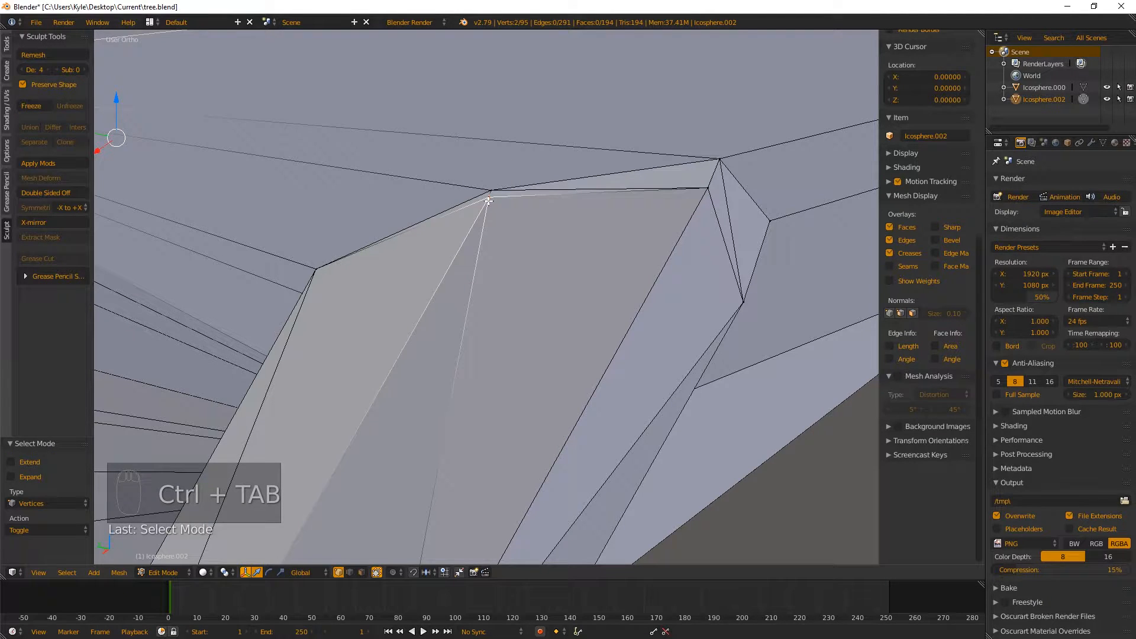
click(488, 200)
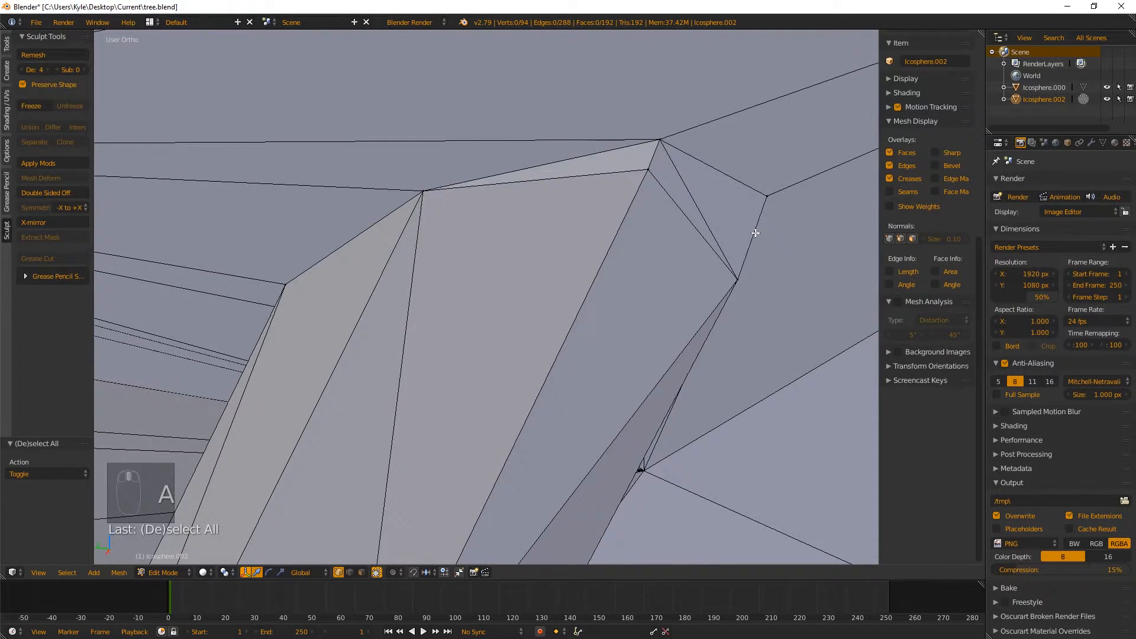
click(395, 160)
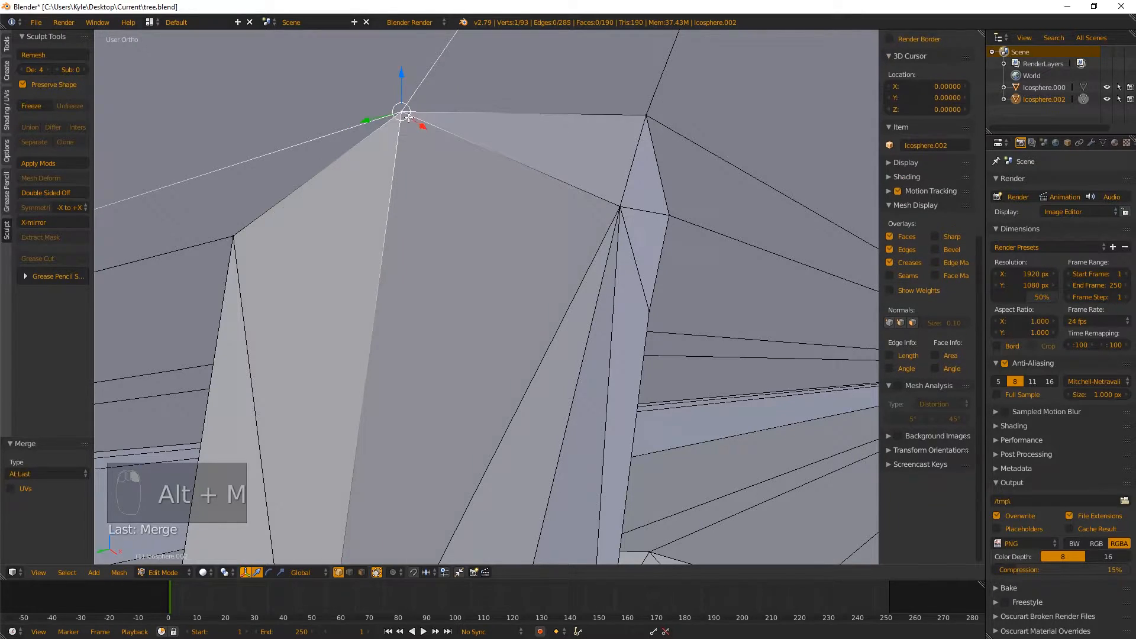
key(A)
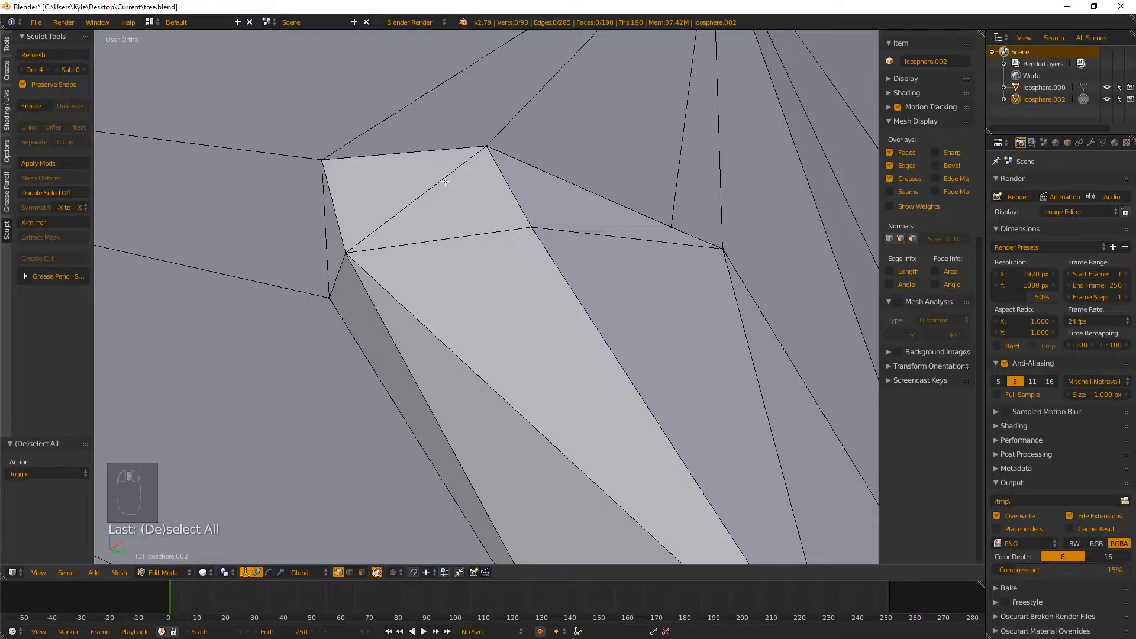
- Preview the tree in rendered shading and enable environment lighting in the World settings
drag(446, 182, 460, 294)
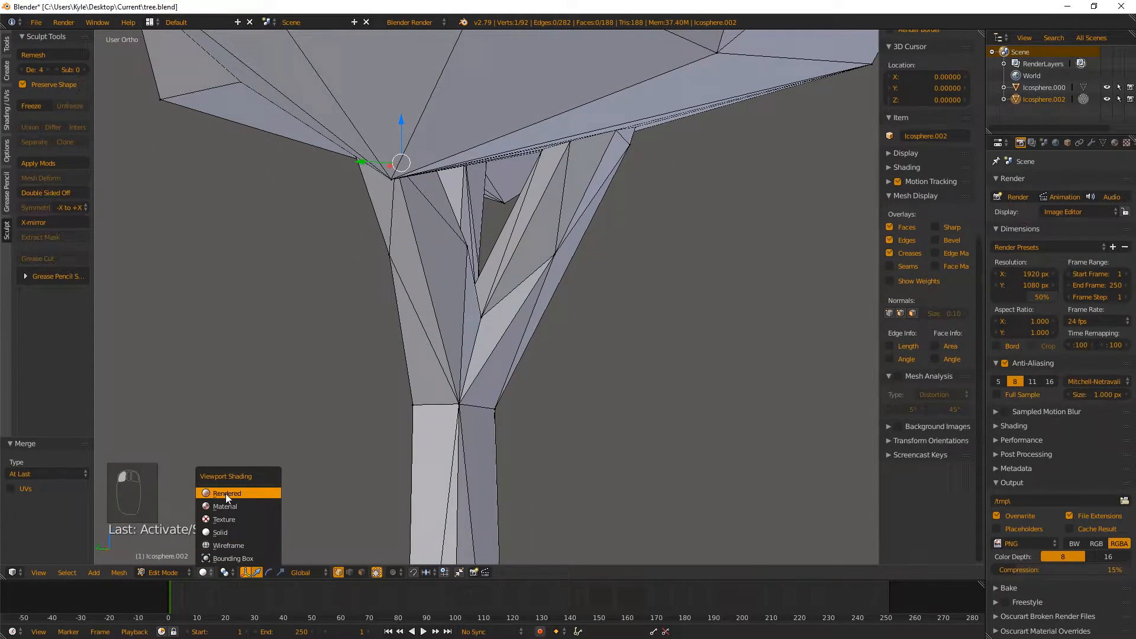
click(226, 492)
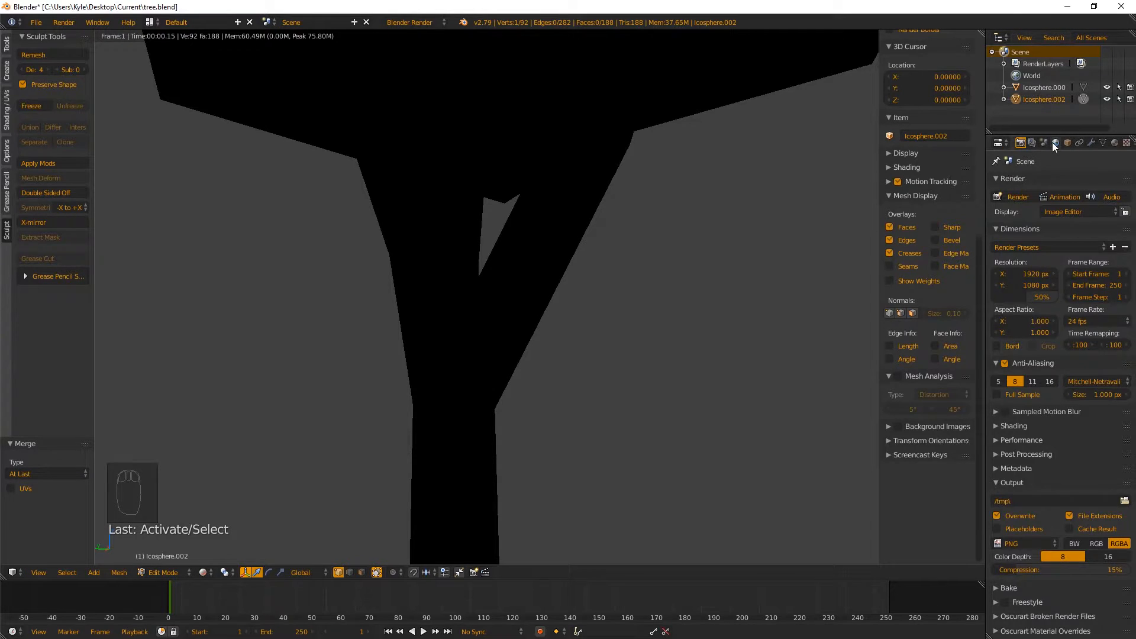
click(1055, 142)
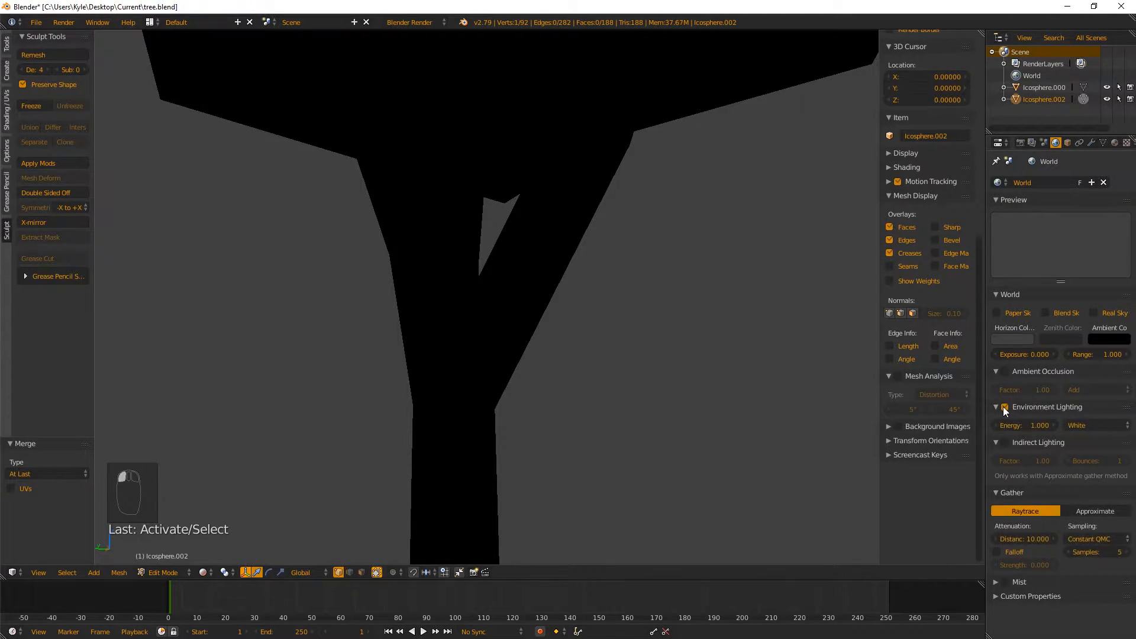
click(1005, 407)
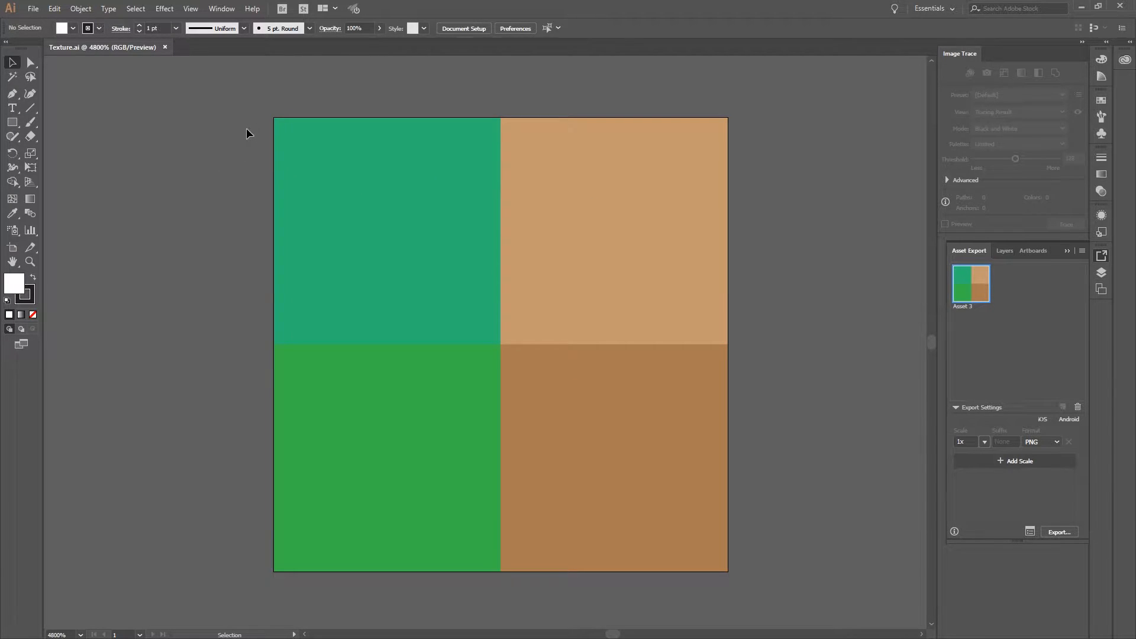
mouse_move(241, 205)
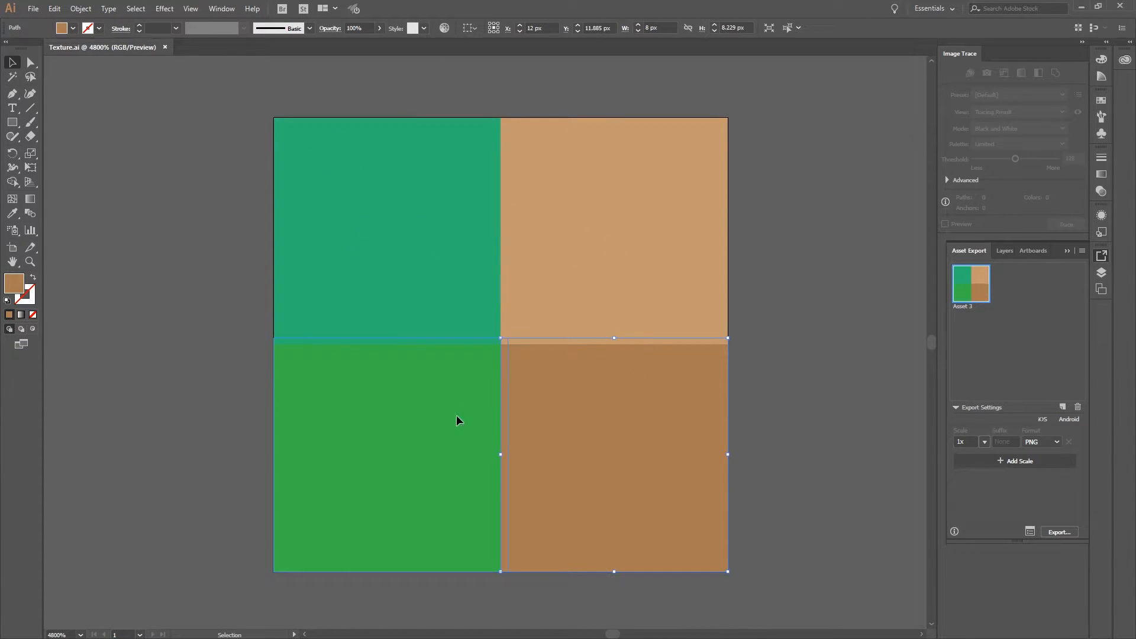
- Select another colour square of the texture in Illustrator
click(386, 229)
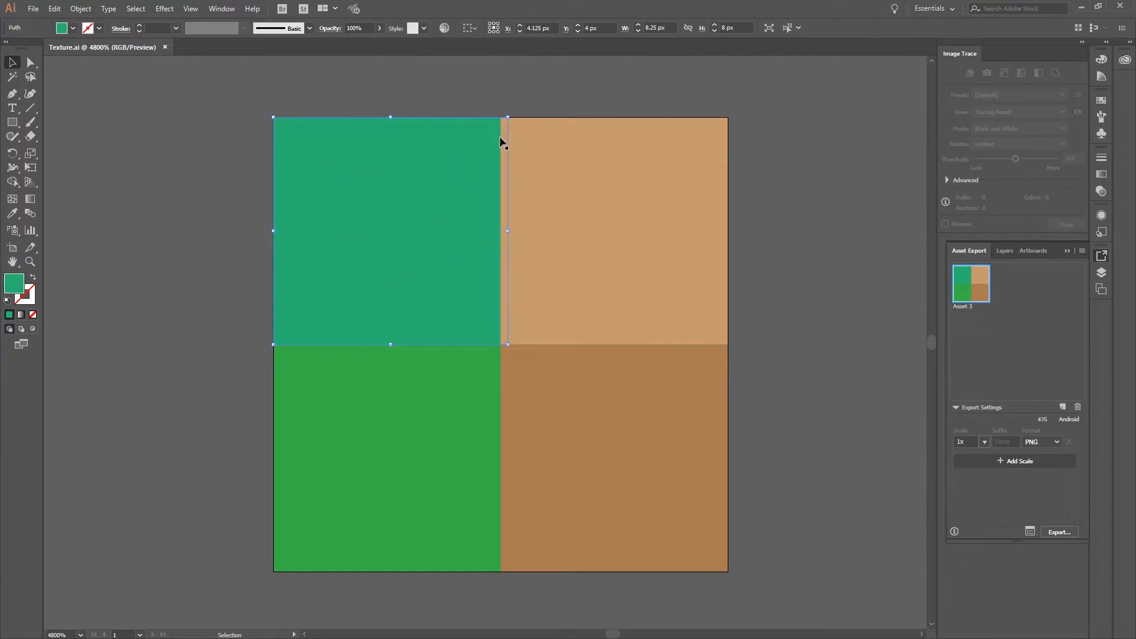
mouse_move(348, 256)
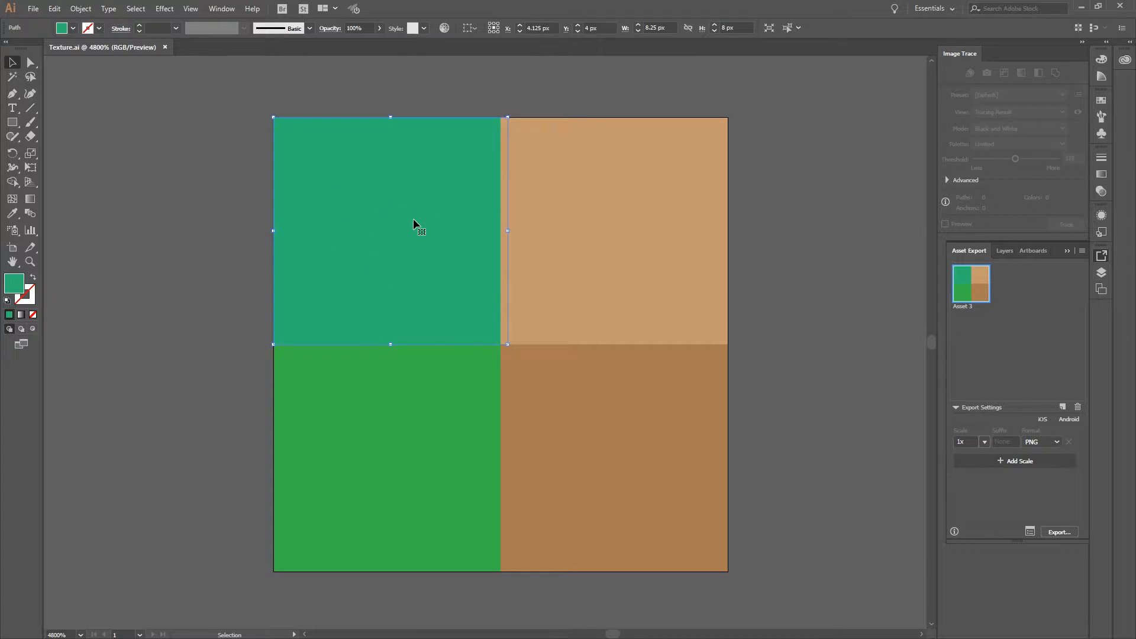
mouse_move(317, 129)
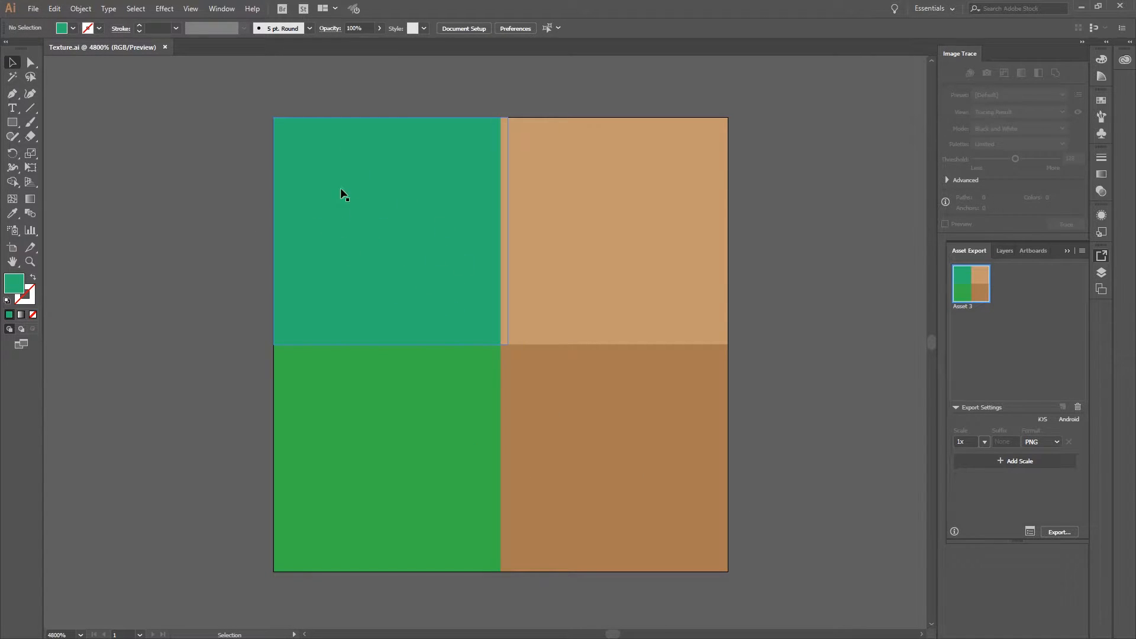
mouse_move(266, 233)
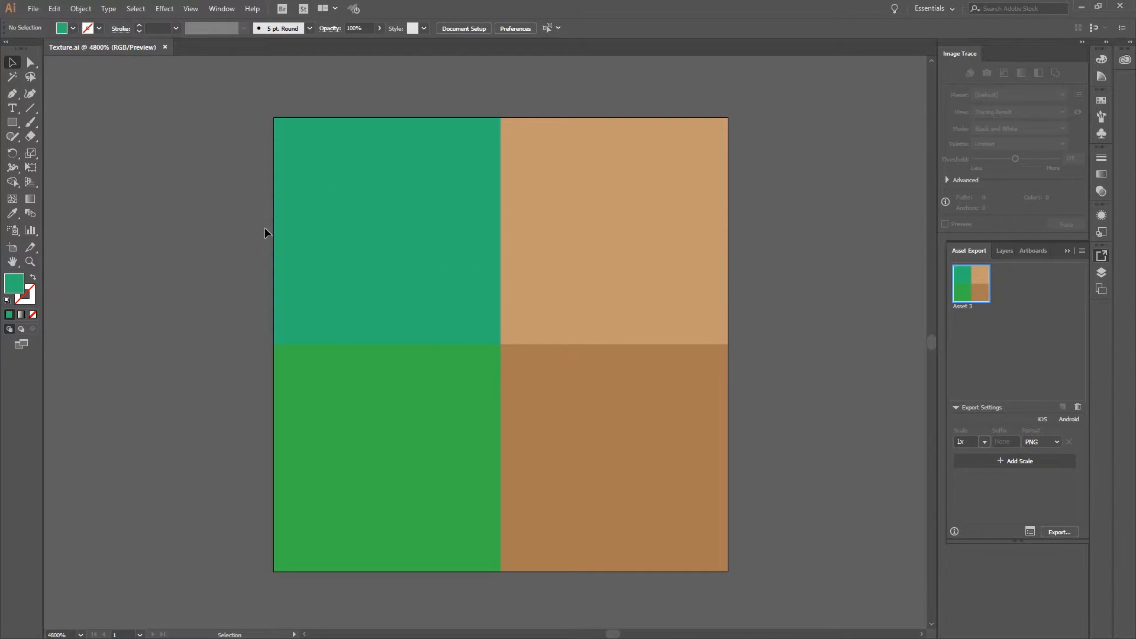
mouse_move(338, 75)
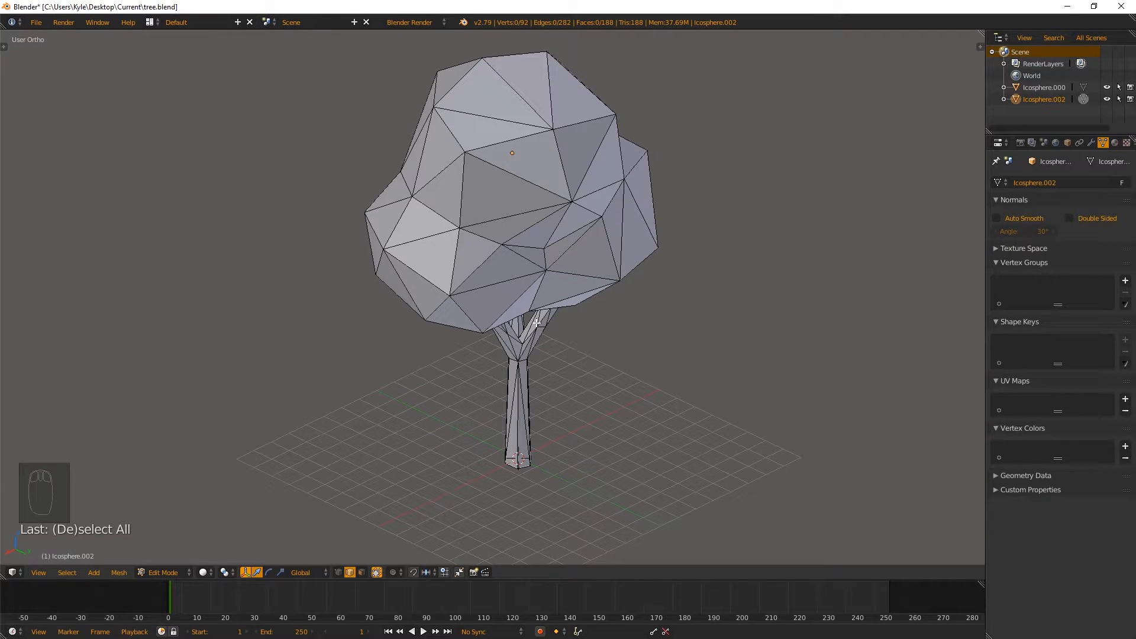
mouse_move(485, 345)
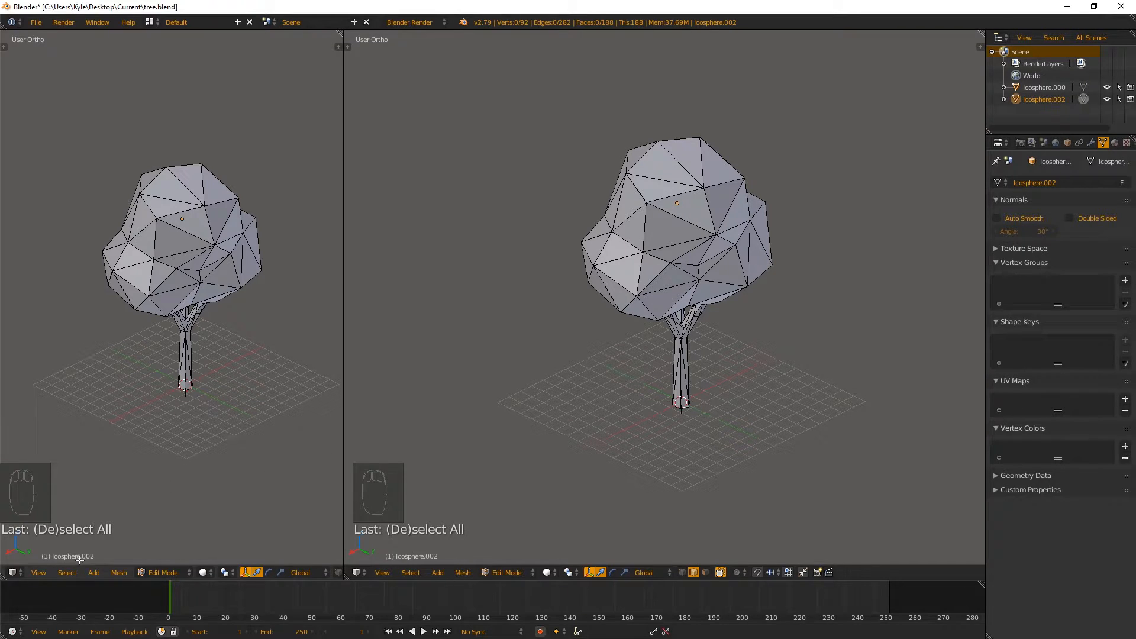
- Change the left area's editor type to the UV/Image Editor
click(8, 573)
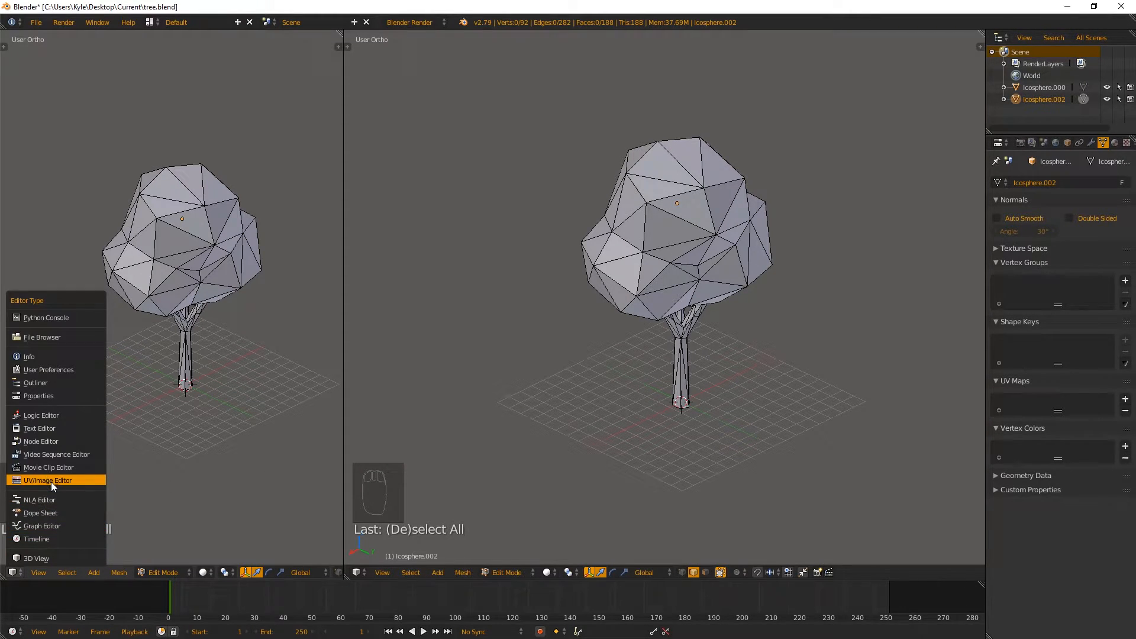
click(47, 480)
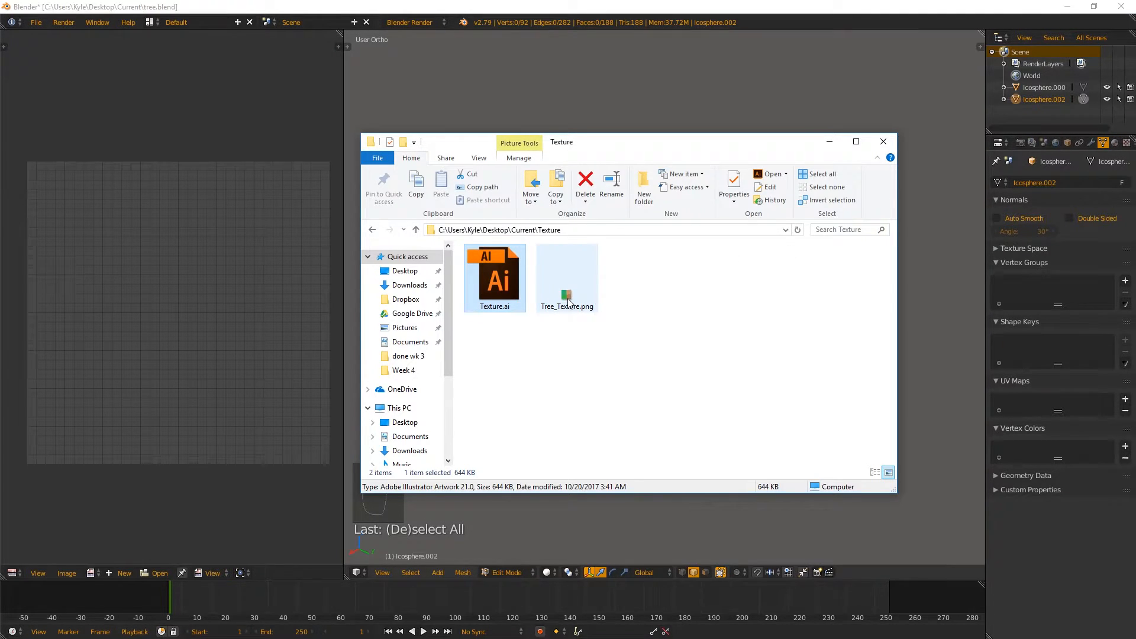
- Load Tree_Texture.png into the image editor beside the tree mesh
double_click(567, 277)
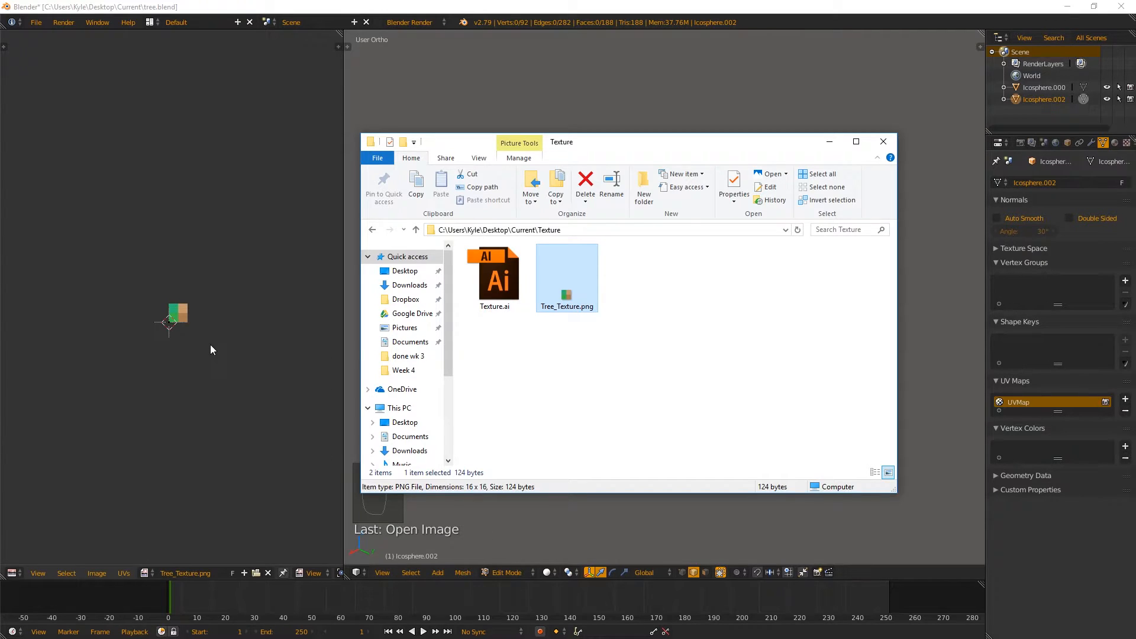
click(883, 142)
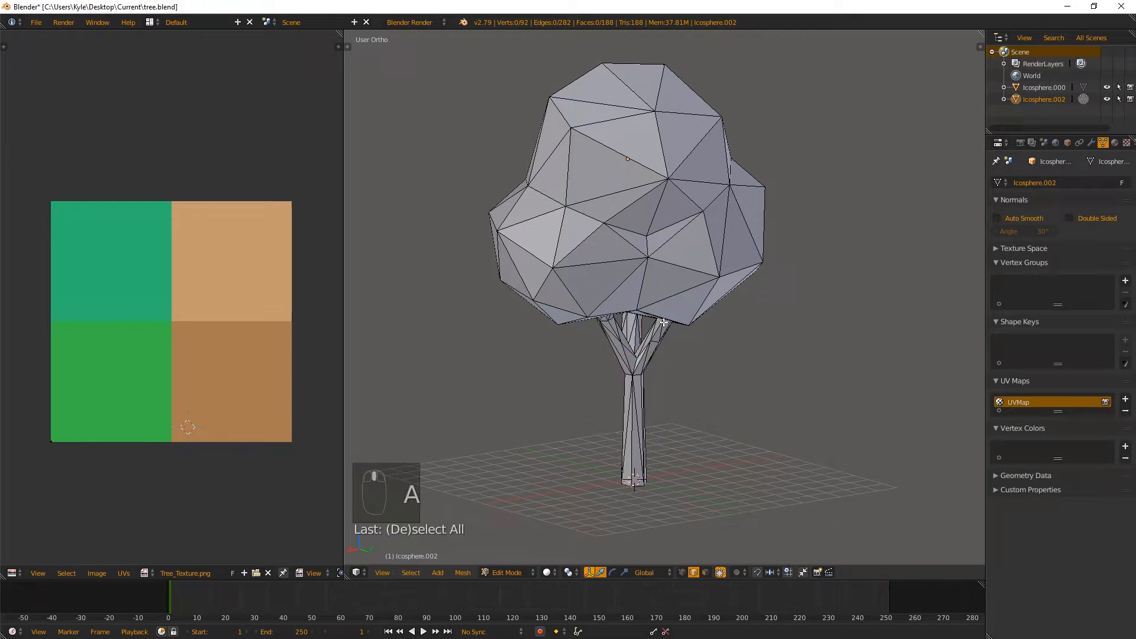
- Select the whole tree mesh and unwrap it onto the texture
key(u)
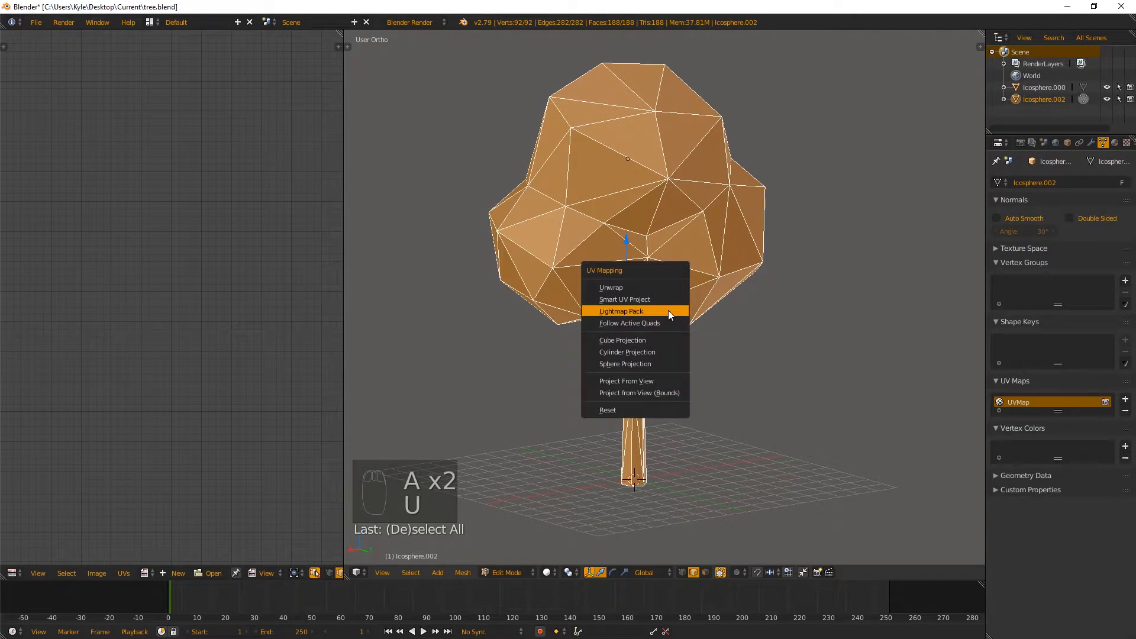
mouse_move(625, 299)
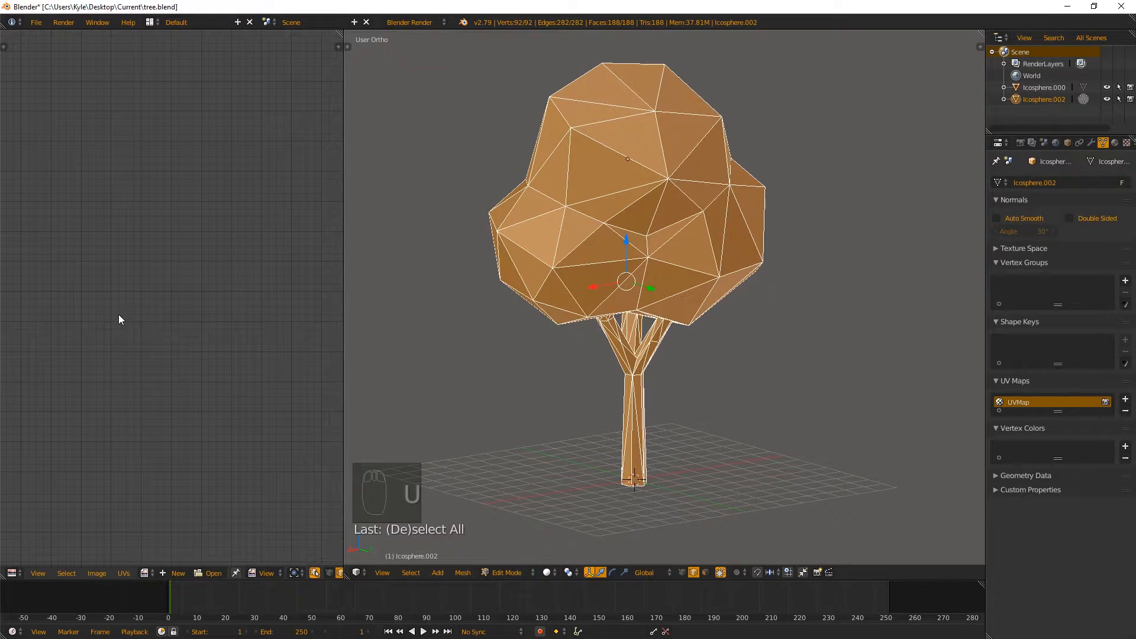
key(A)
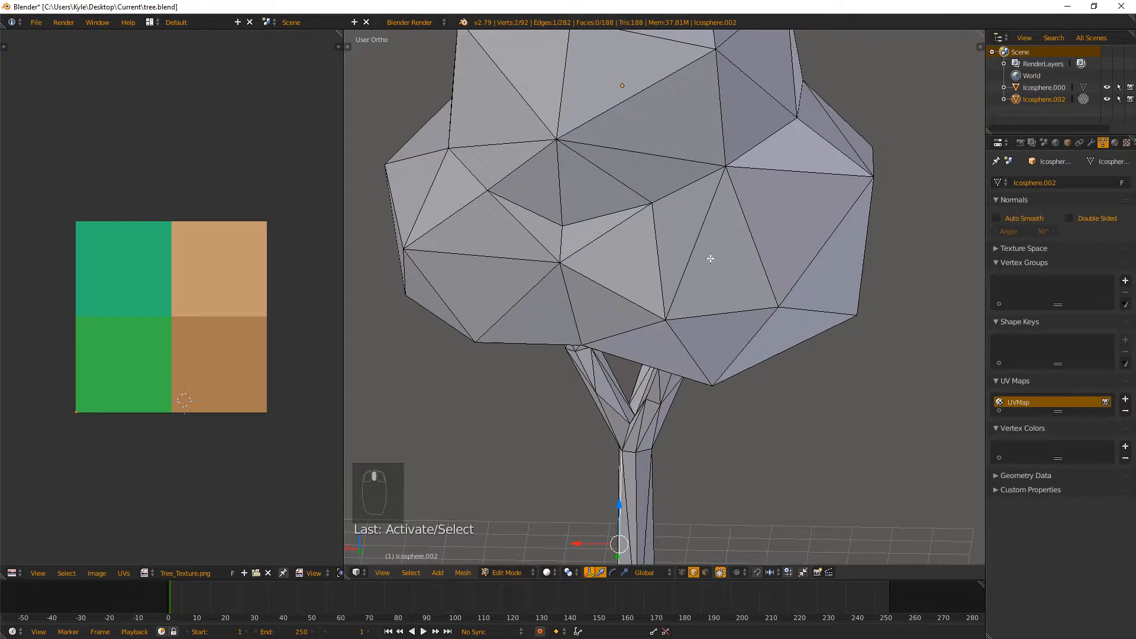
mouse_move(470, 217)
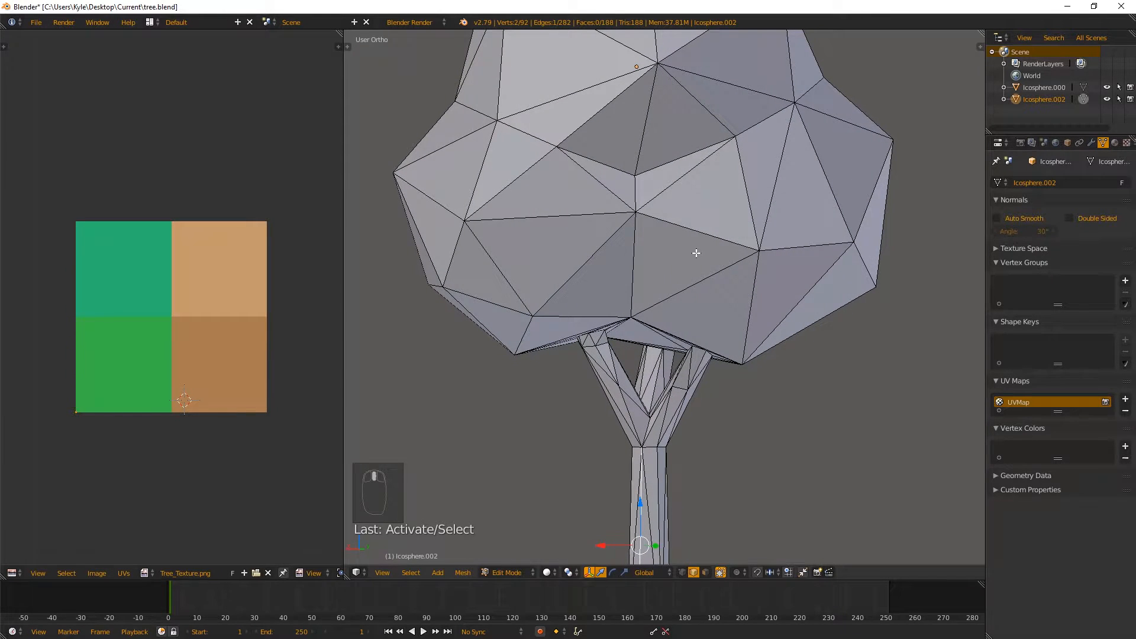
mouse_move(608, 260)
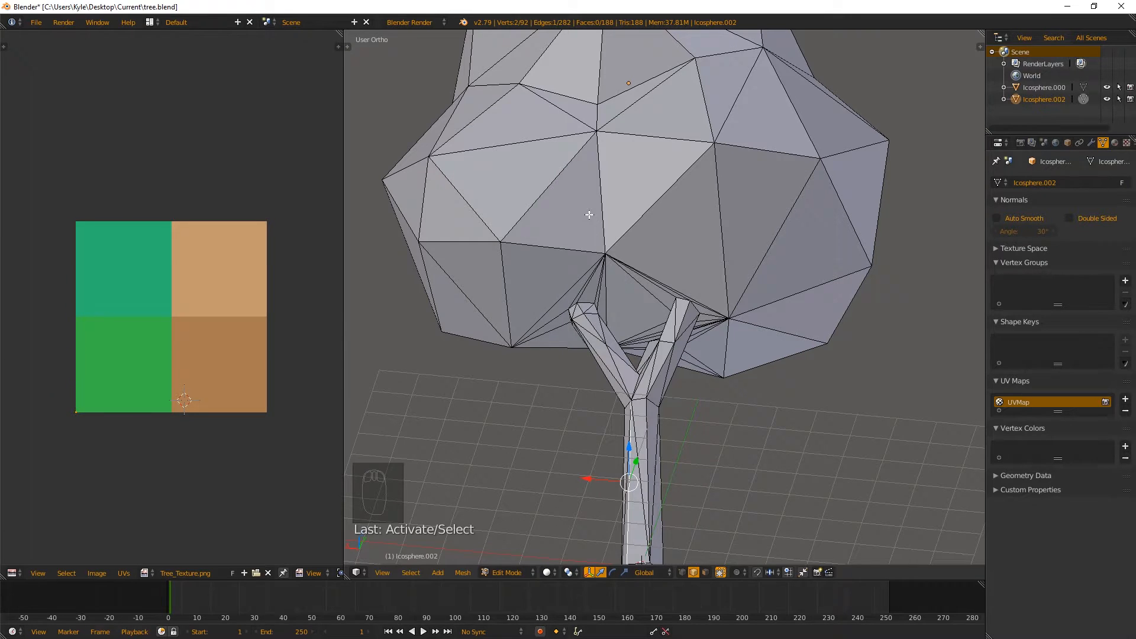
mouse_move(680, 178)
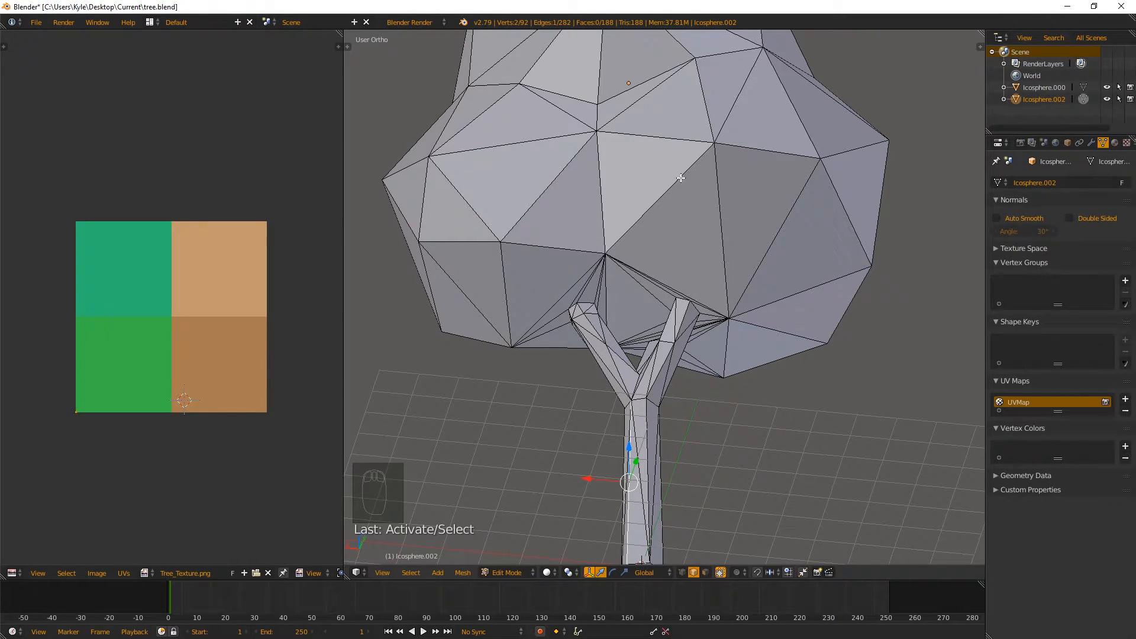
mouse_move(670, 213)
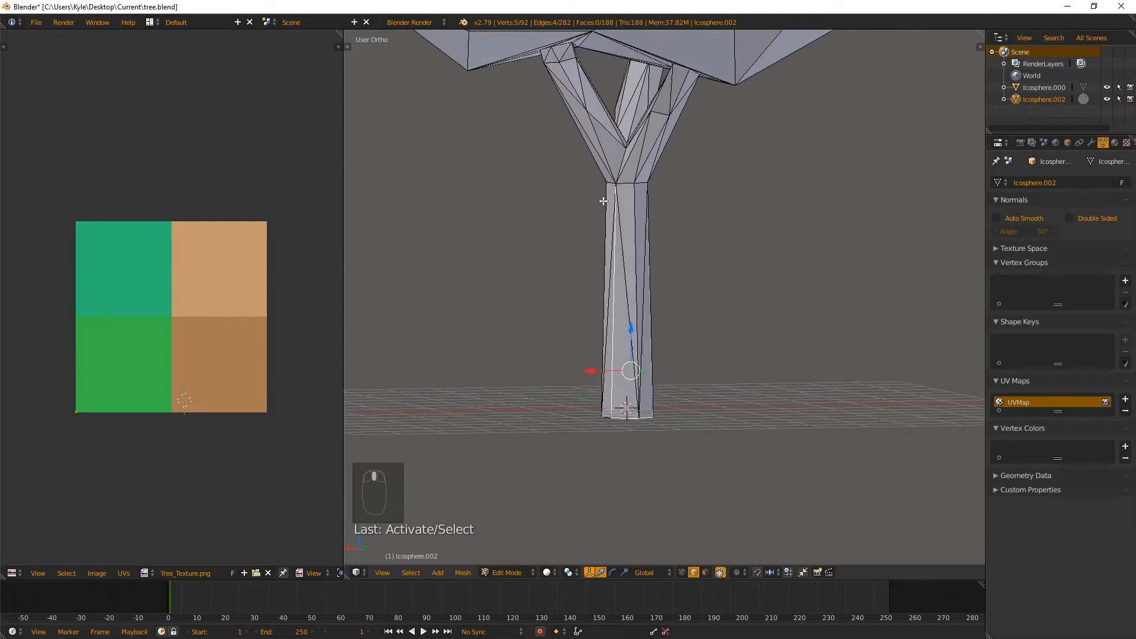
- Orbit the view around the trunk to inspect it from below
drag(601, 201, 662, 211)
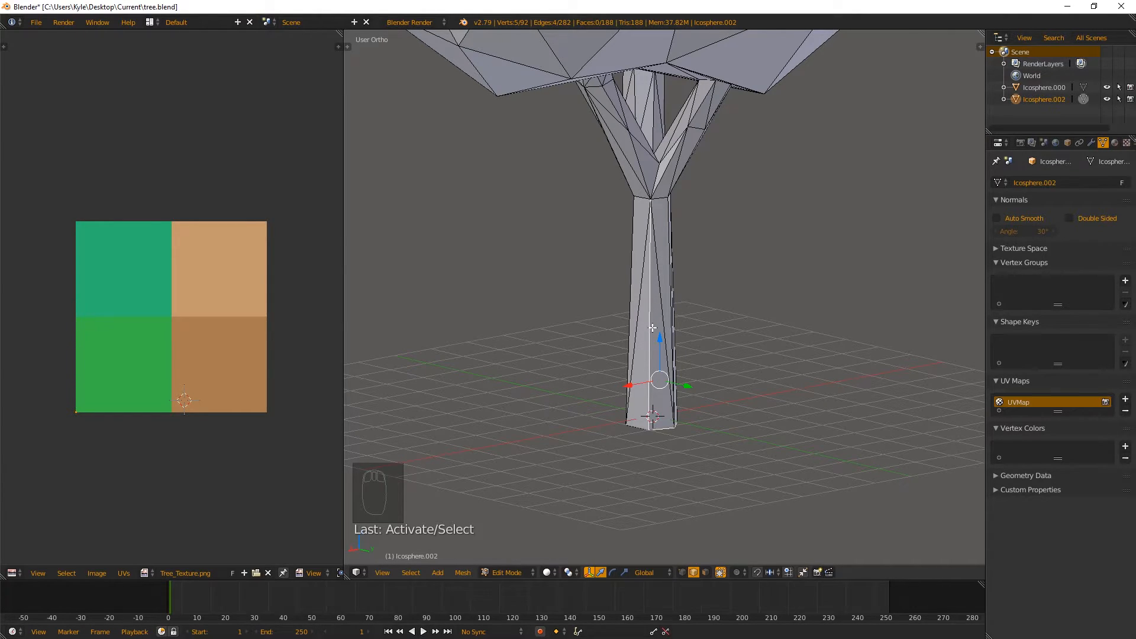
mouse_move(642, 250)
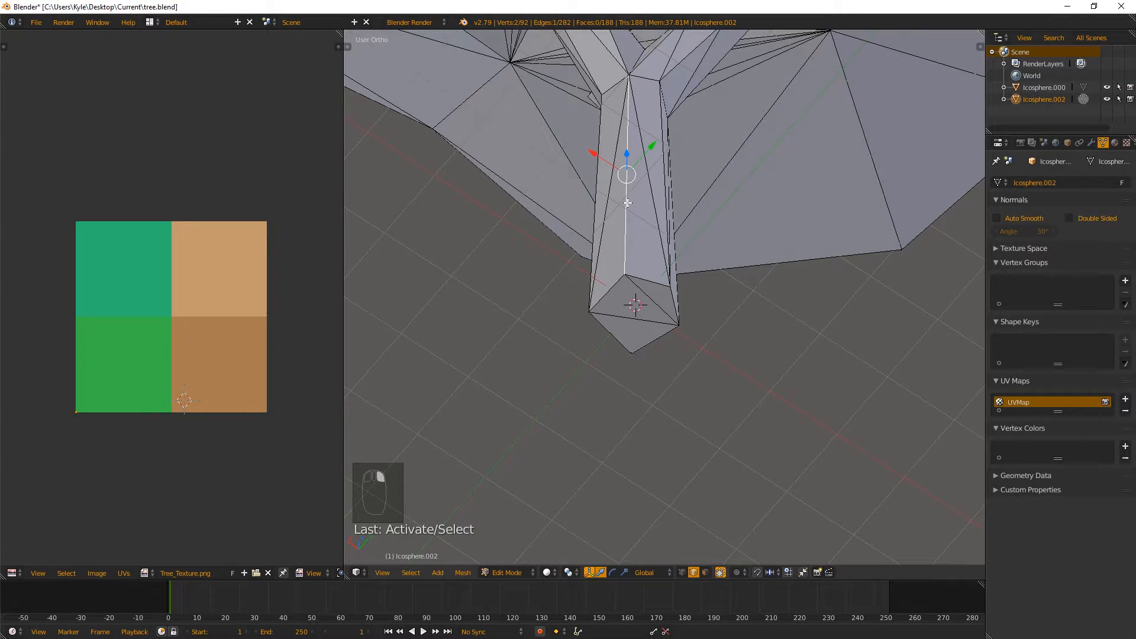
- Switch the mesh to Edge select mode to pick the seam chain along trunk and canopy
key(Ctrl+Tab)
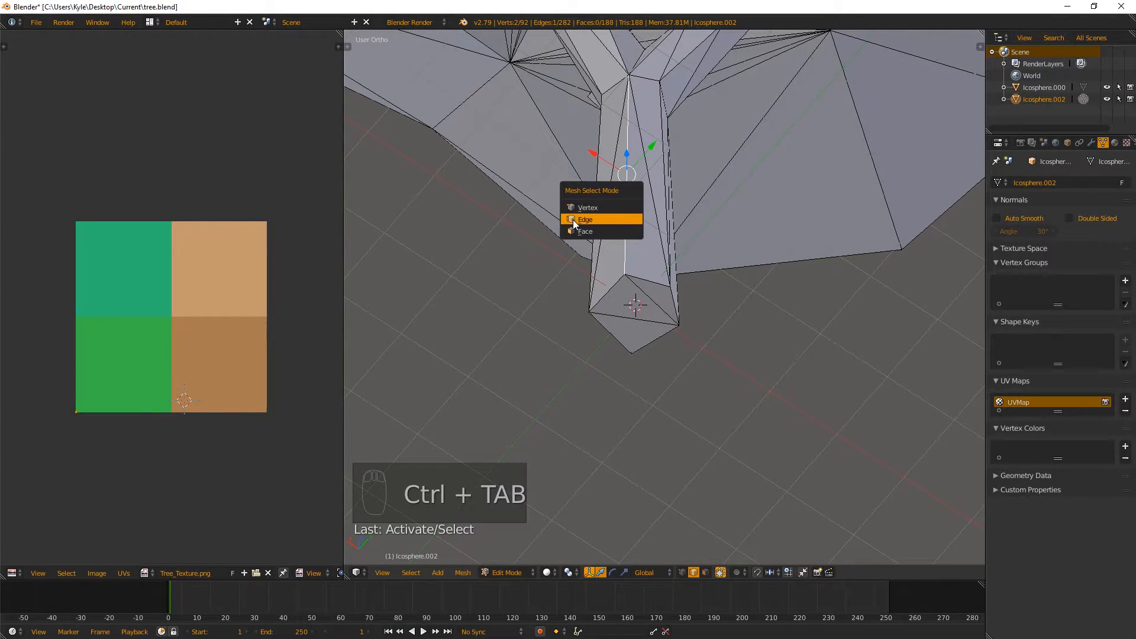
click(588, 219)
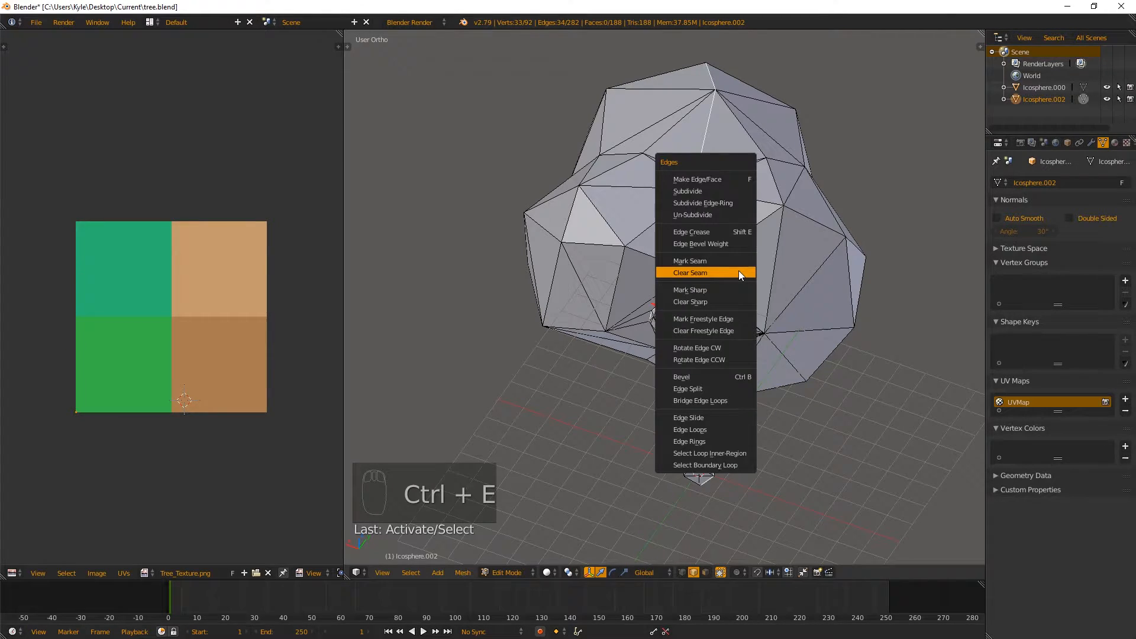
mouse_move(675, 260)
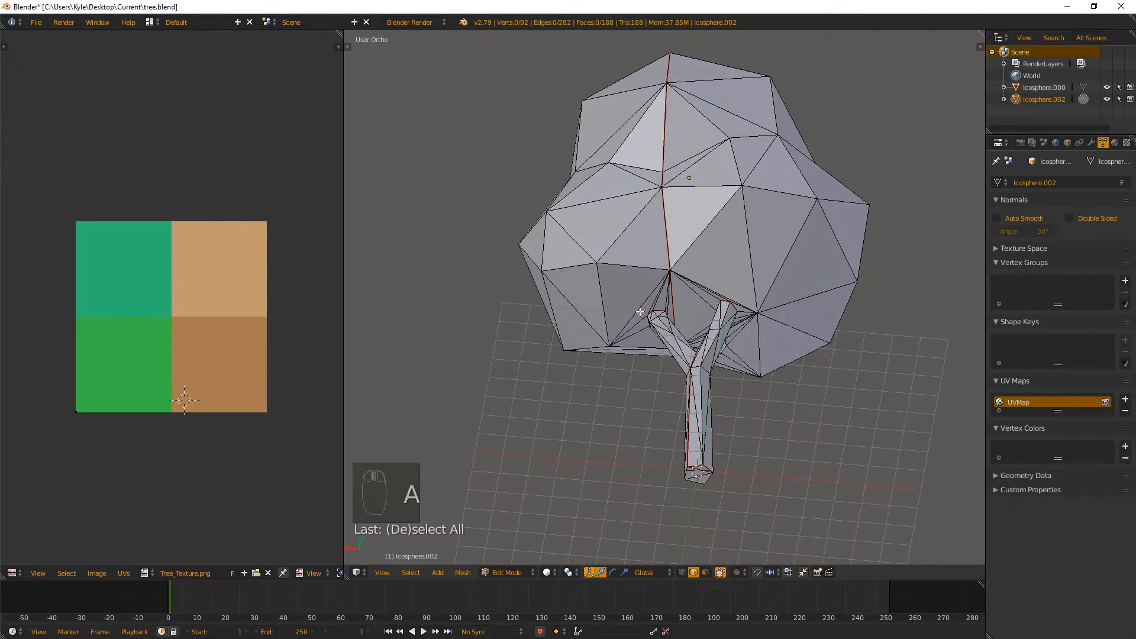
- Zoom in to check the red seams running up the trunk and over the canopy
scroll(up, 3)
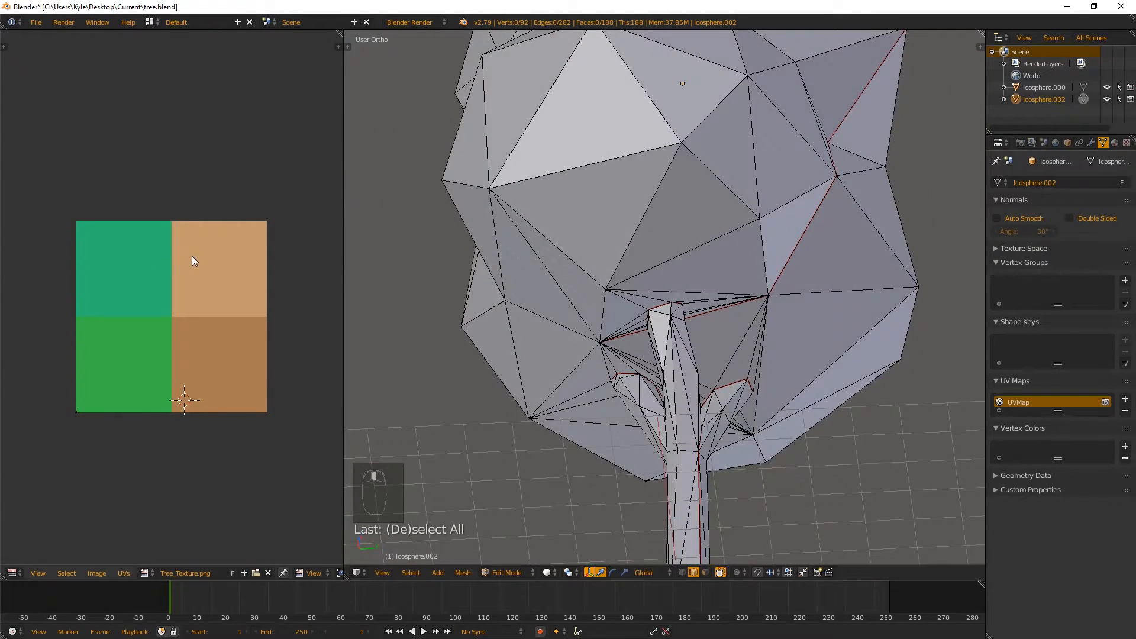
mouse_move(220, 283)
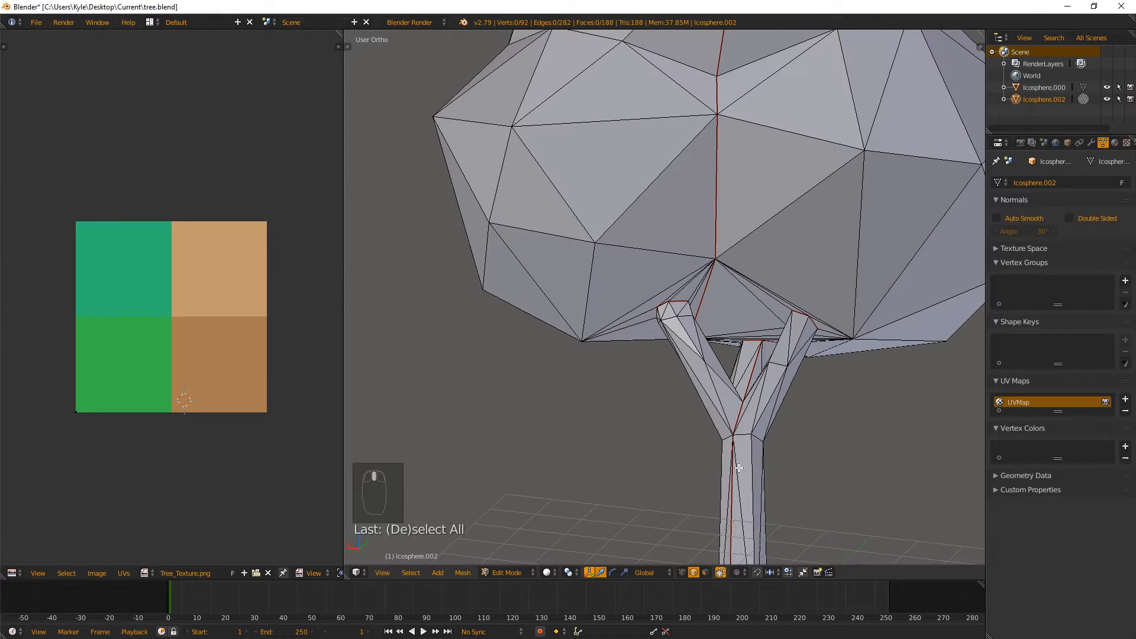
mouse_move(827, 275)
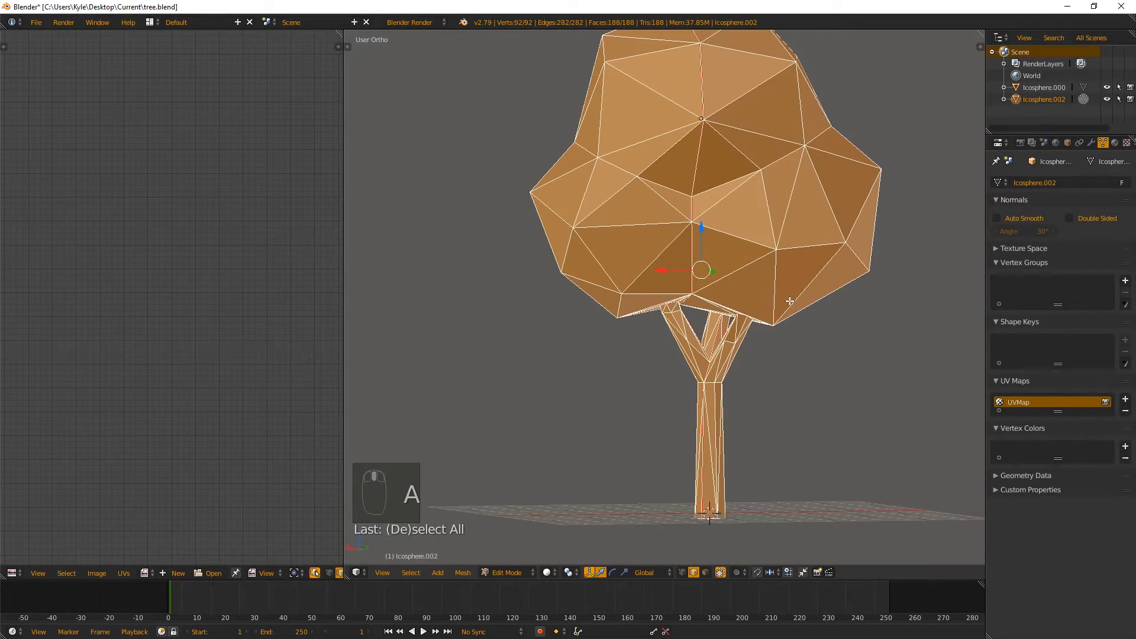
- Unwrap the seamed tree mesh into canopy and trunk UV islands
key(U)
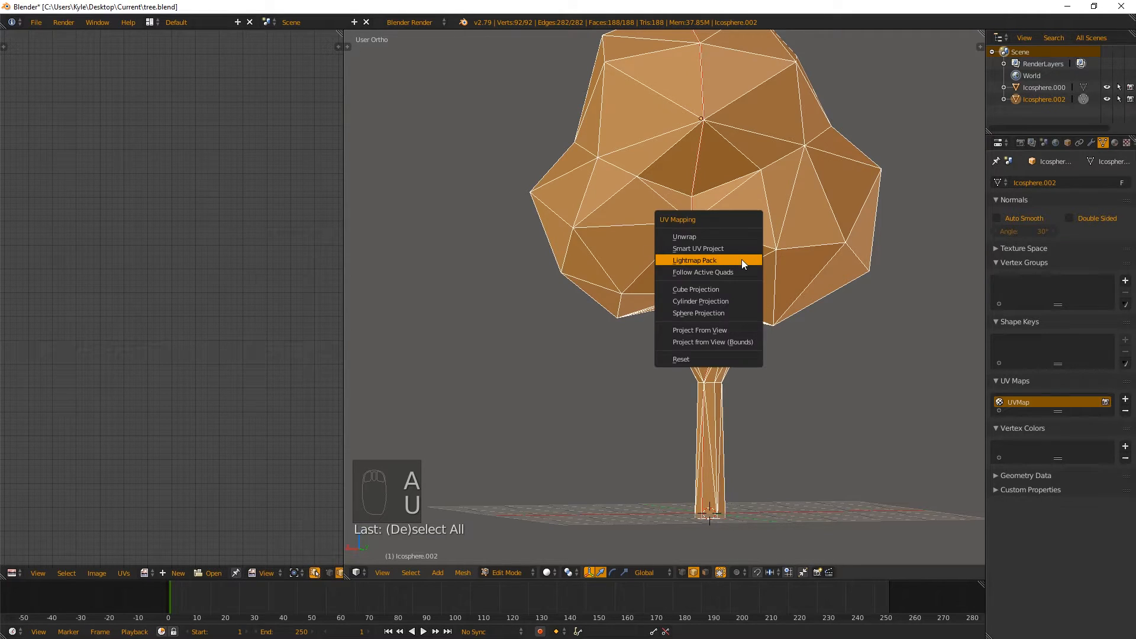
click(684, 237)
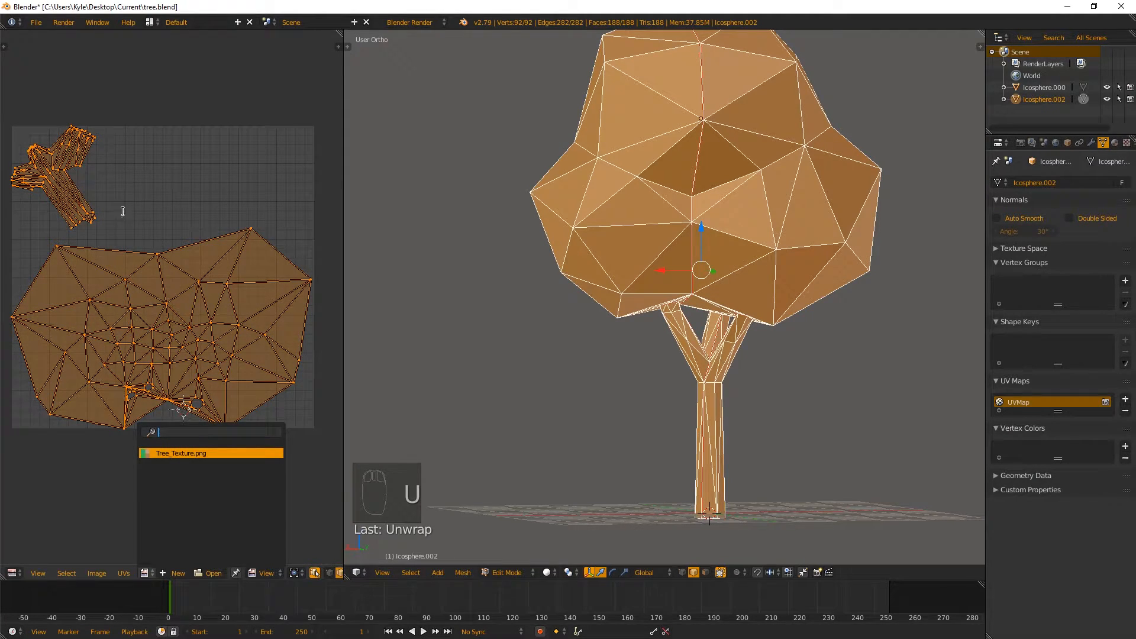
mouse_move(191, 453)
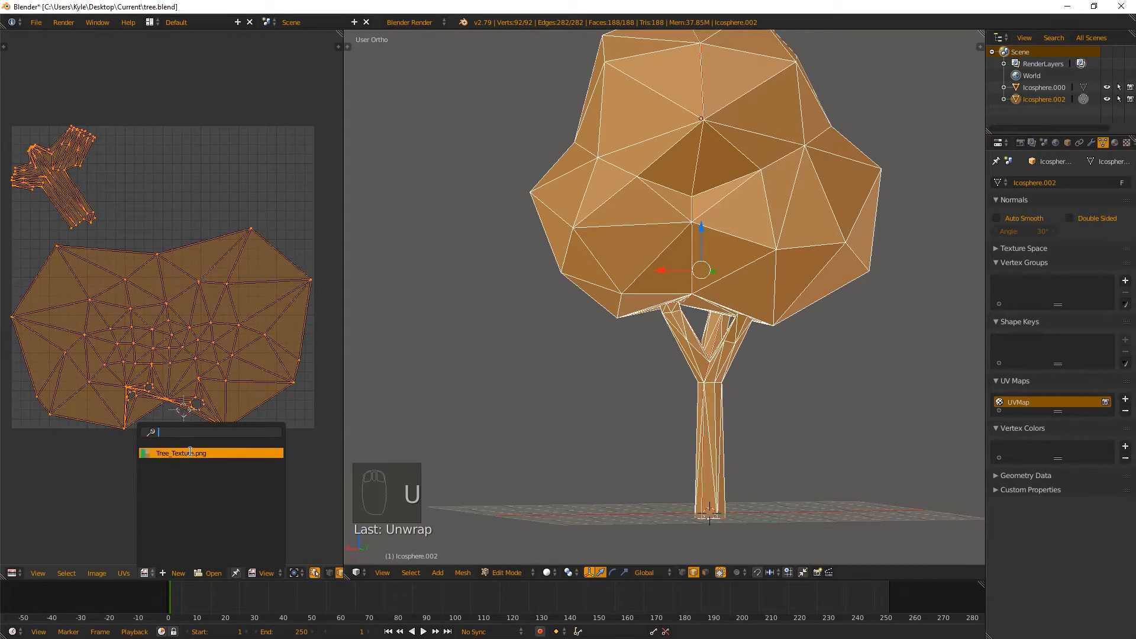
- Load Tree_Texture.png behind the UV islands and reselect the whole tree mesh
click(180, 452)
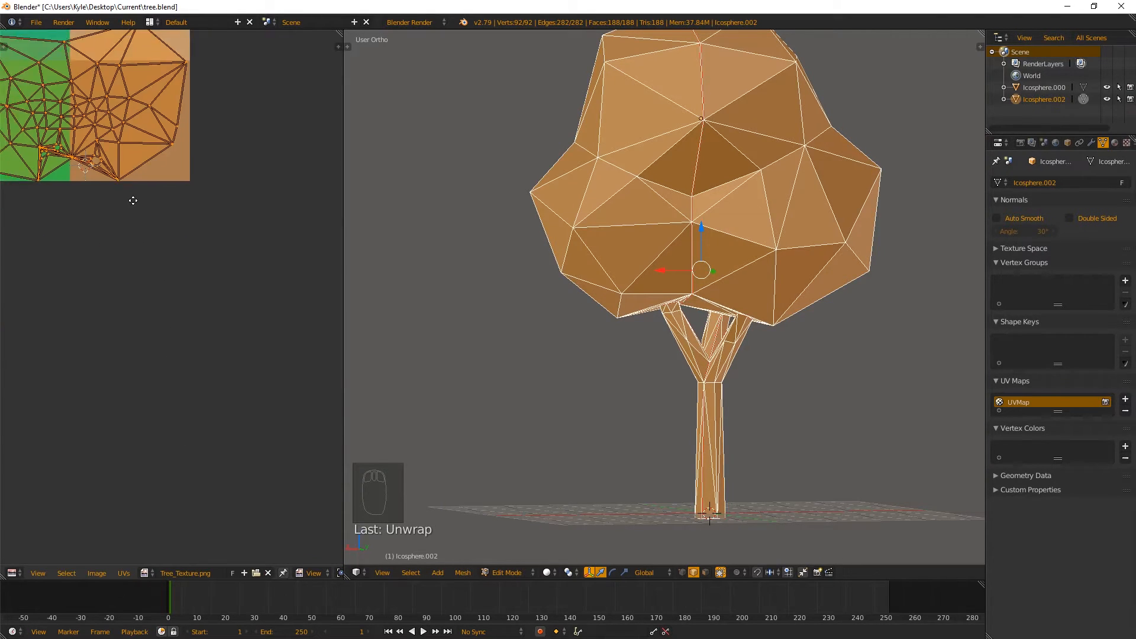
key(A)
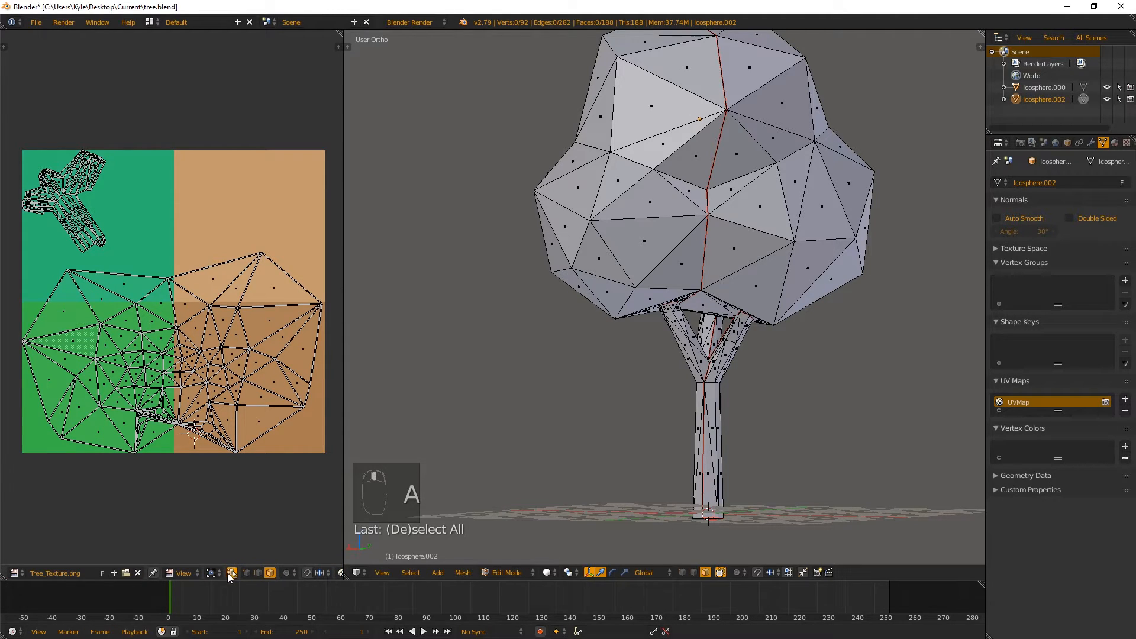
mouse_move(232, 573)
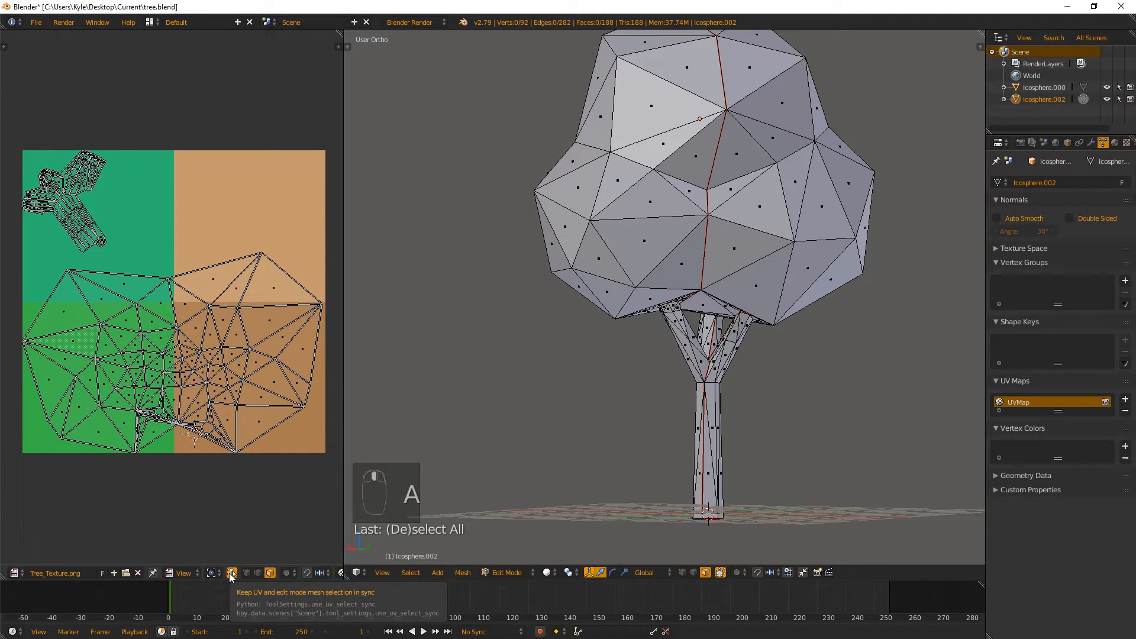
mouse_move(135, 287)
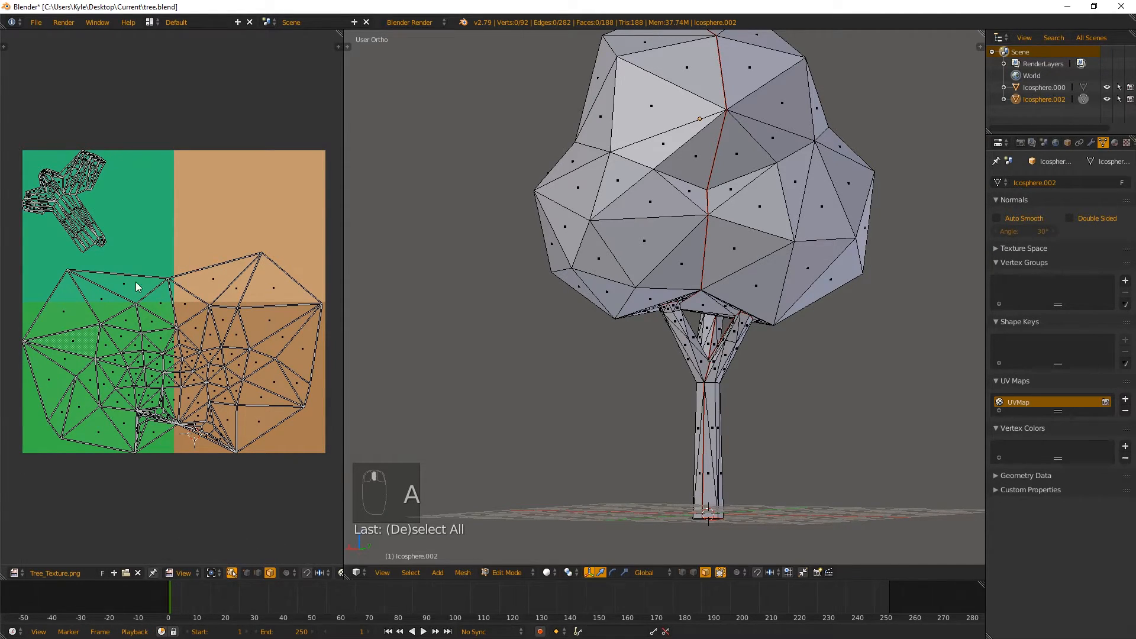
key(a)
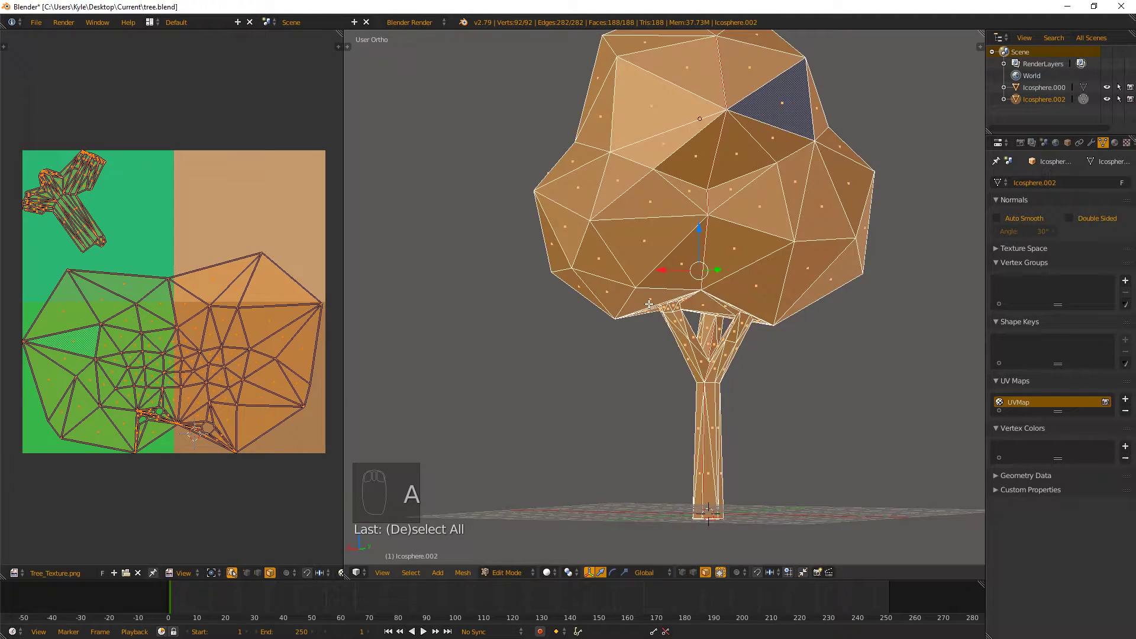
- Scale and move the trunk UV island onto the light brown square, then clear the selection
key(a)
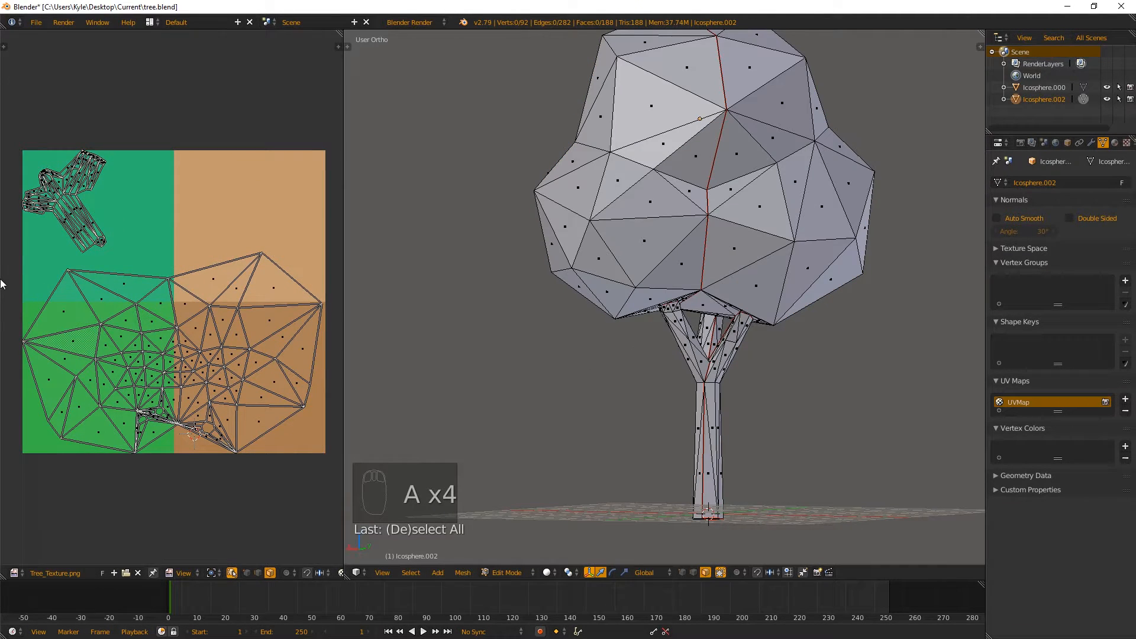
mouse_move(24, 269)
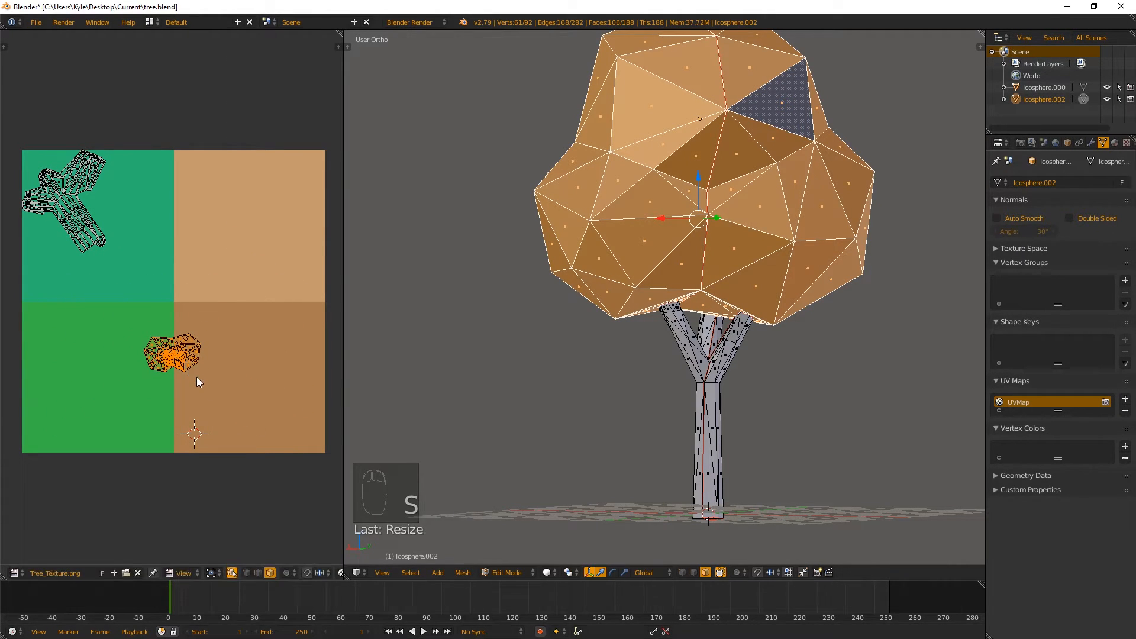
drag(174, 353, 99, 355)
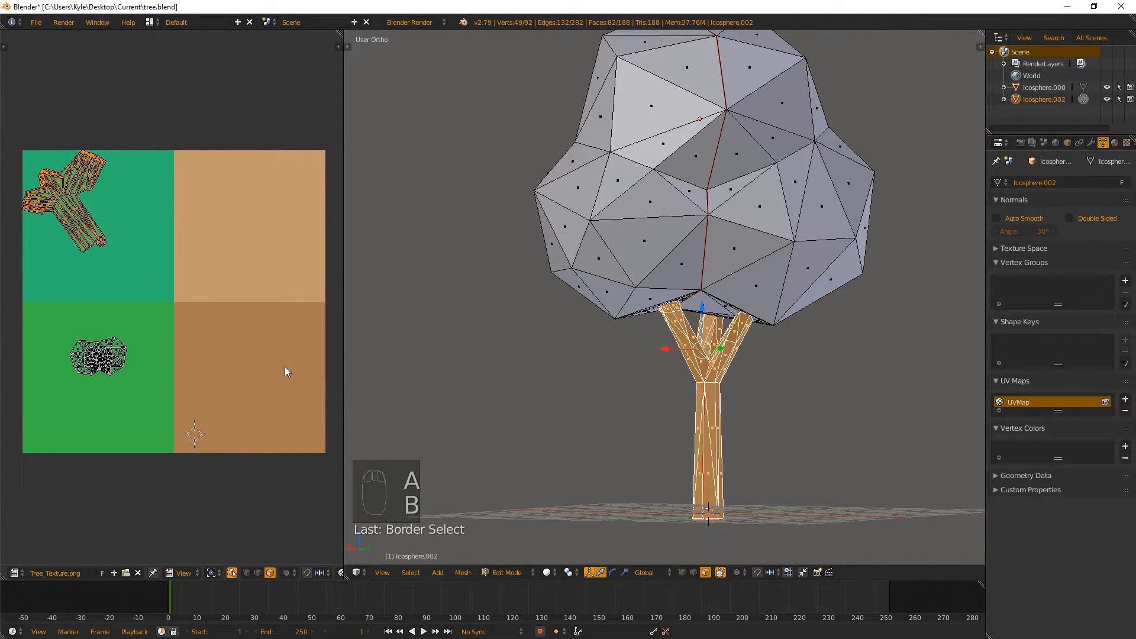
key(s)
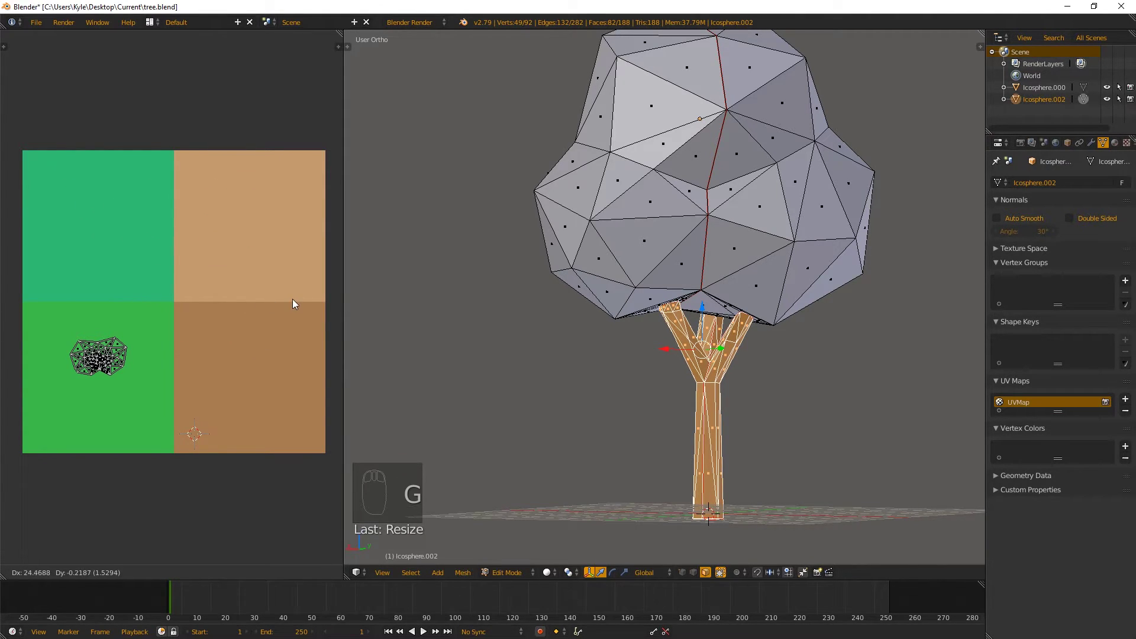
key(G)
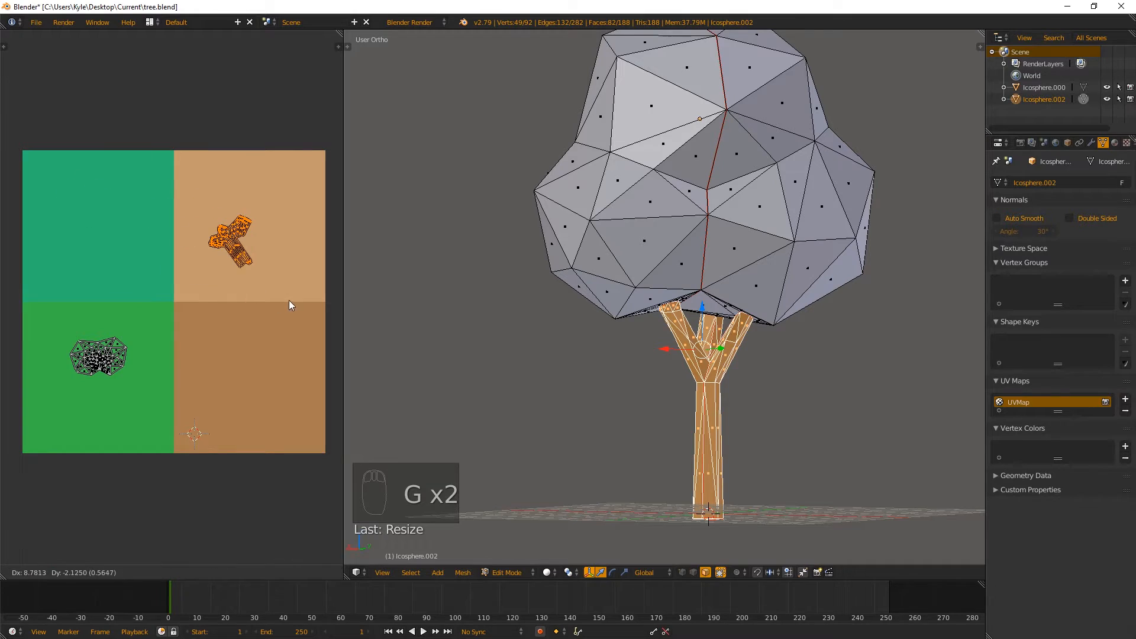
key(a)
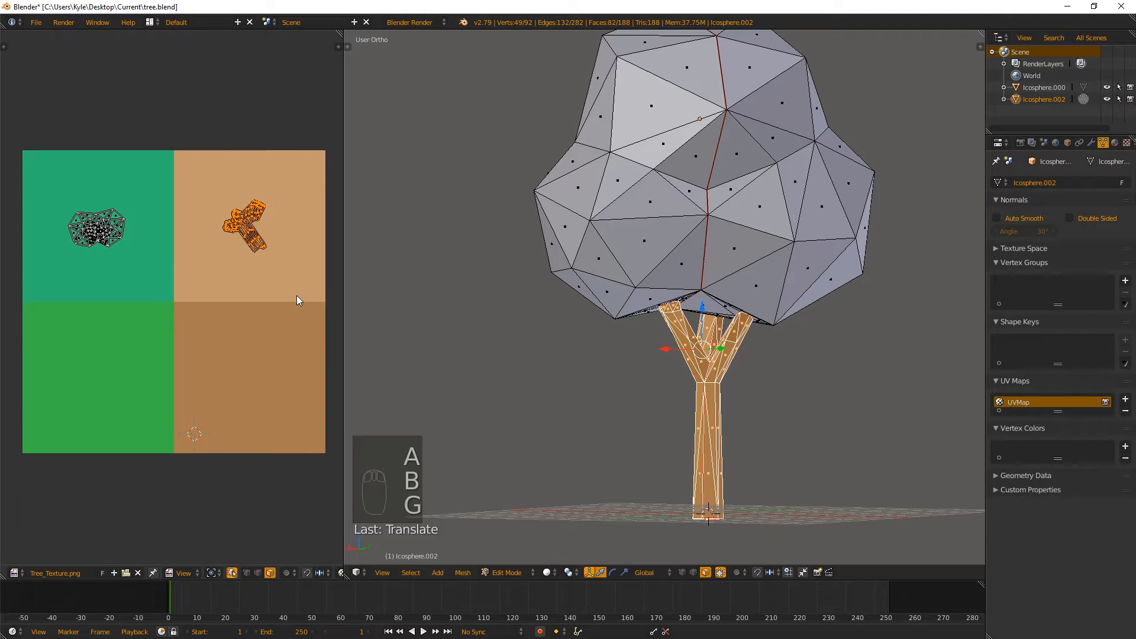
mouse_move(66, 189)
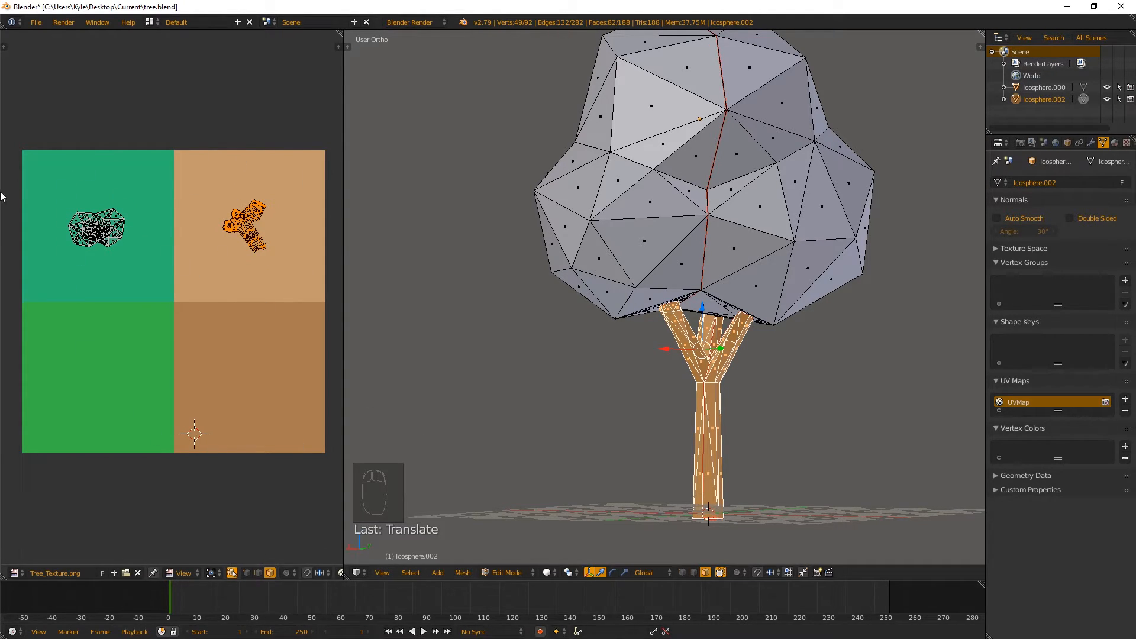
mouse_move(270, 196)
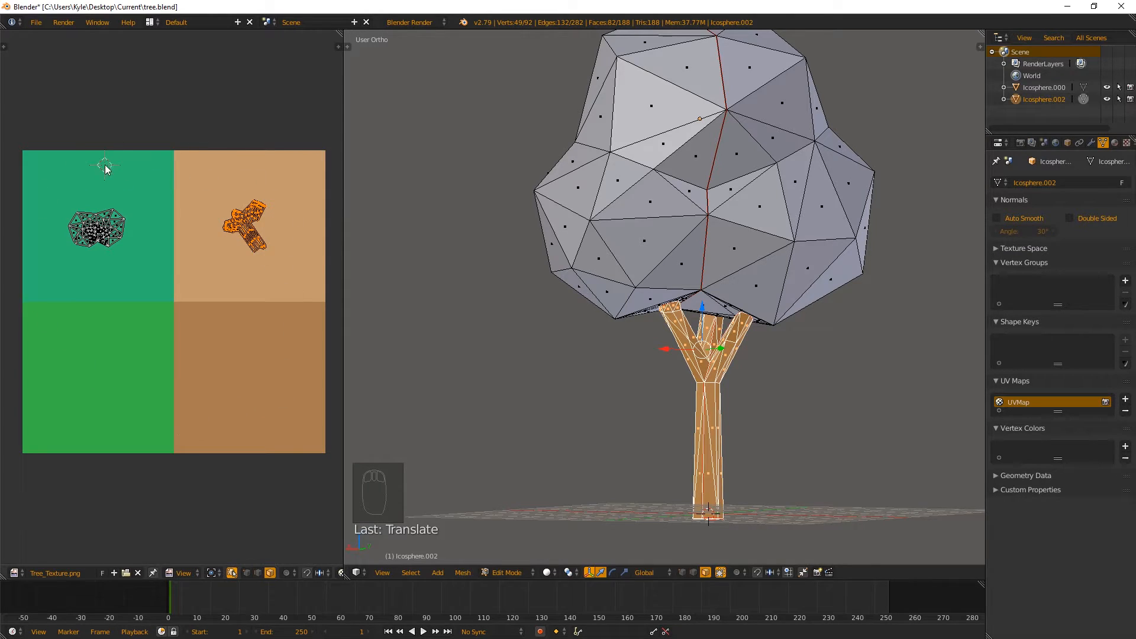
mouse_move(45, 180)
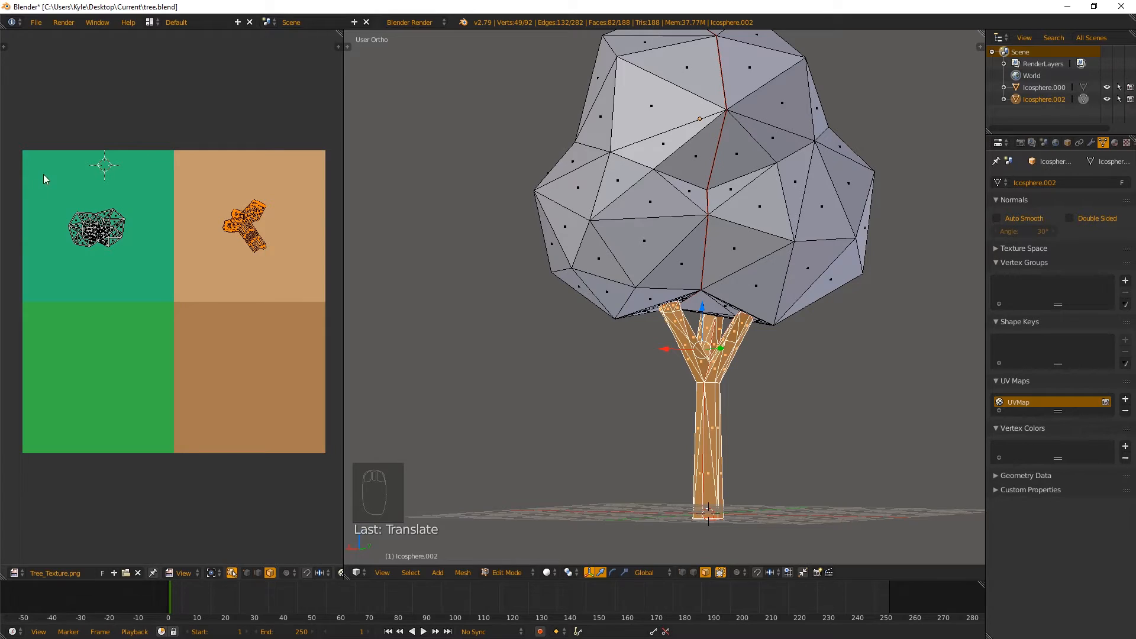
key(A)
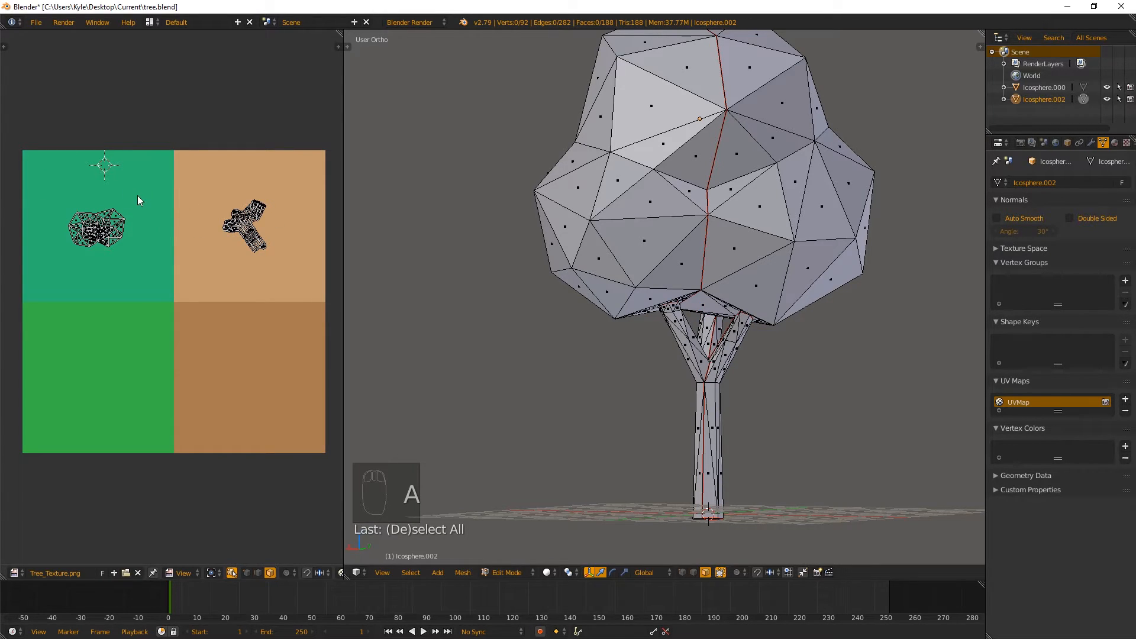
mouse_move(89, 177)
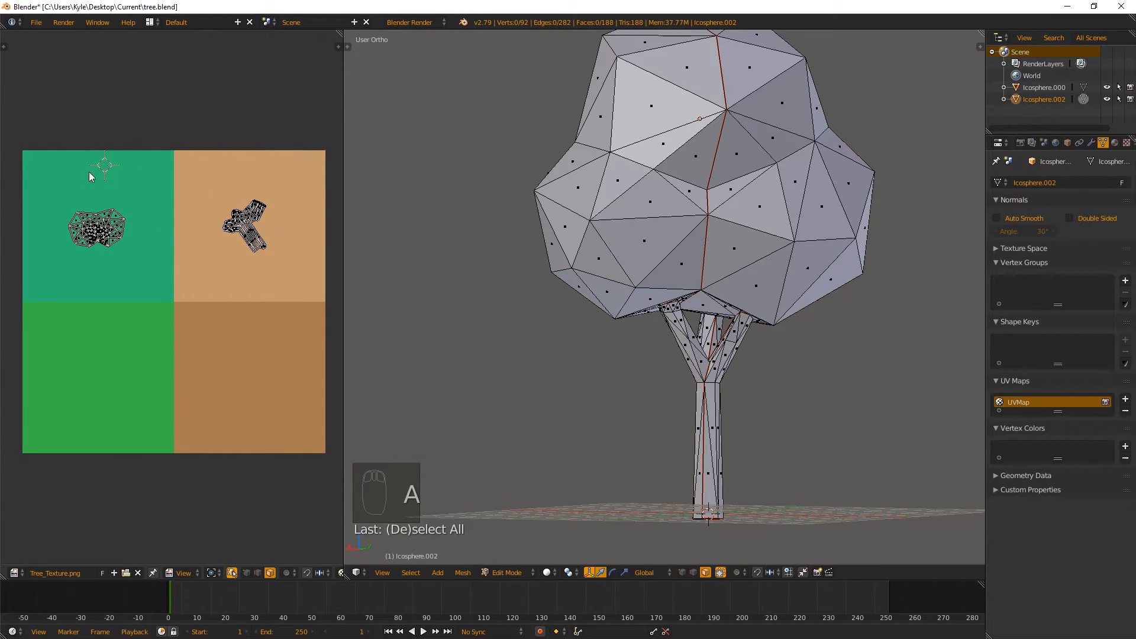
mouse_move(307, 220)
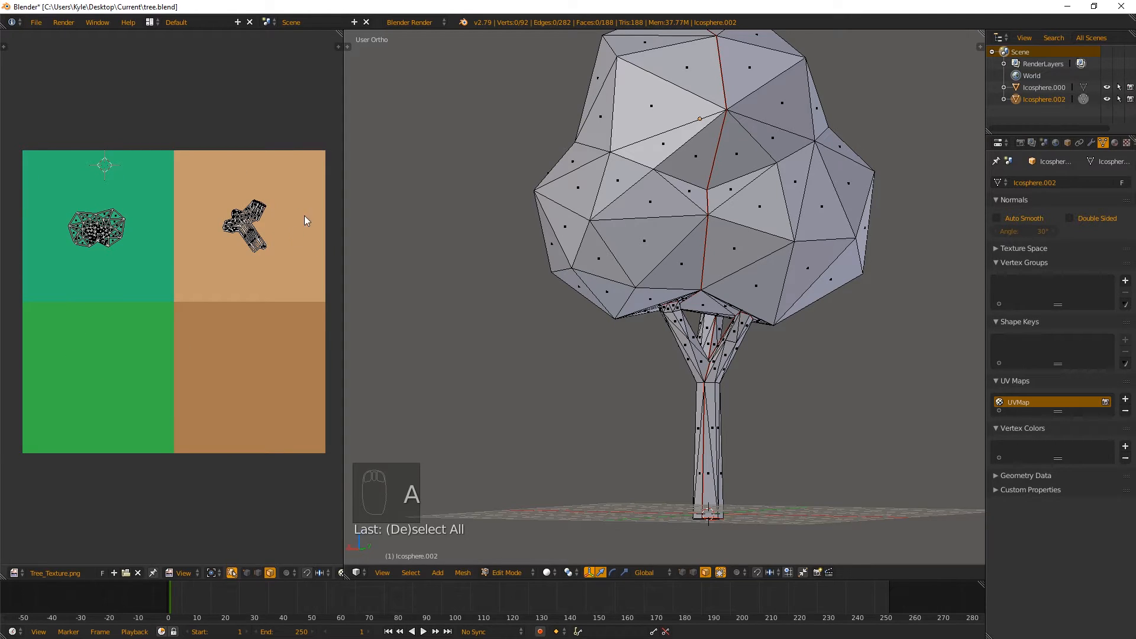
mouse_move(33, 157)
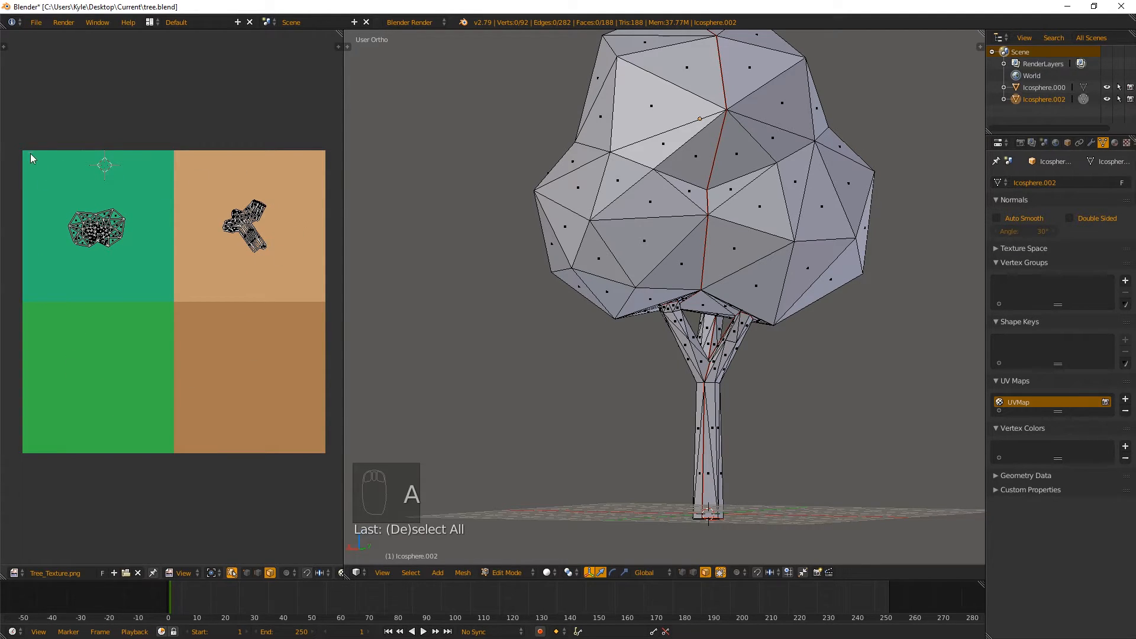
mouse_move(27, 191)
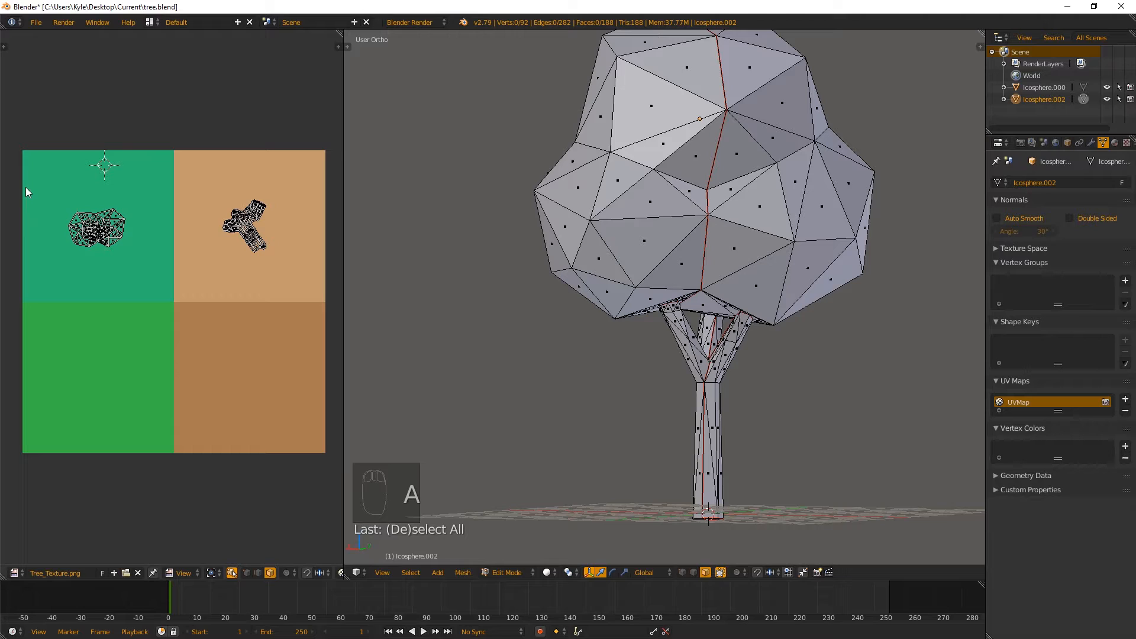
key(a)
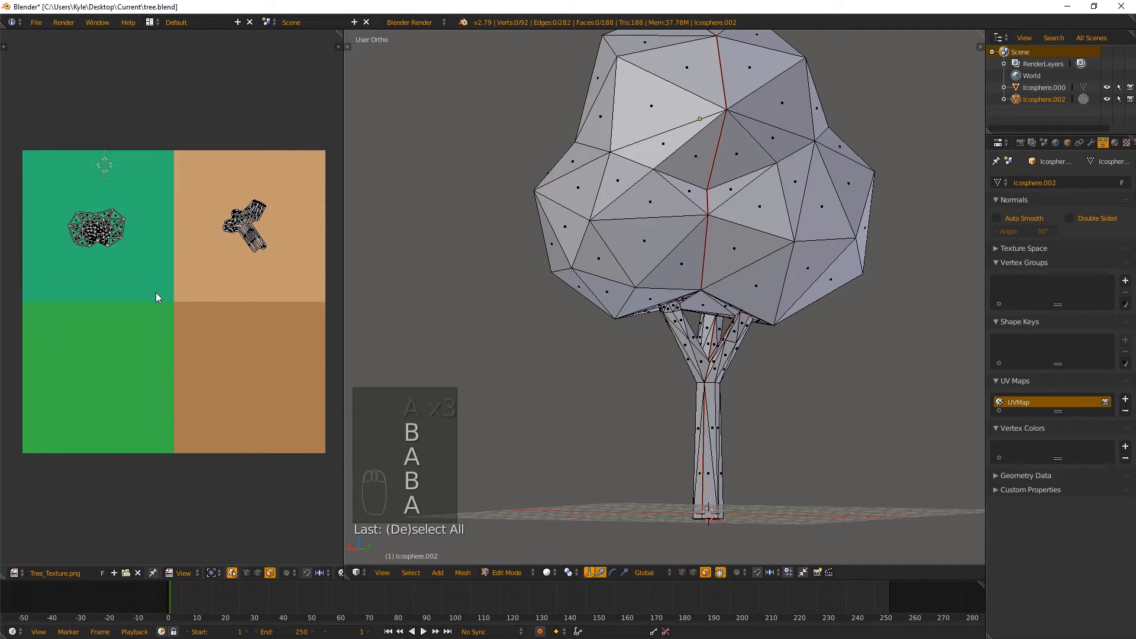
mouse_move(76, 347)
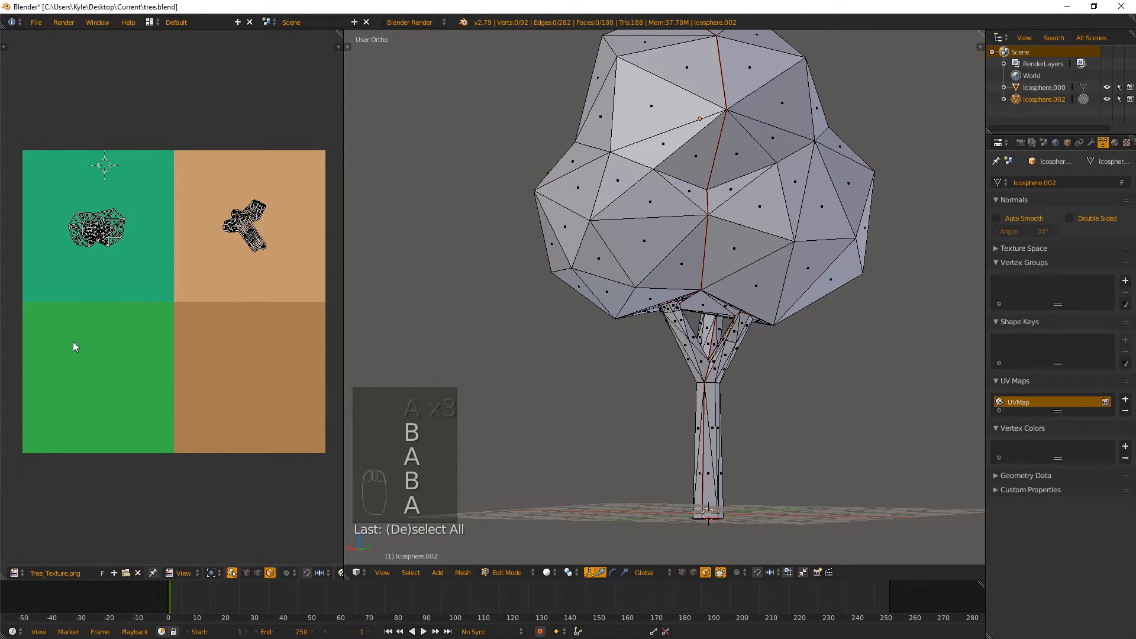
mouse_move(83, 193)
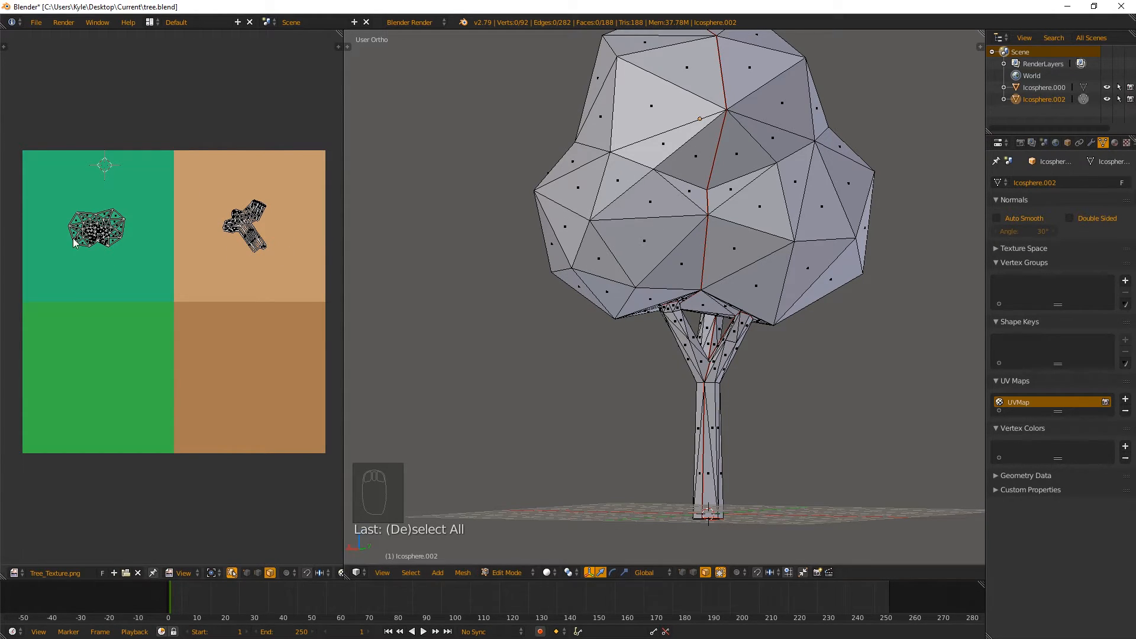
key(a)
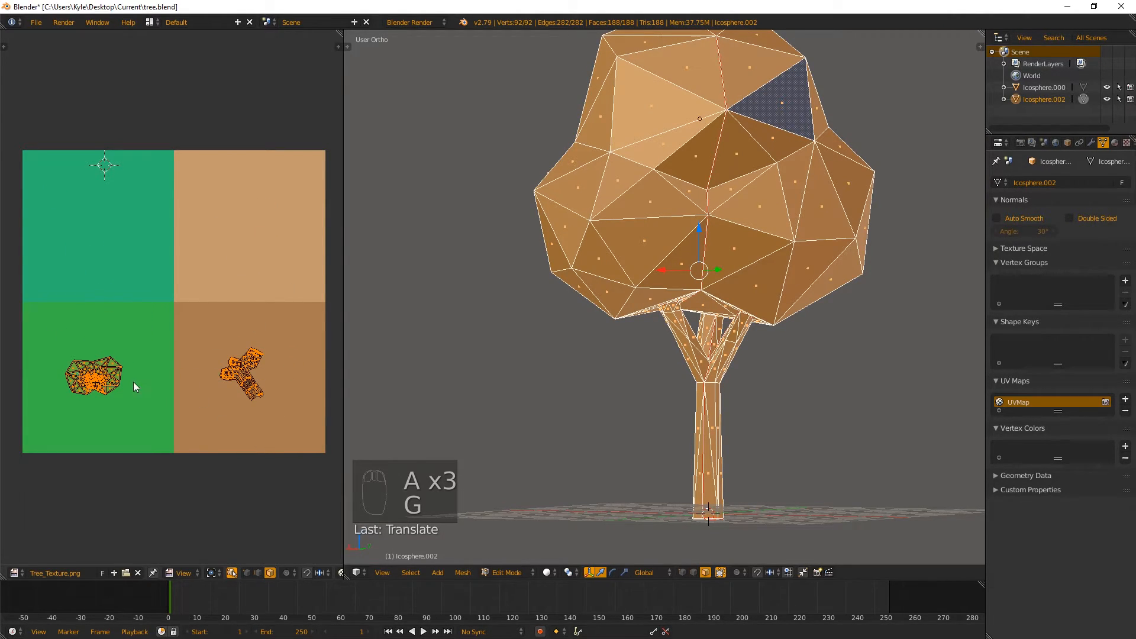
key(a)
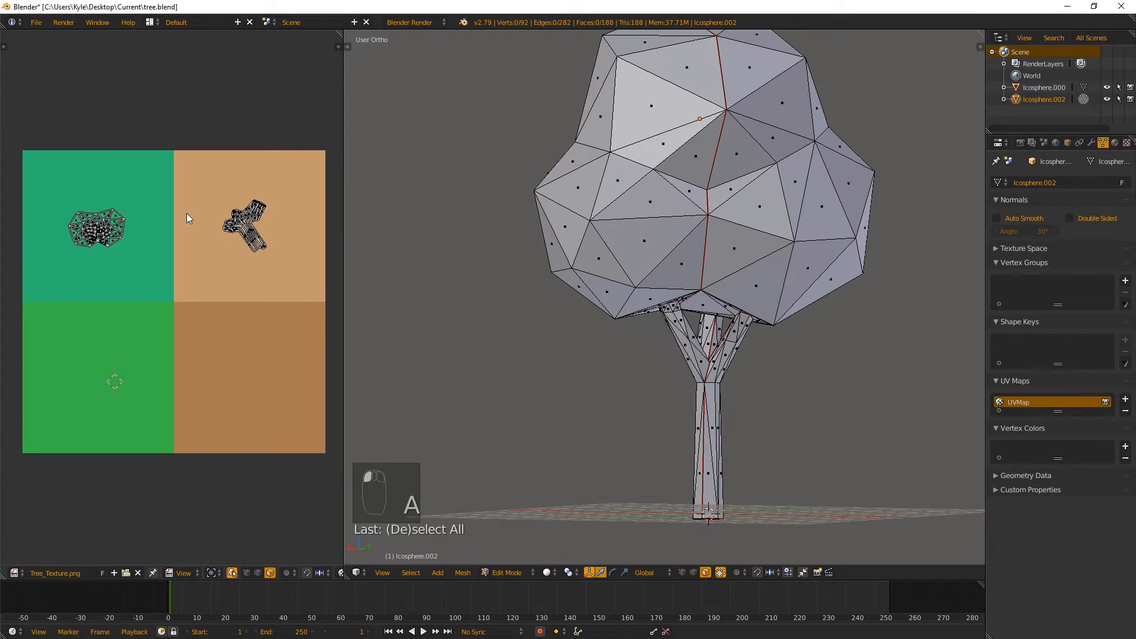
mouse_move(151, 206)
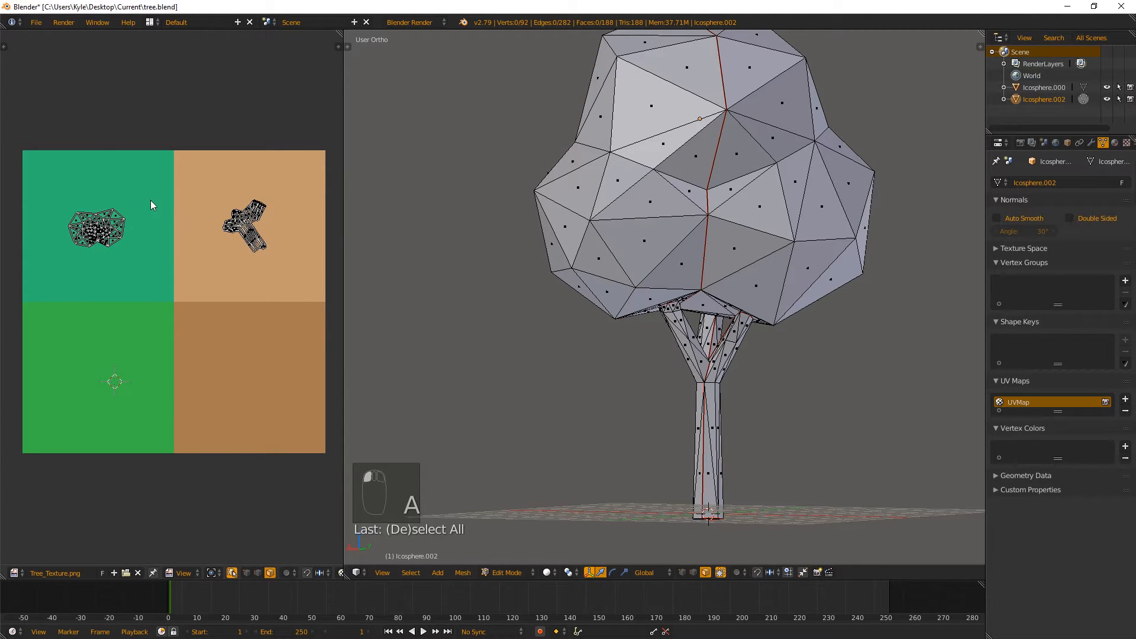
mouse_move(117, 362)
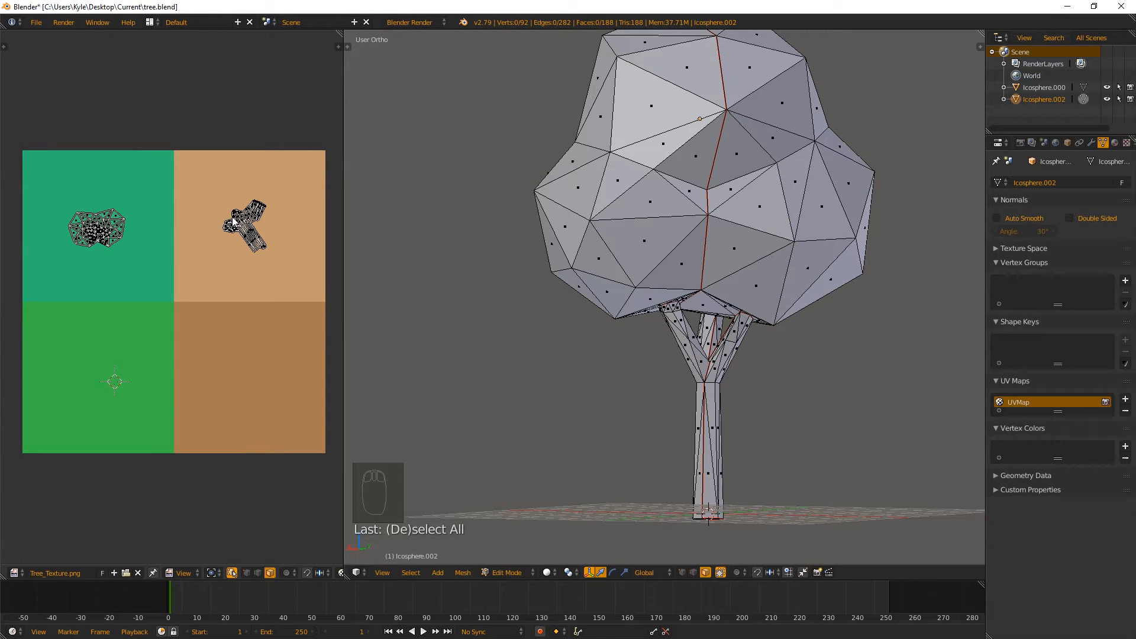
mouse_move(249, 277)
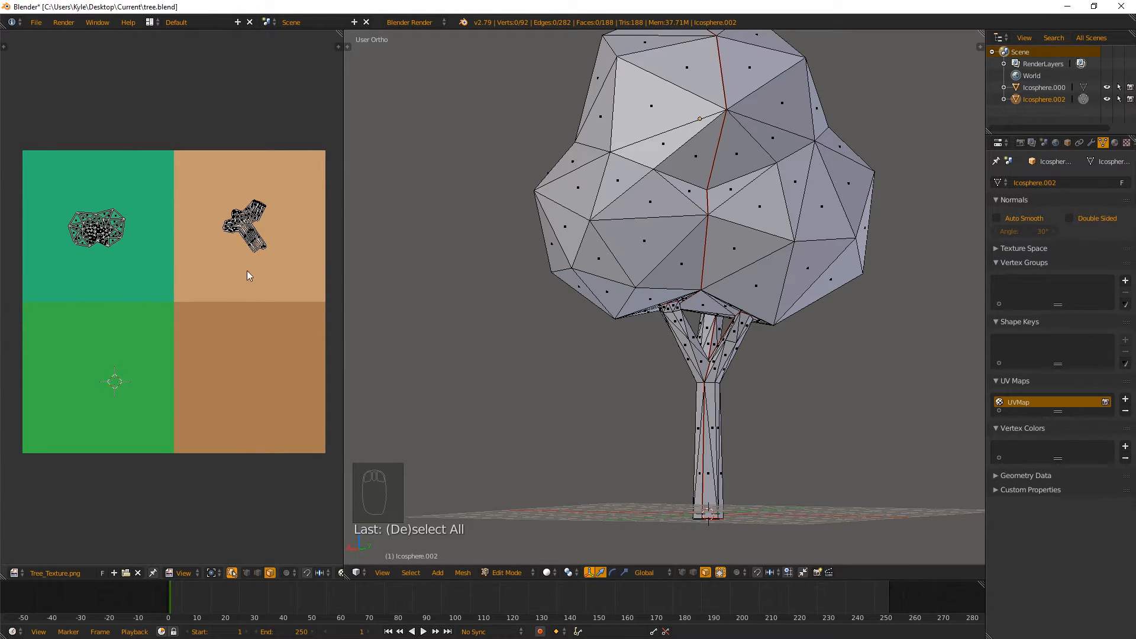
mouse_move(743, 251)
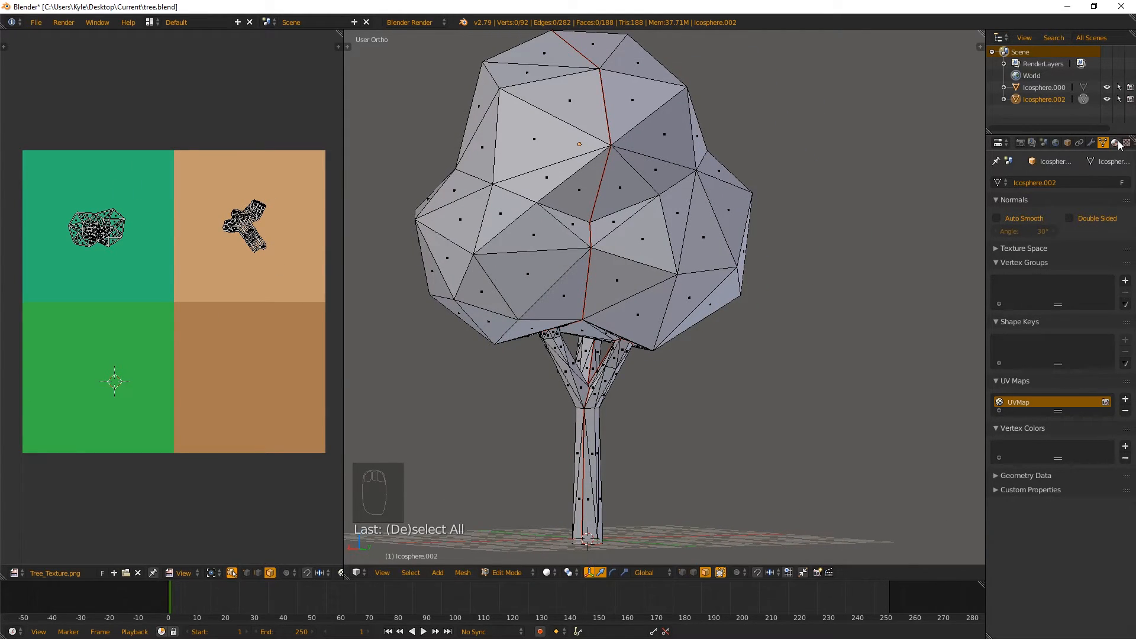
- Create a new material for the tree named Tree_Material
click(1118, 142)
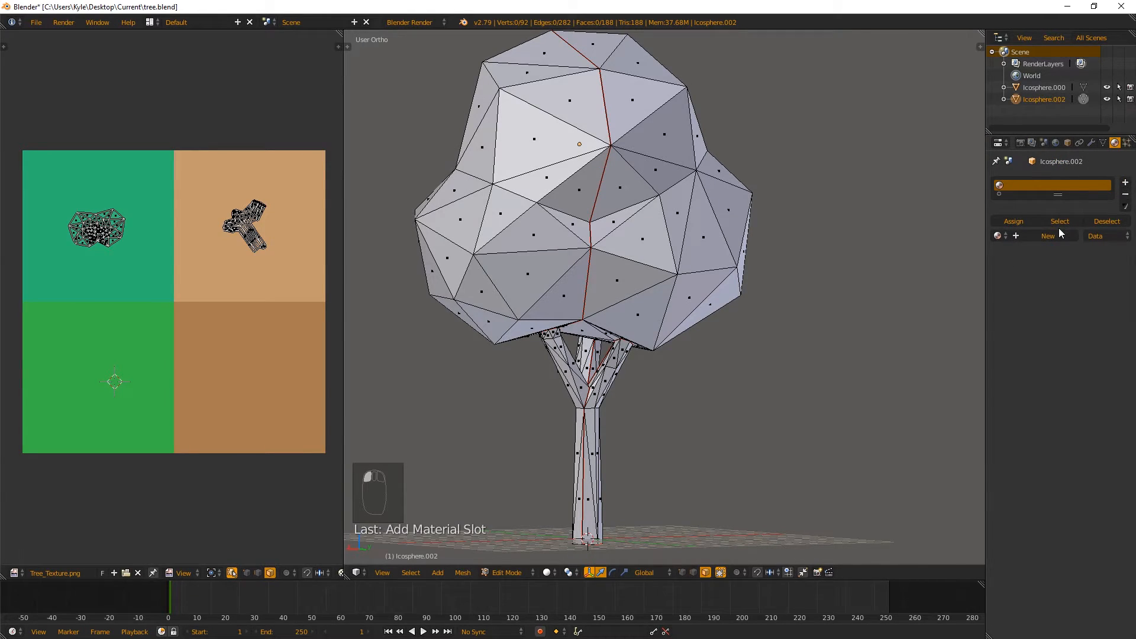
click(1049, 236)
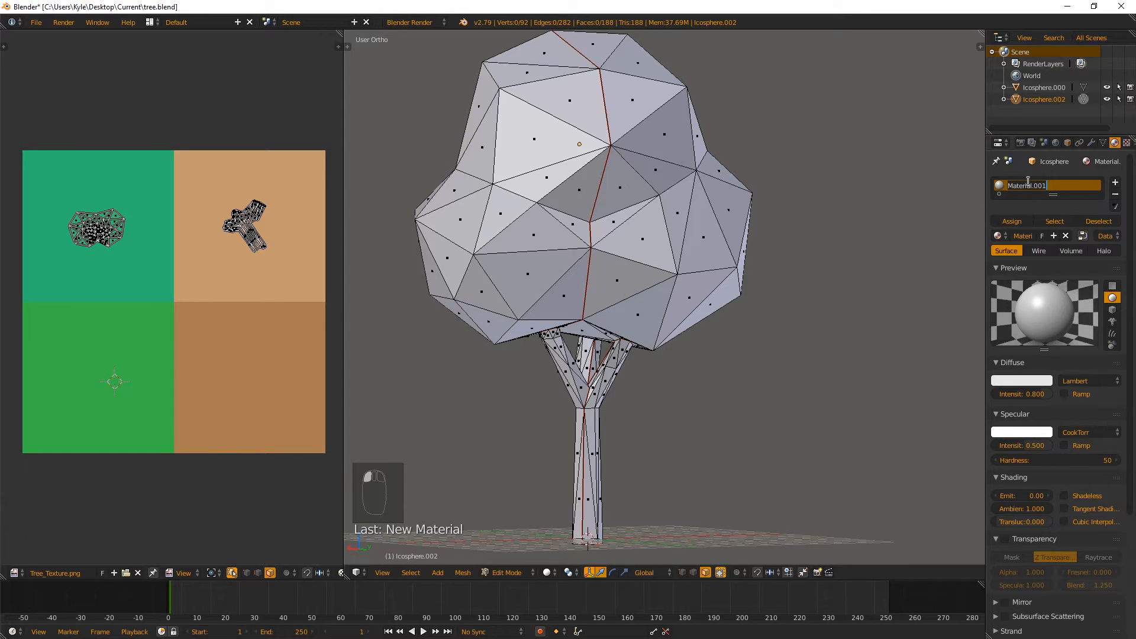
text(Tree_)
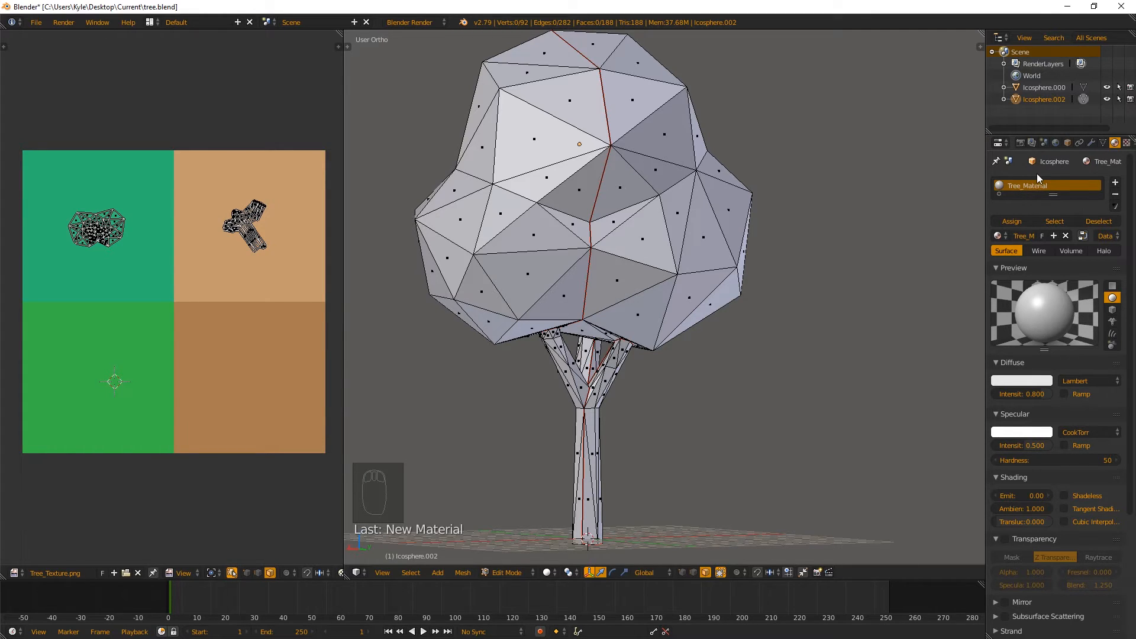
mouse_move(1127, 142)
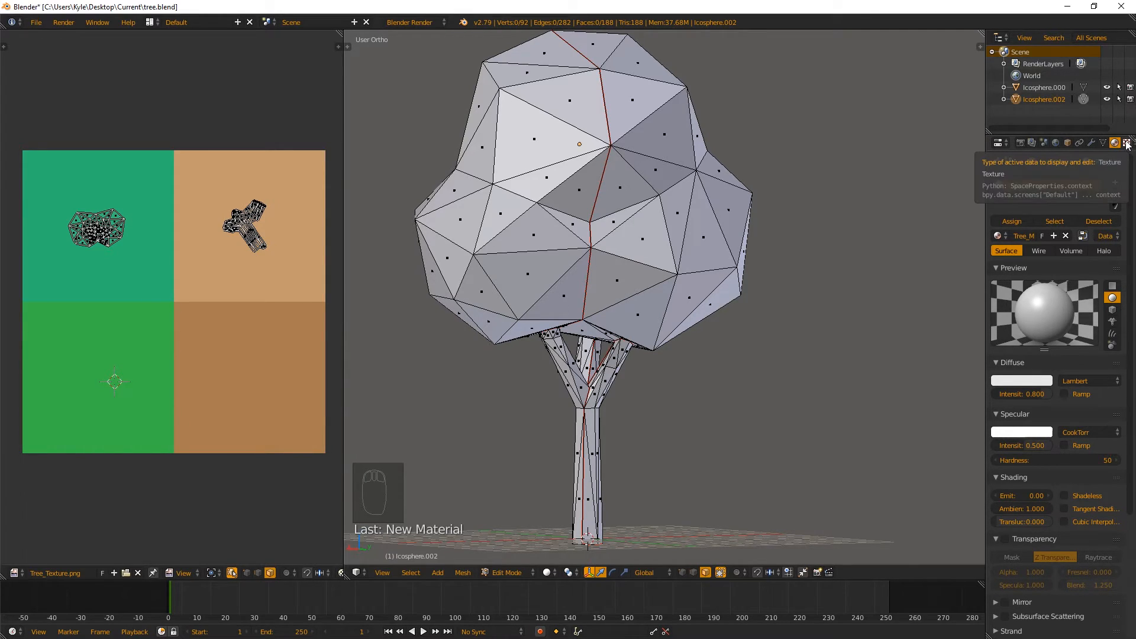
- Add a texture named Tree_Texture and browse for its image file
click(1127, 143)
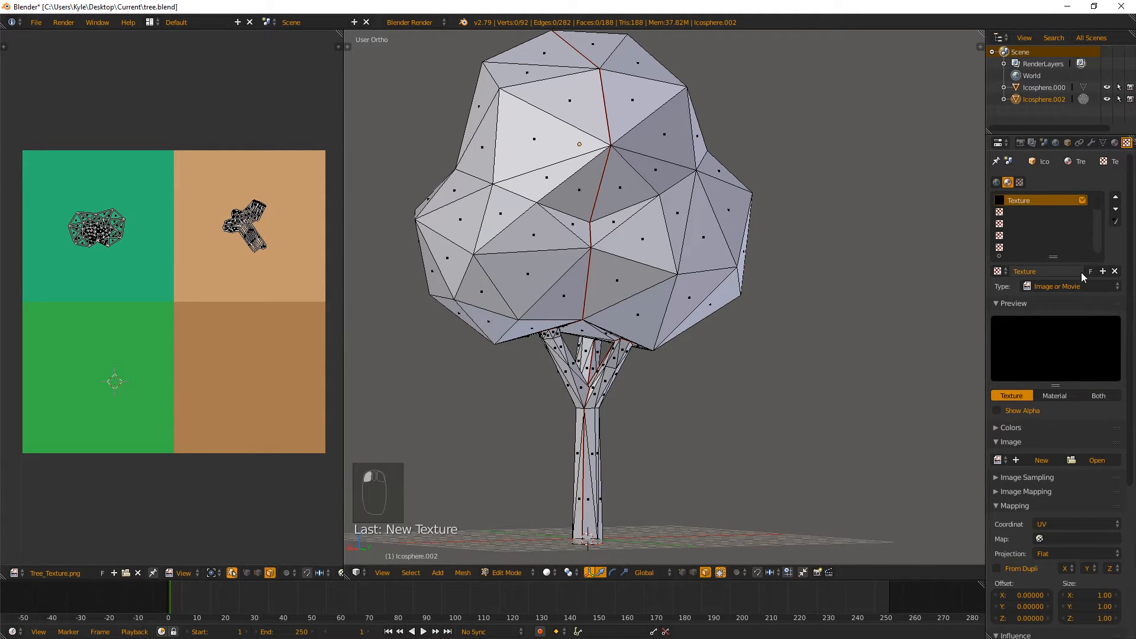
double_click(1037, 200)
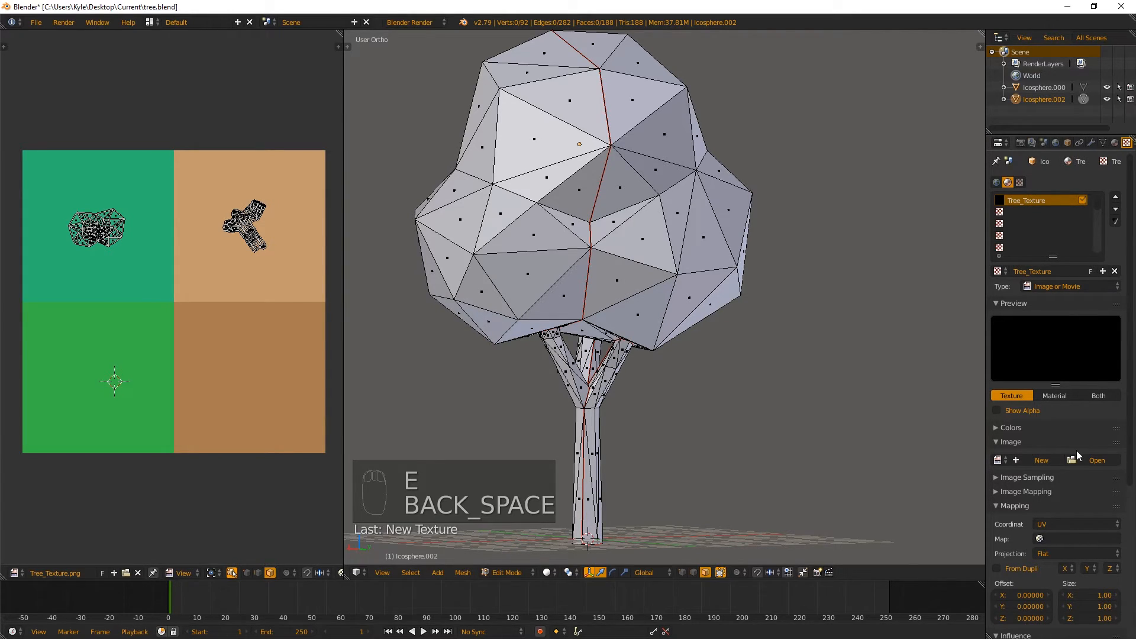
mouse_move(1004, 448)
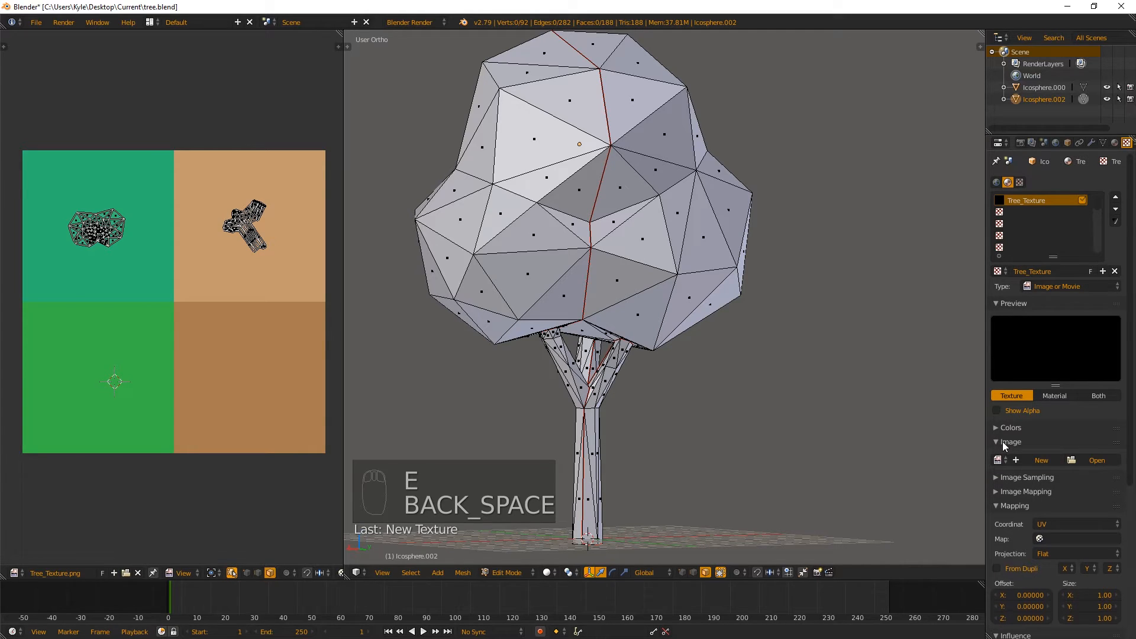
click(1096, 459)
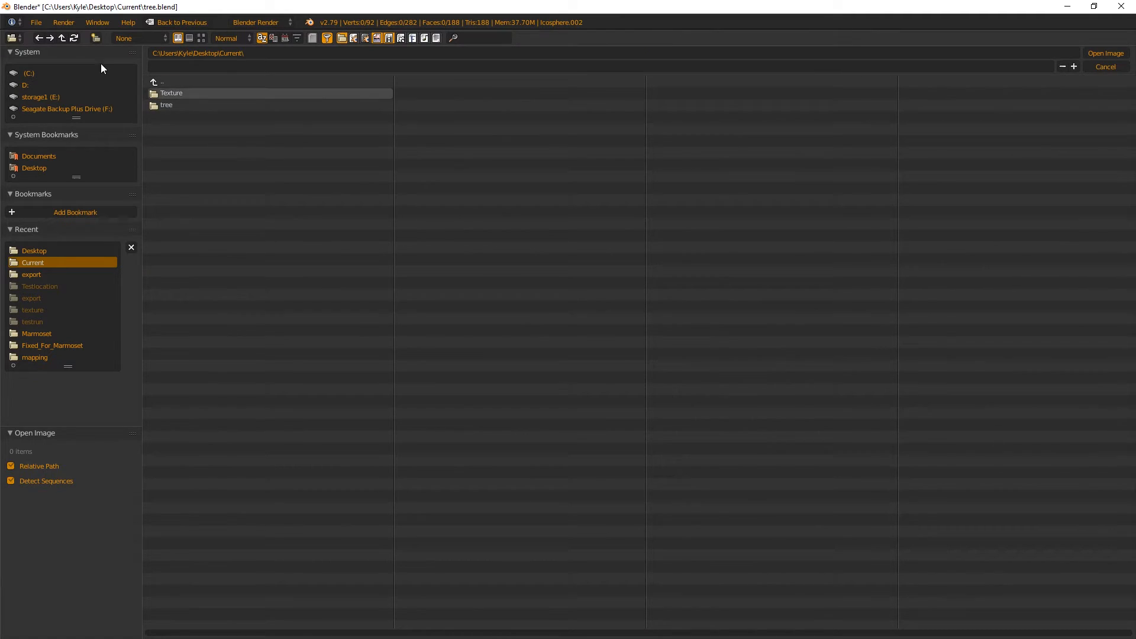
- Load Tree_Texture.png from the Texture folder into Tree_Texture and return to the material
double_click(170, 92)
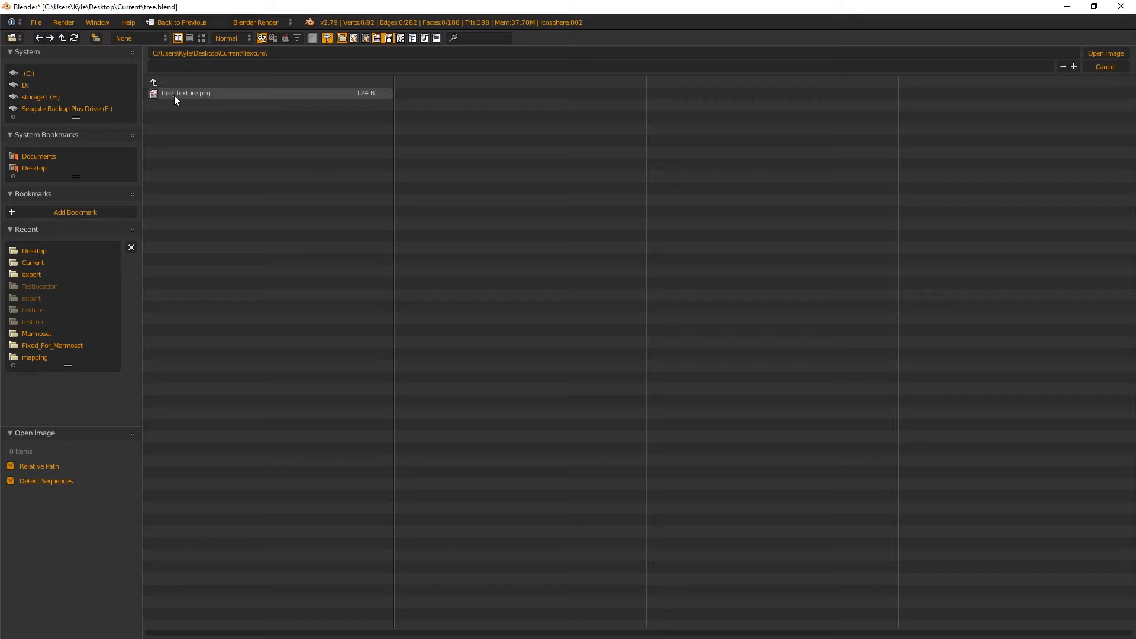
click(1106, 53)
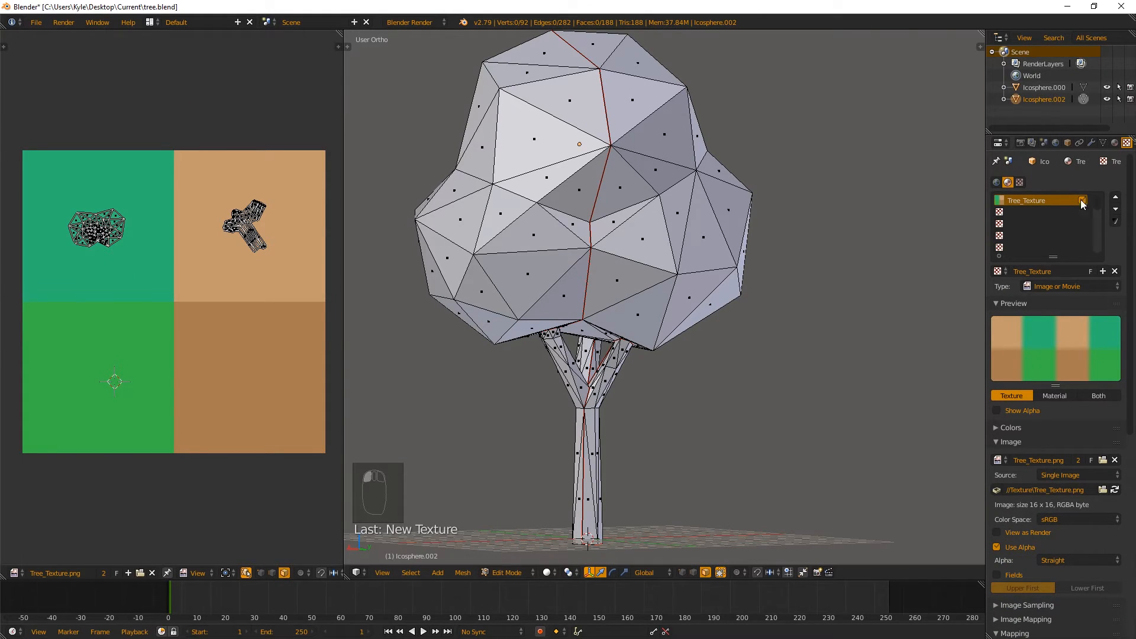
click(1115, 142)
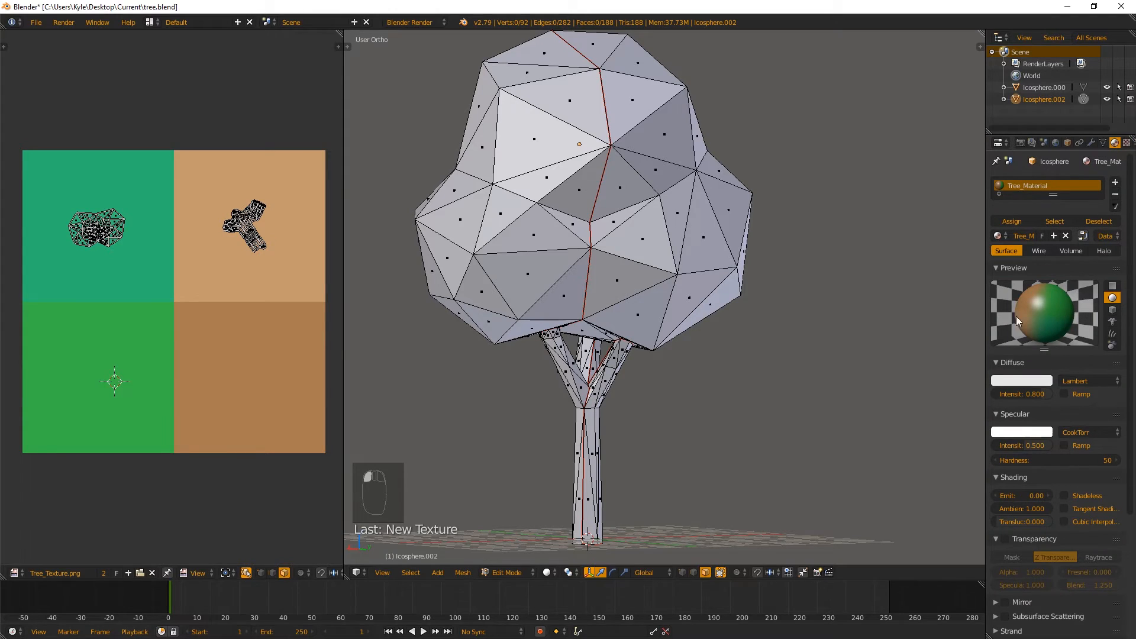
mouse_move(514, 564)
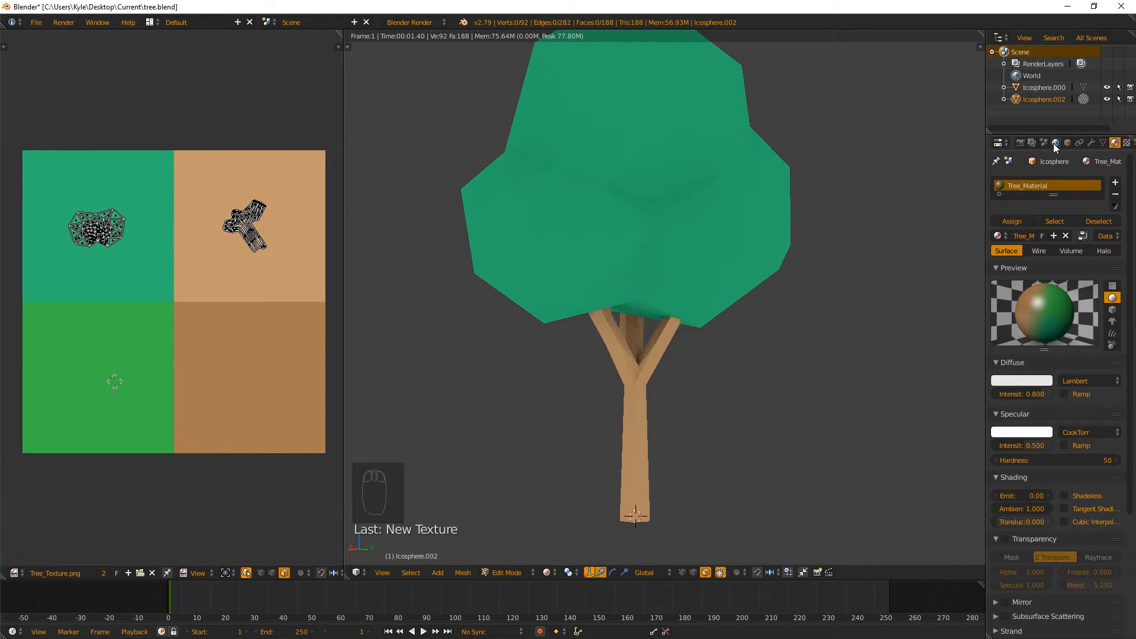
- Turn off the world's Environment Lighting
click(1056, 142)
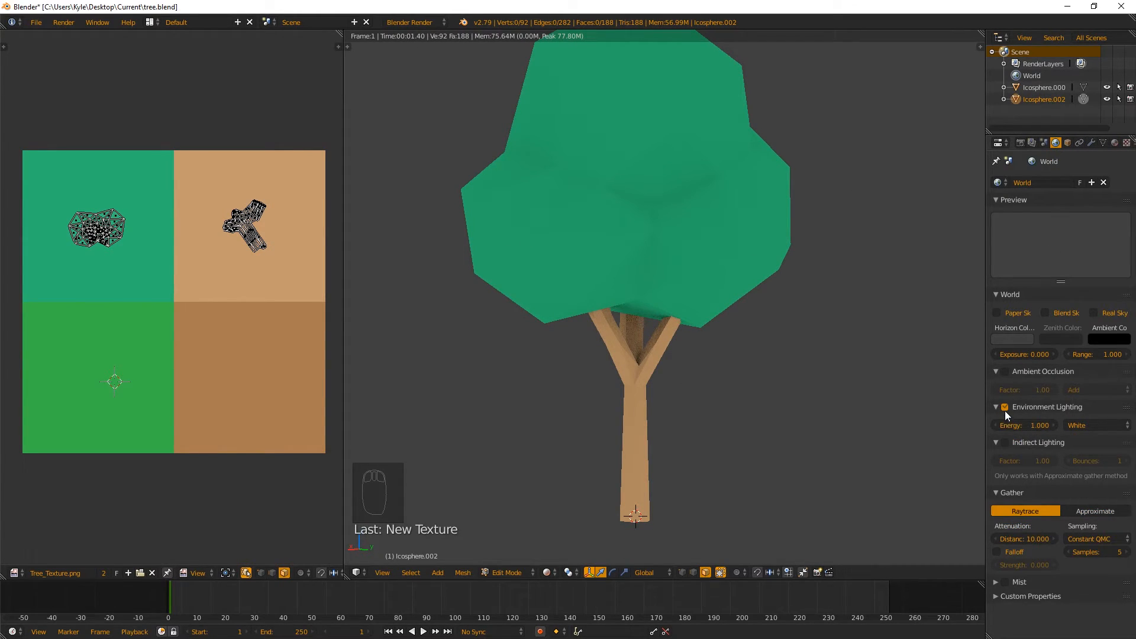
click(1005, 407)
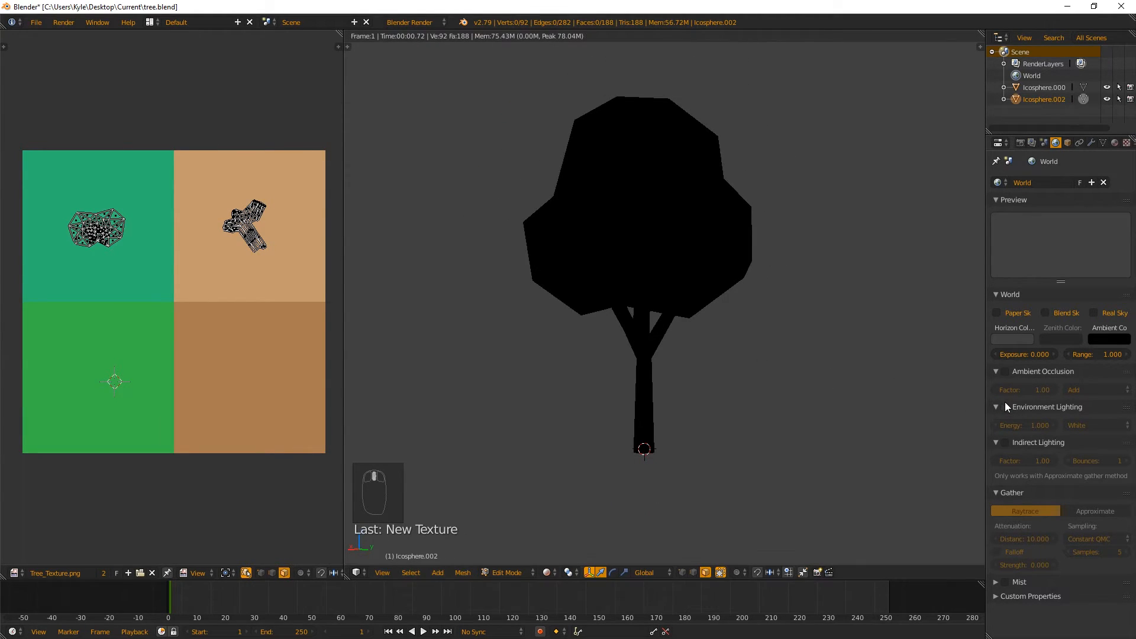
mouse_move(634, 210)
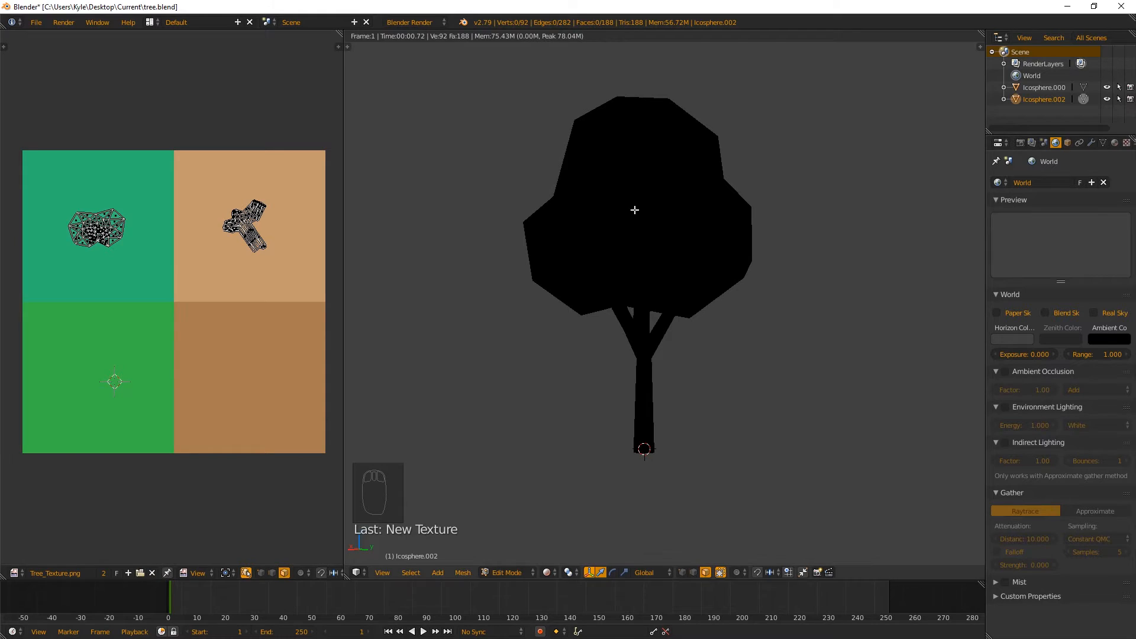
mouse_move(846, 317)
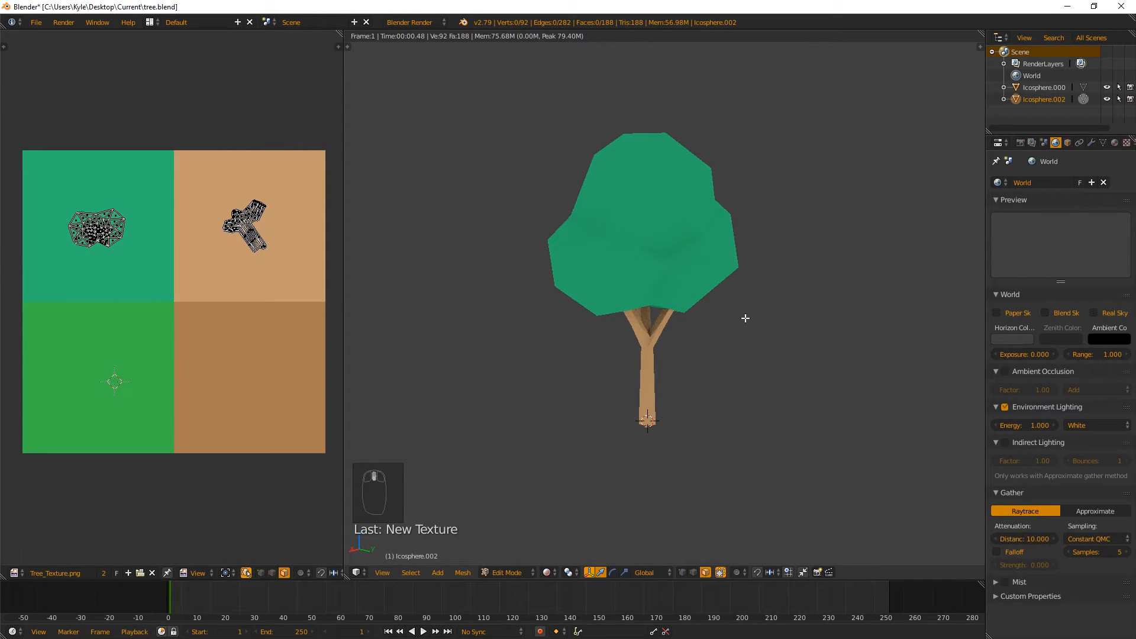
mouse_move(578, 303)
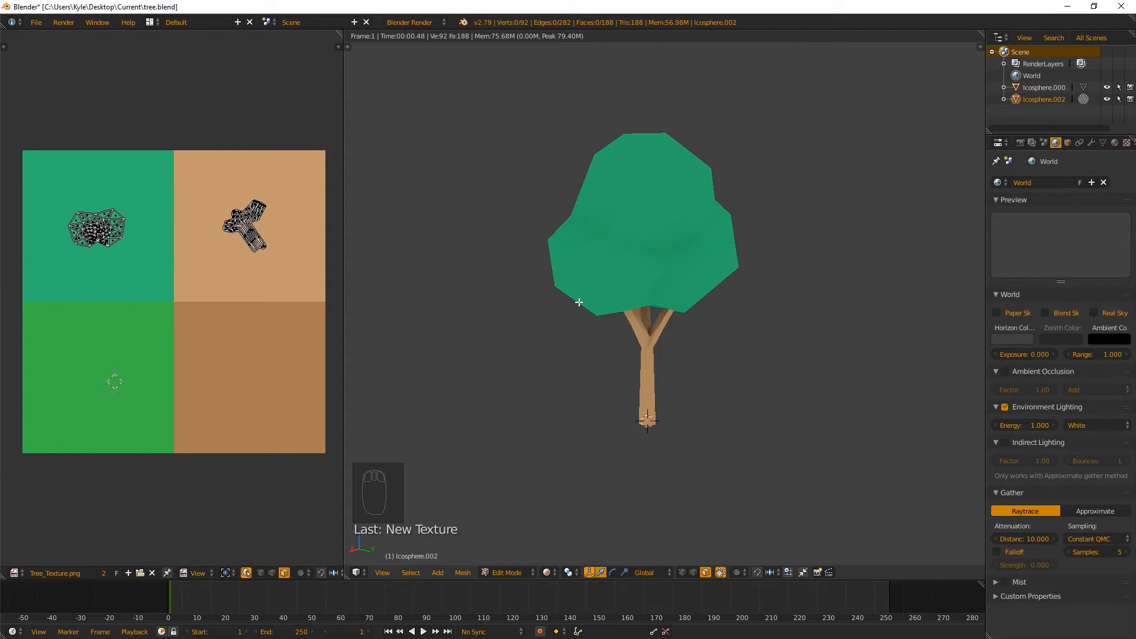
mouse_move(640, 258)
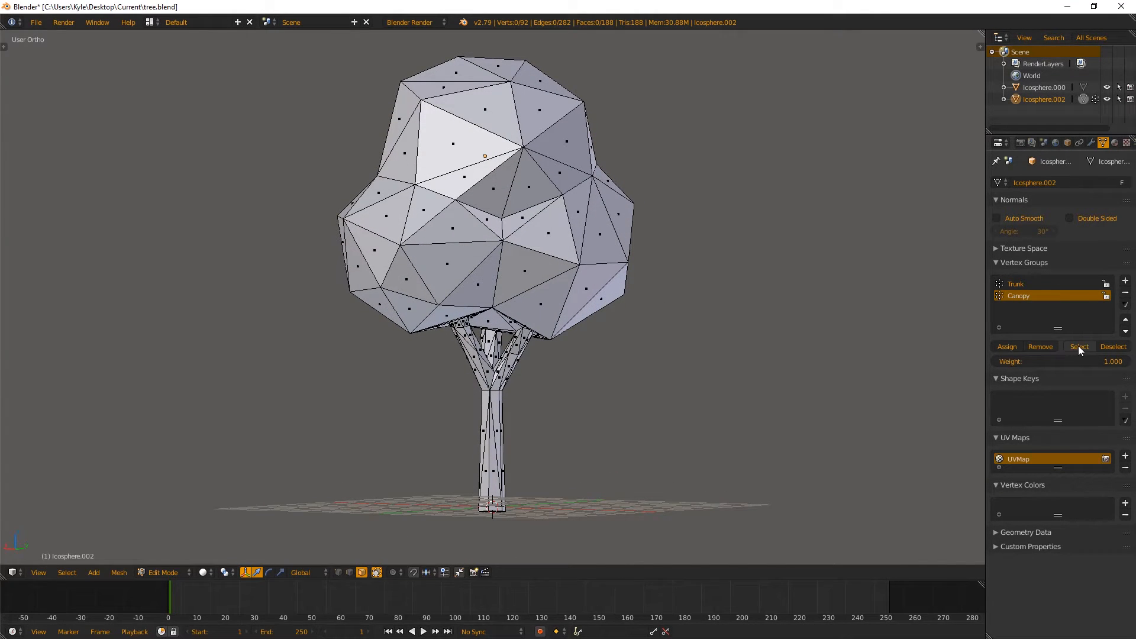
- Assign a Tree_Canopy material with a green diffuse colour to the Canopy vertex group
click(1079, 345)
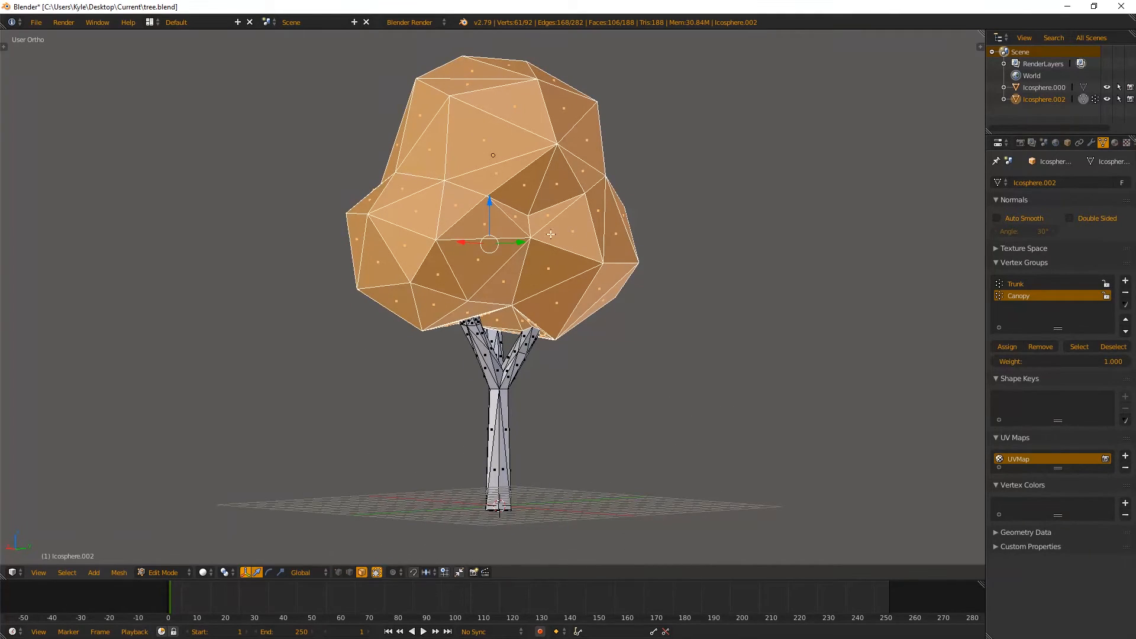
mouse_move(1118, 145)
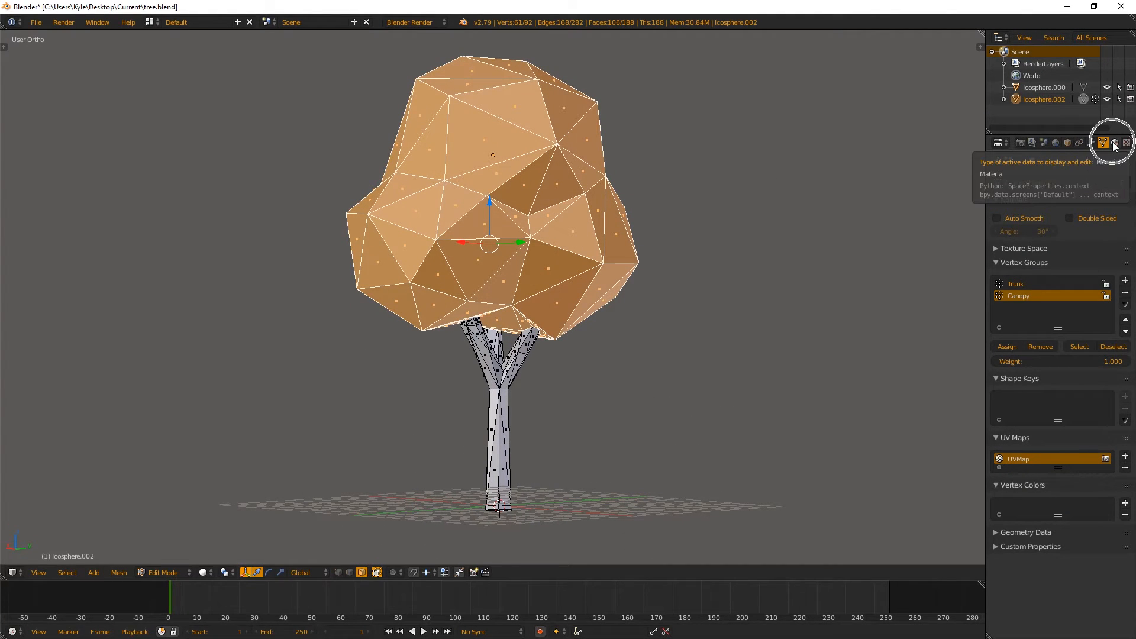
click(1114, 142)
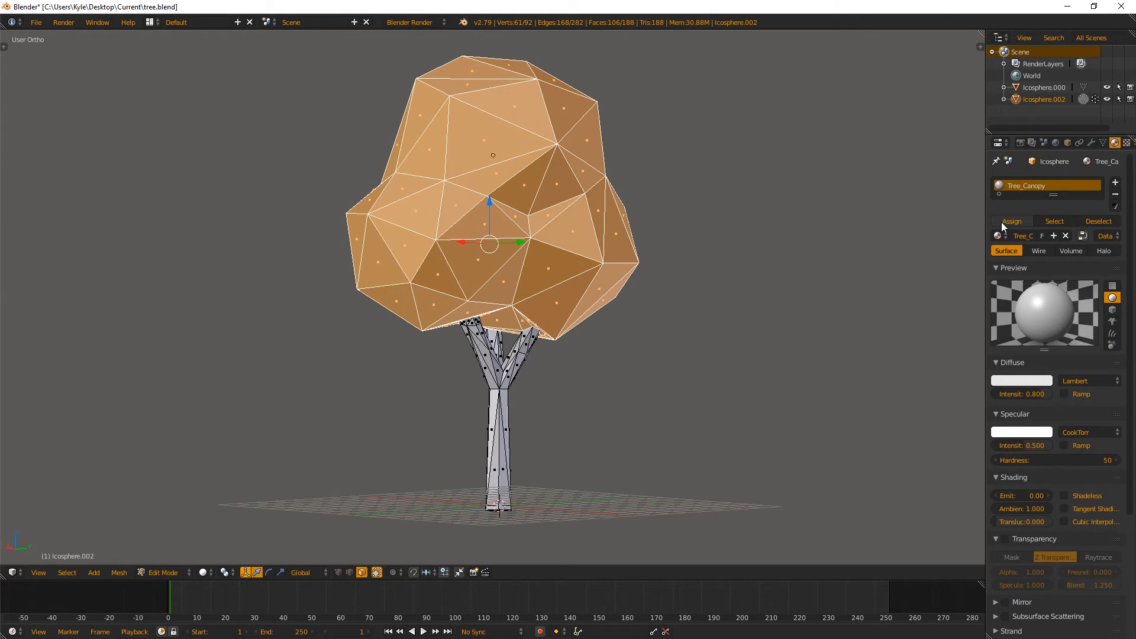
click(1021, 381)
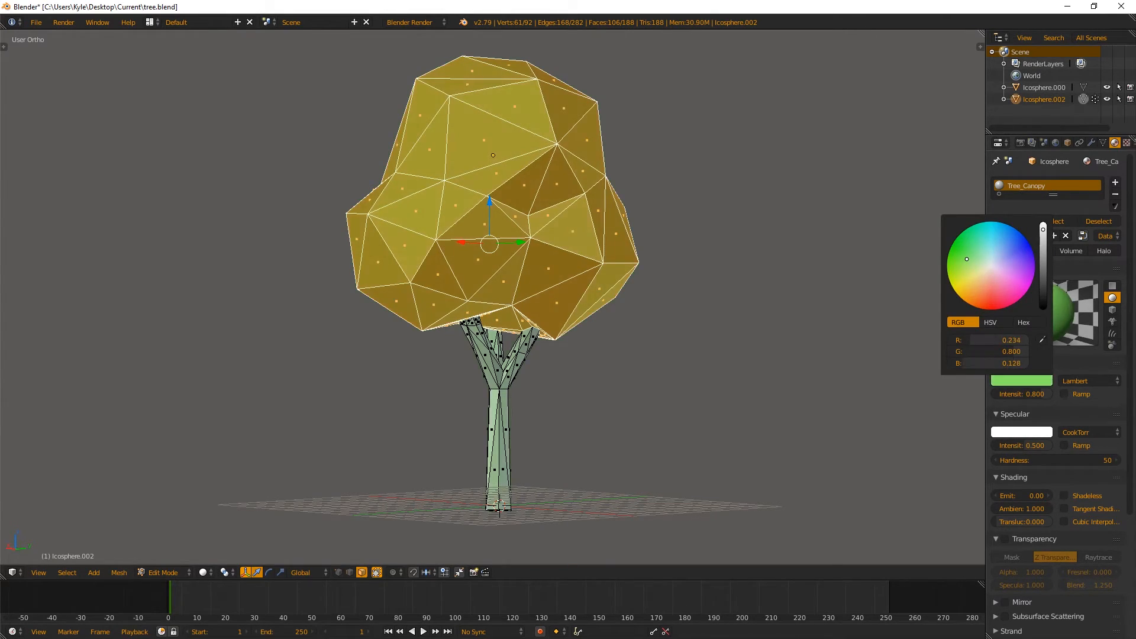
click(959, 252)
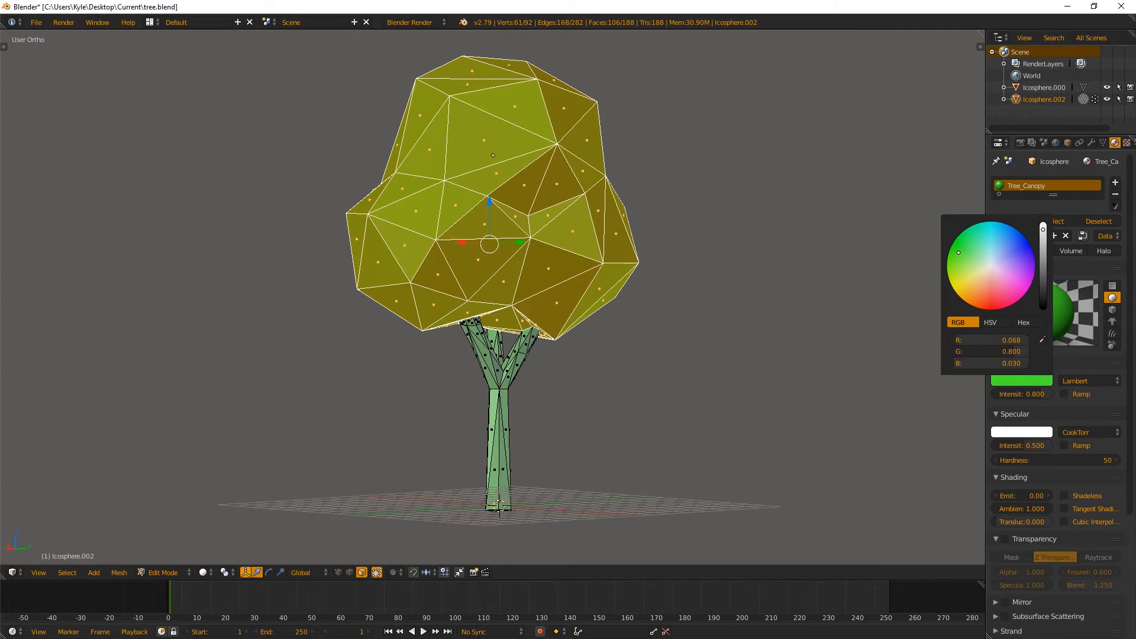
click(1103, 142)
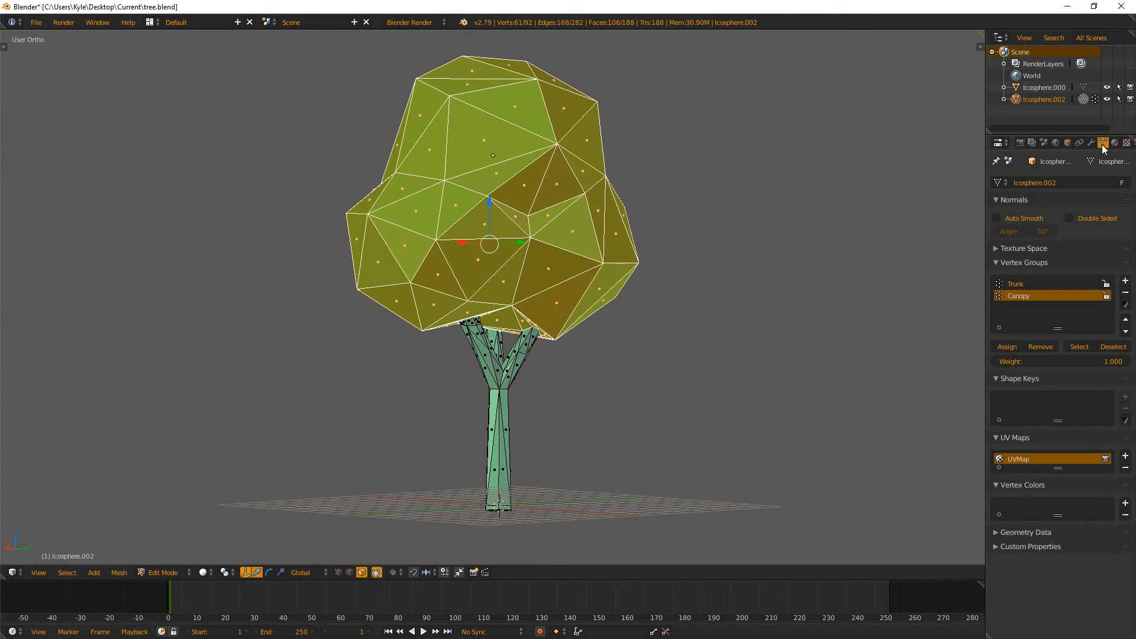
- Assign a new Trunk material with a brown diffuse colour to the Trunk vertex group
click(1015, 284)
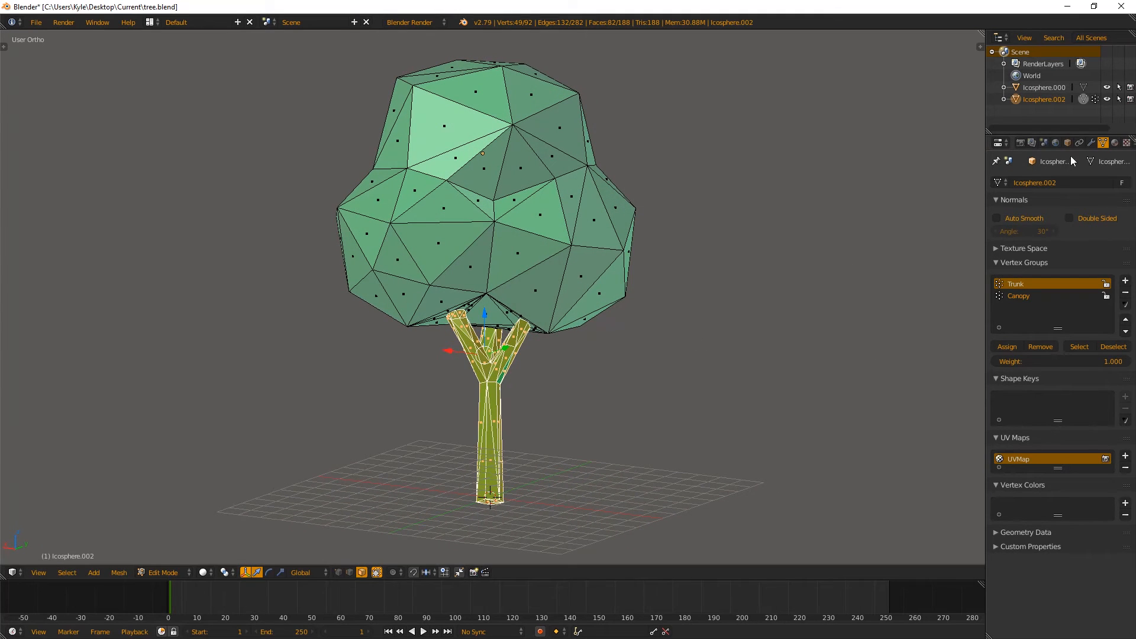
click(1115, 142)
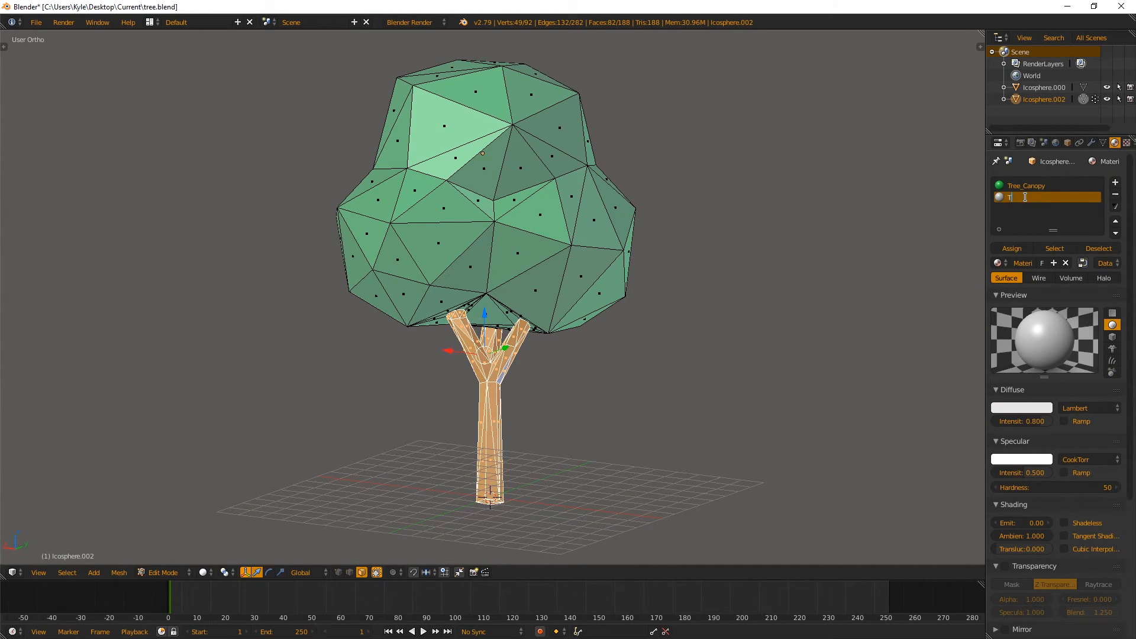
text(Trunk)
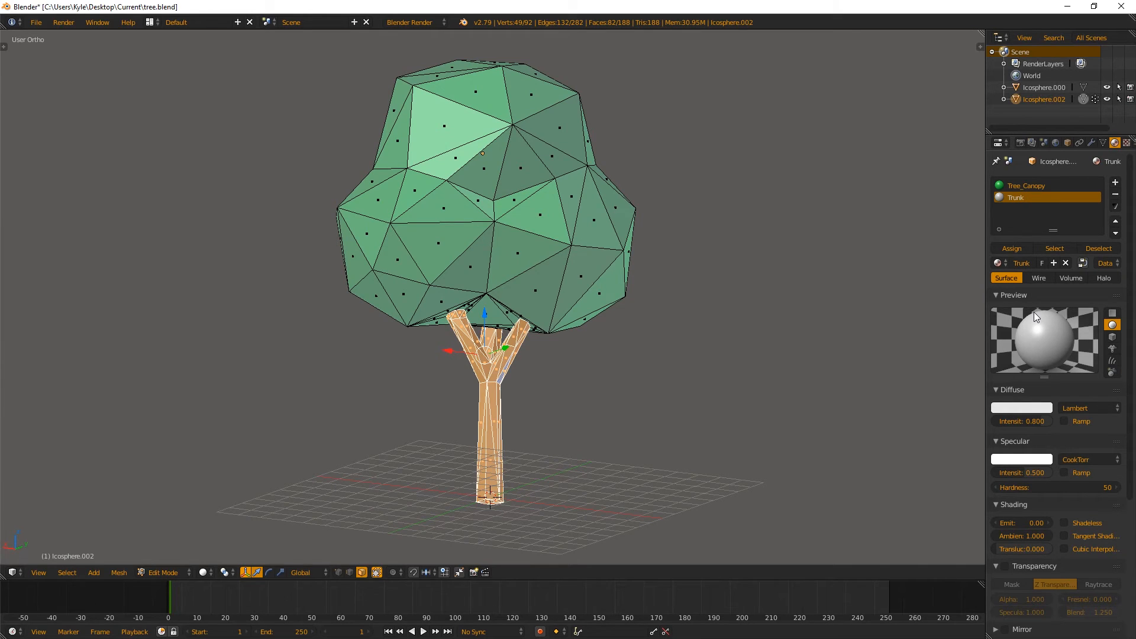
click(1022, 407)
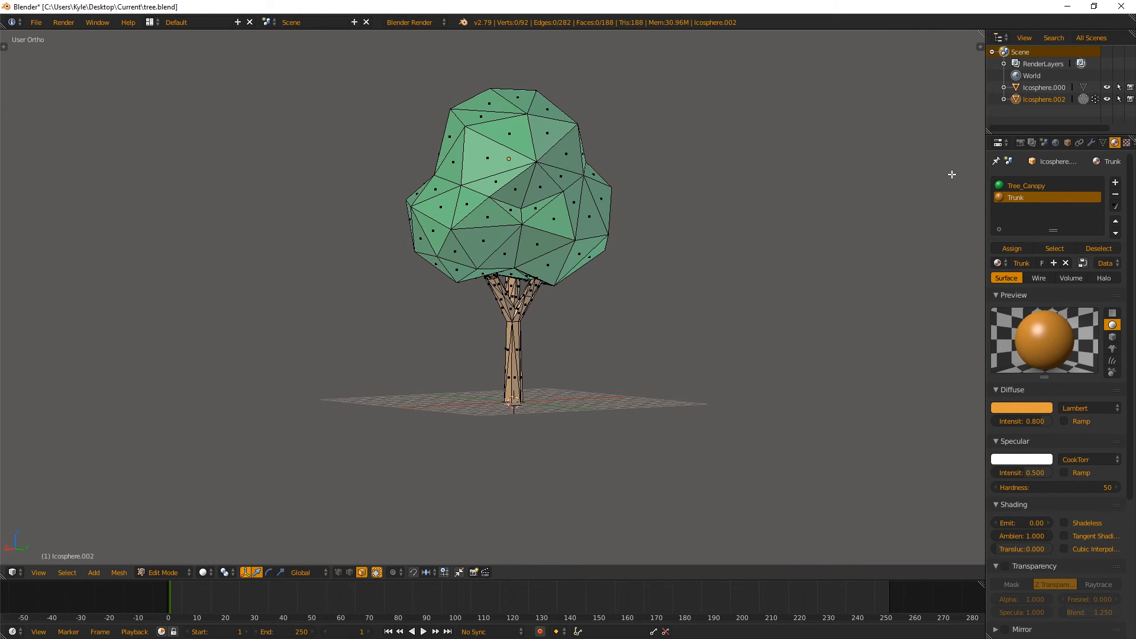
click(1027, 185)
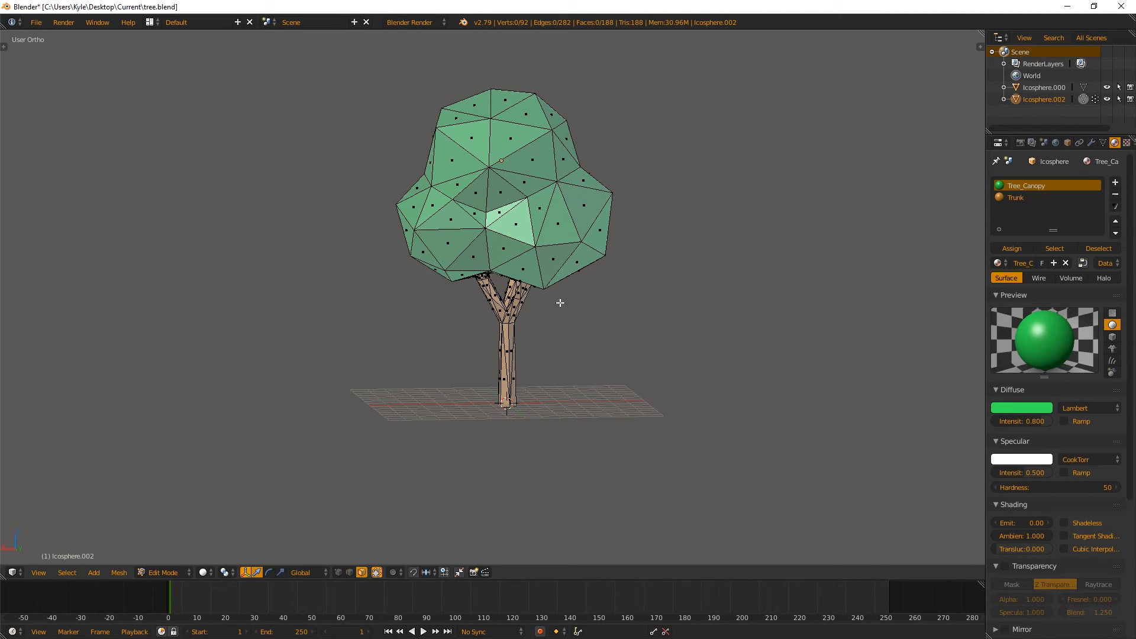
mouse_move(479, 176)
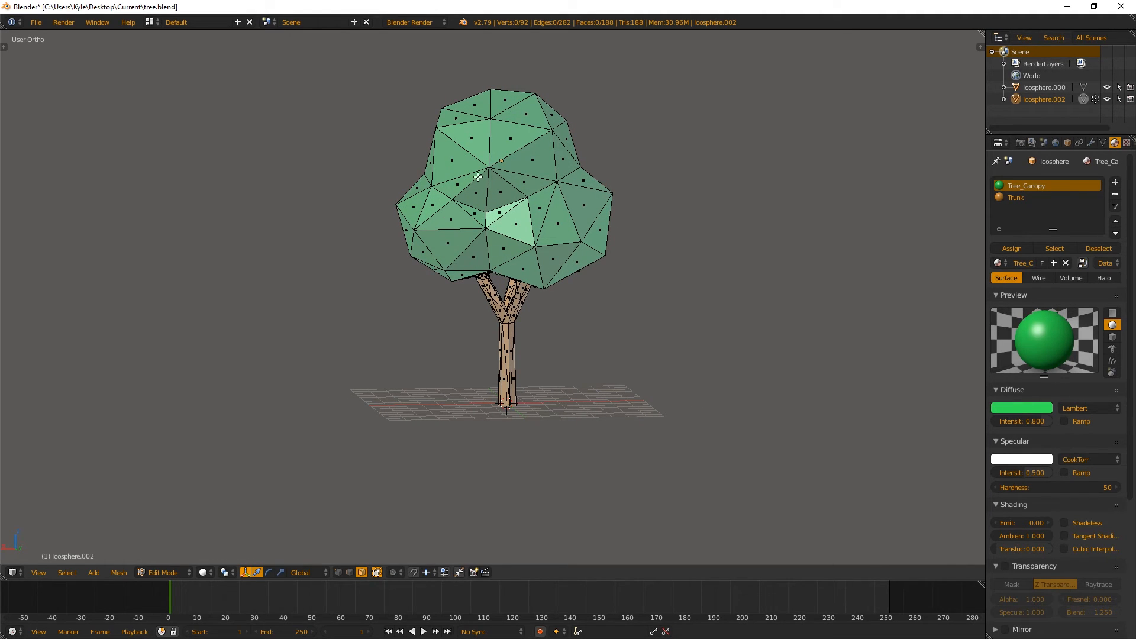